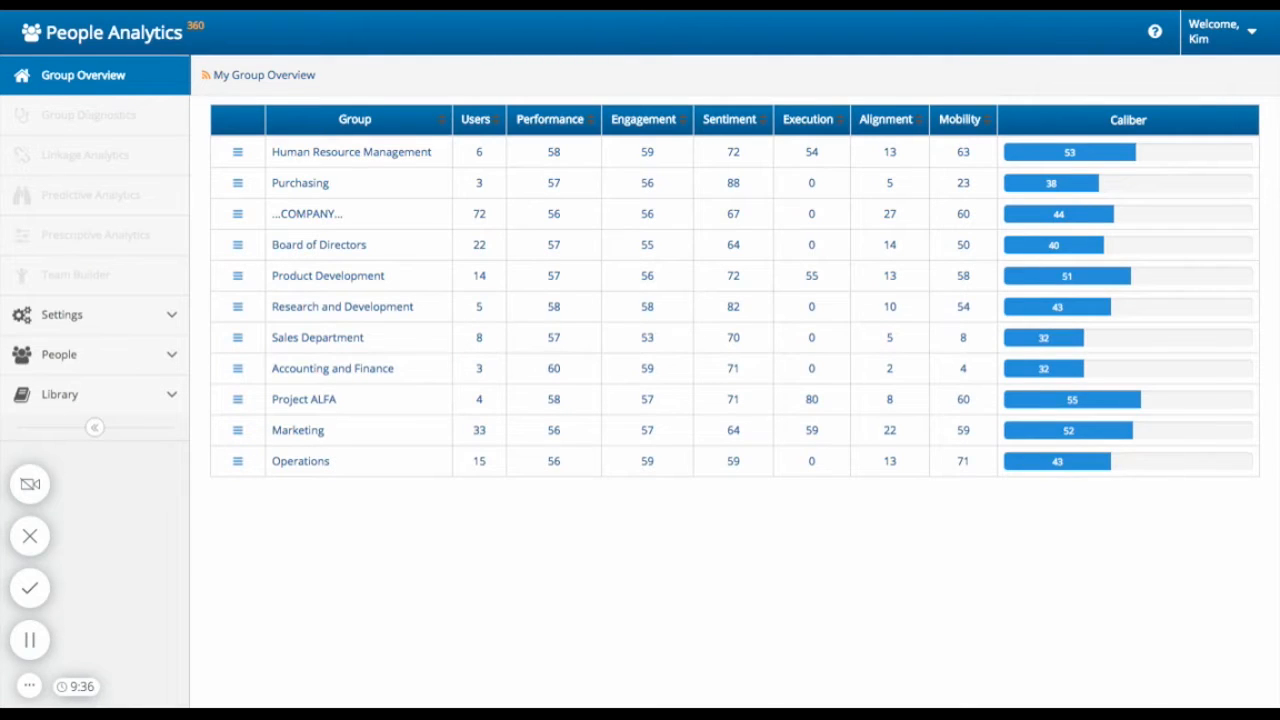
mouse_move(748, 156)
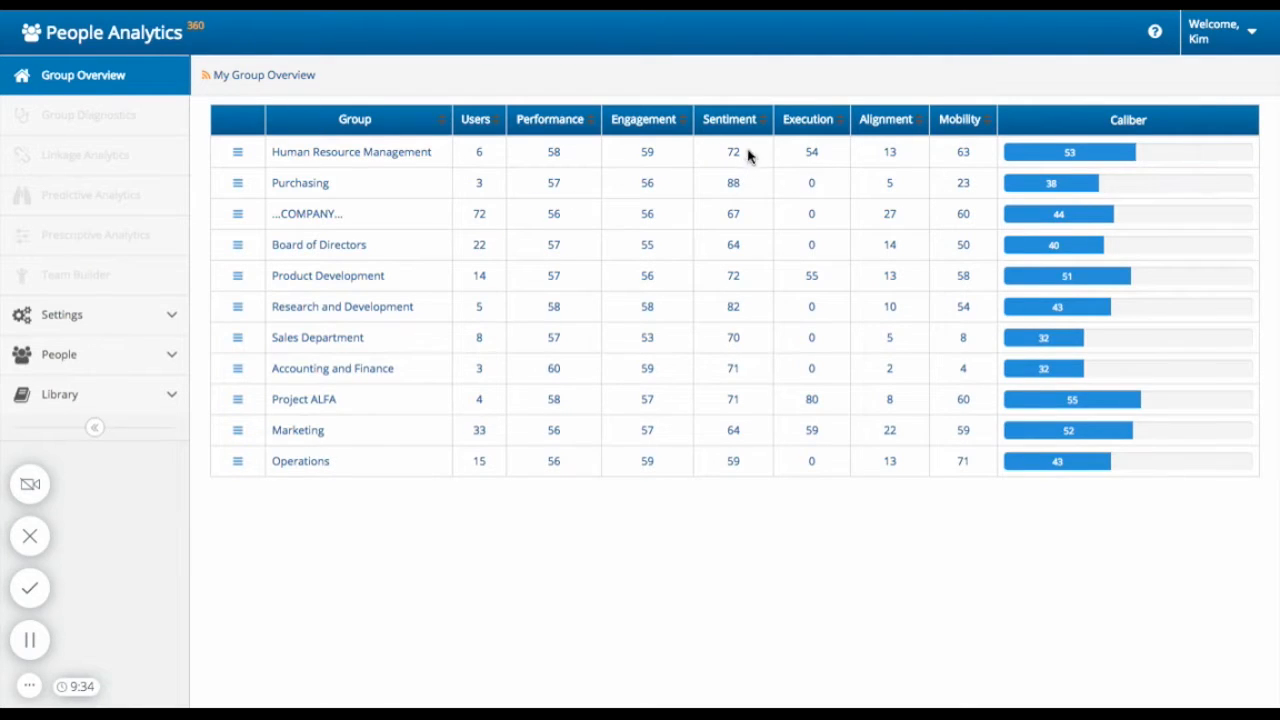
mouse_move(864, 78)
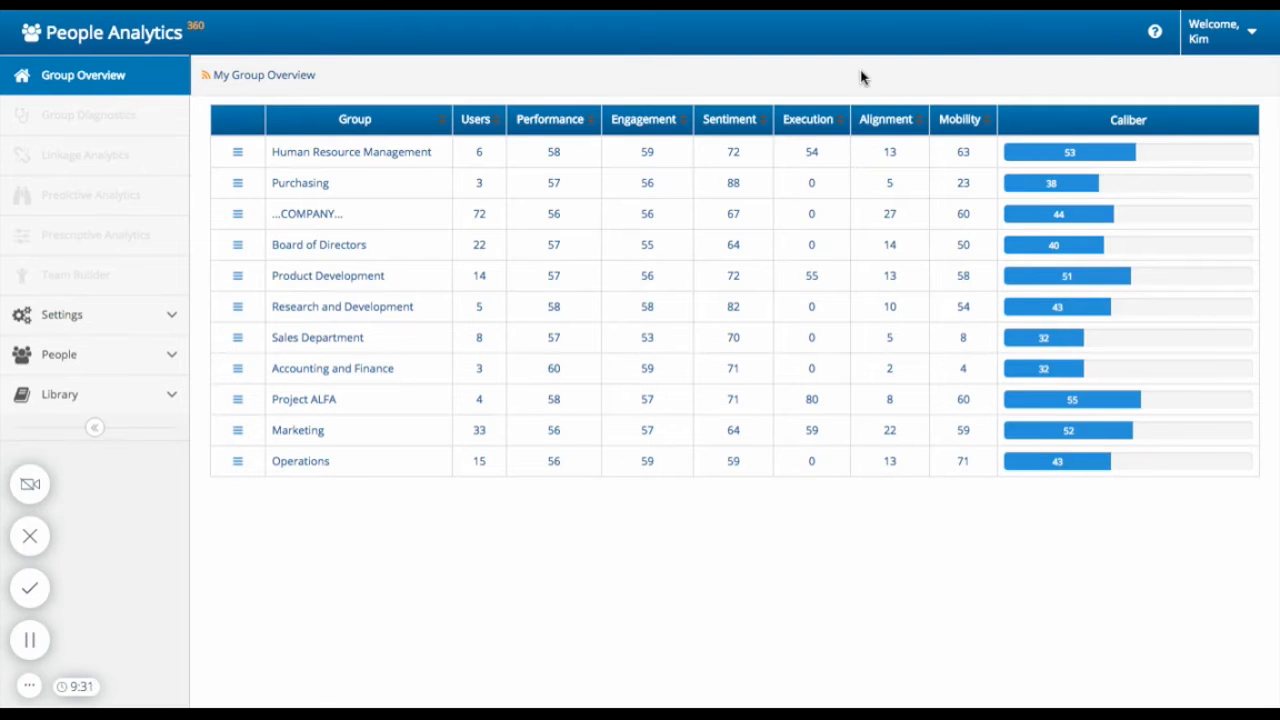
mouse_move(903, 84)
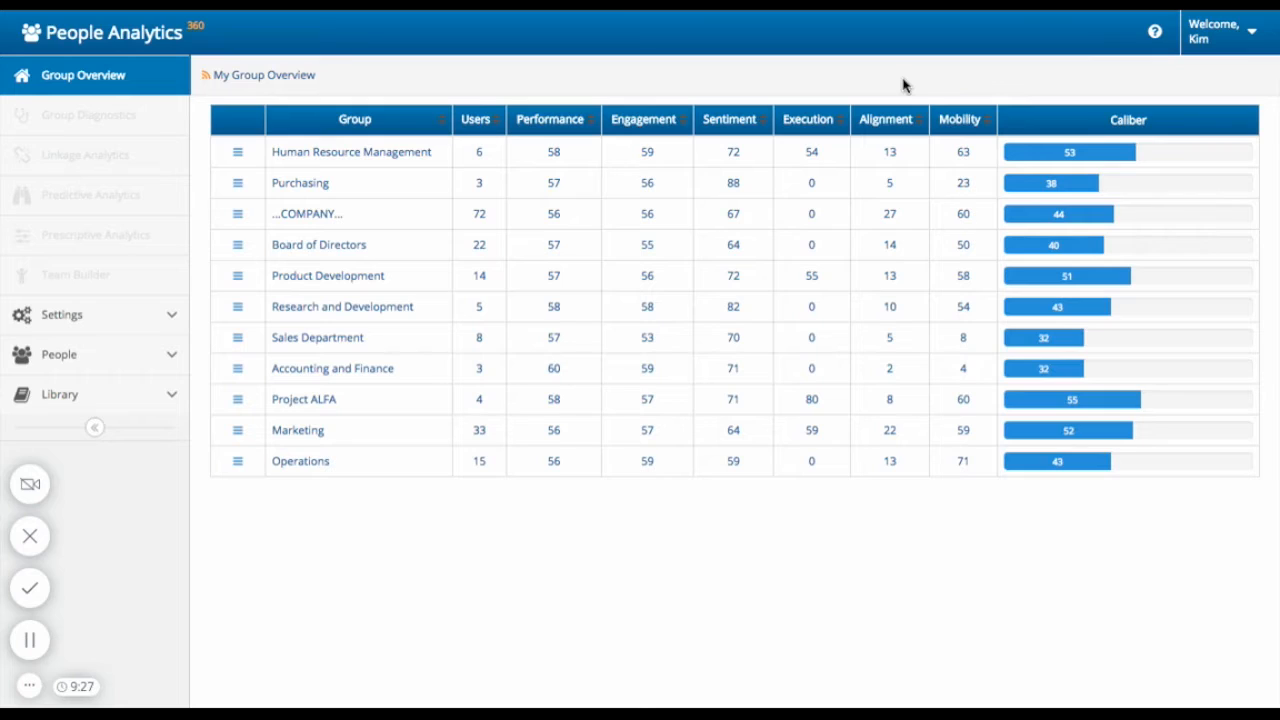
mouse_move(1075, 120)
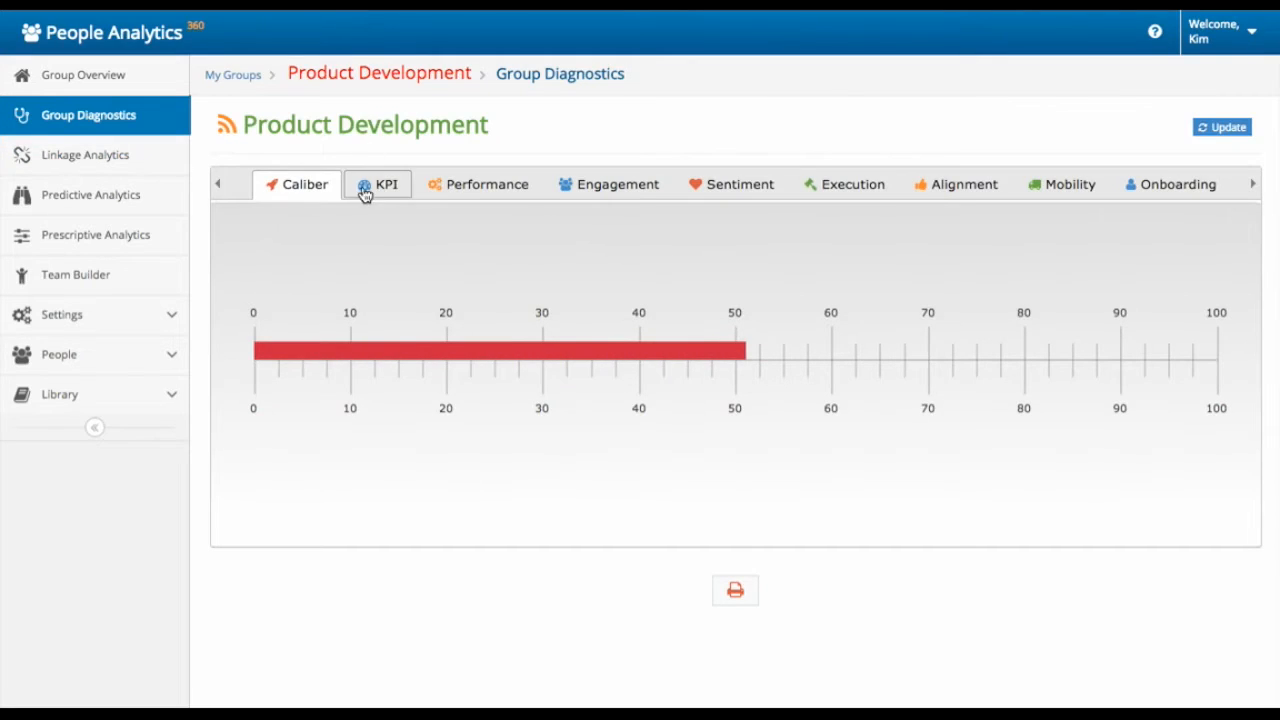
Overlay Revenue and Turnover on Product Development's KPI trend chart, then view Performance Metrics.
click(385, 184)
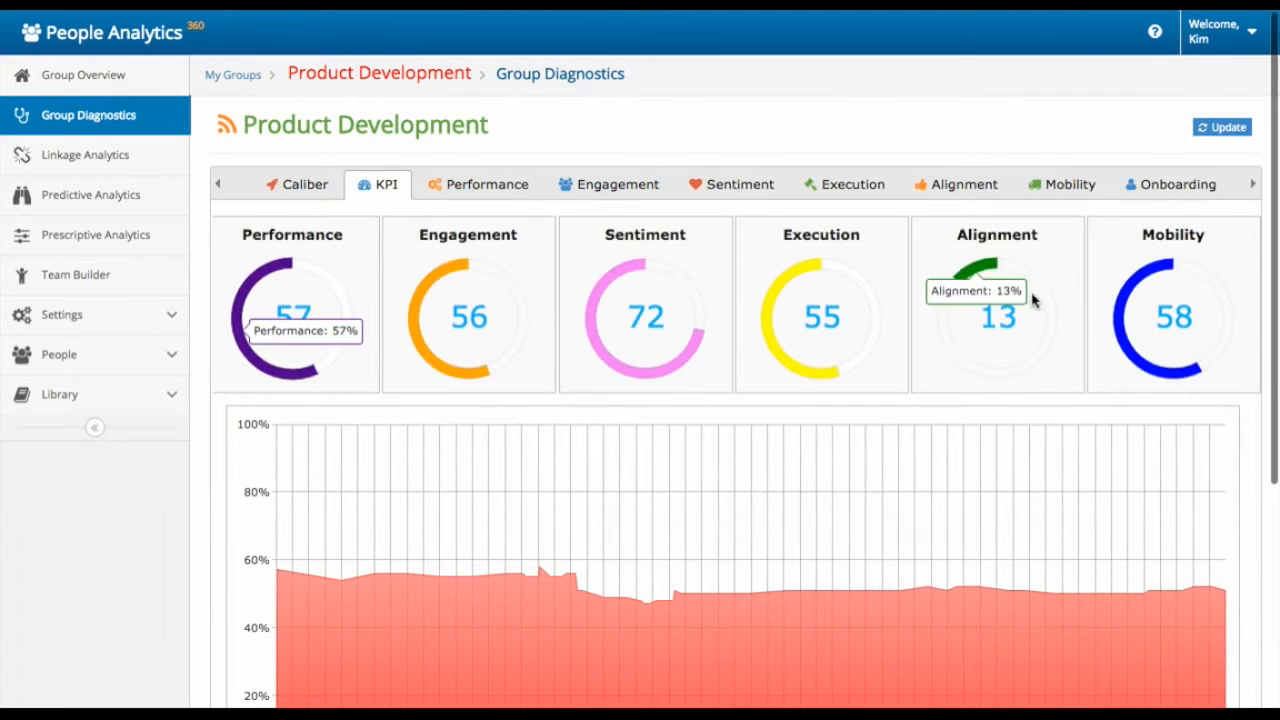
scroll(down, 3)
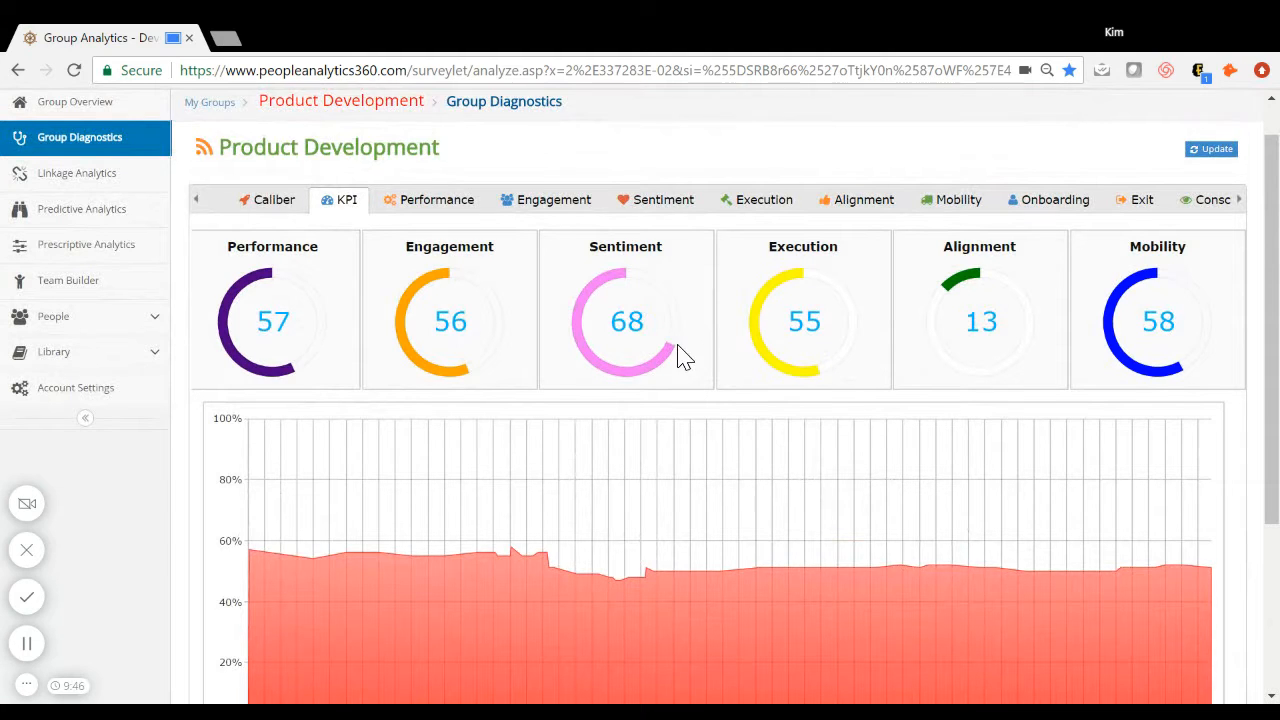
mouse_move(632, 340)
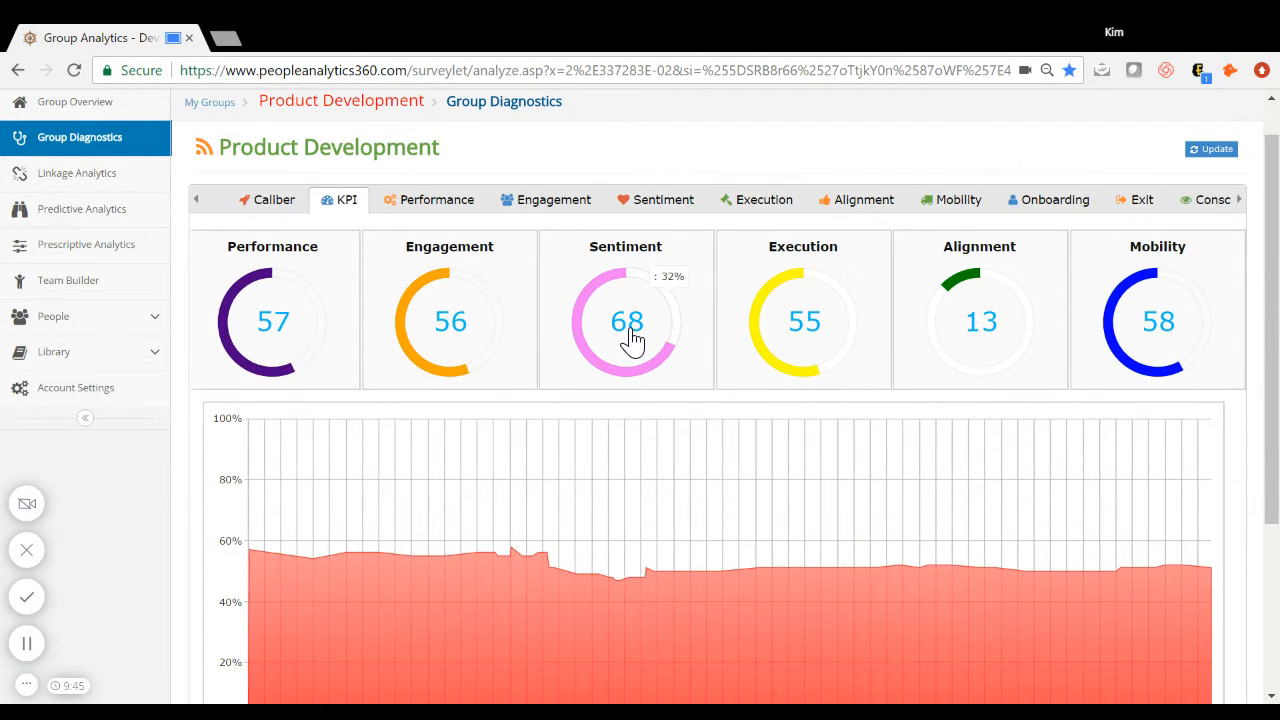
mouse_move(643, 520)
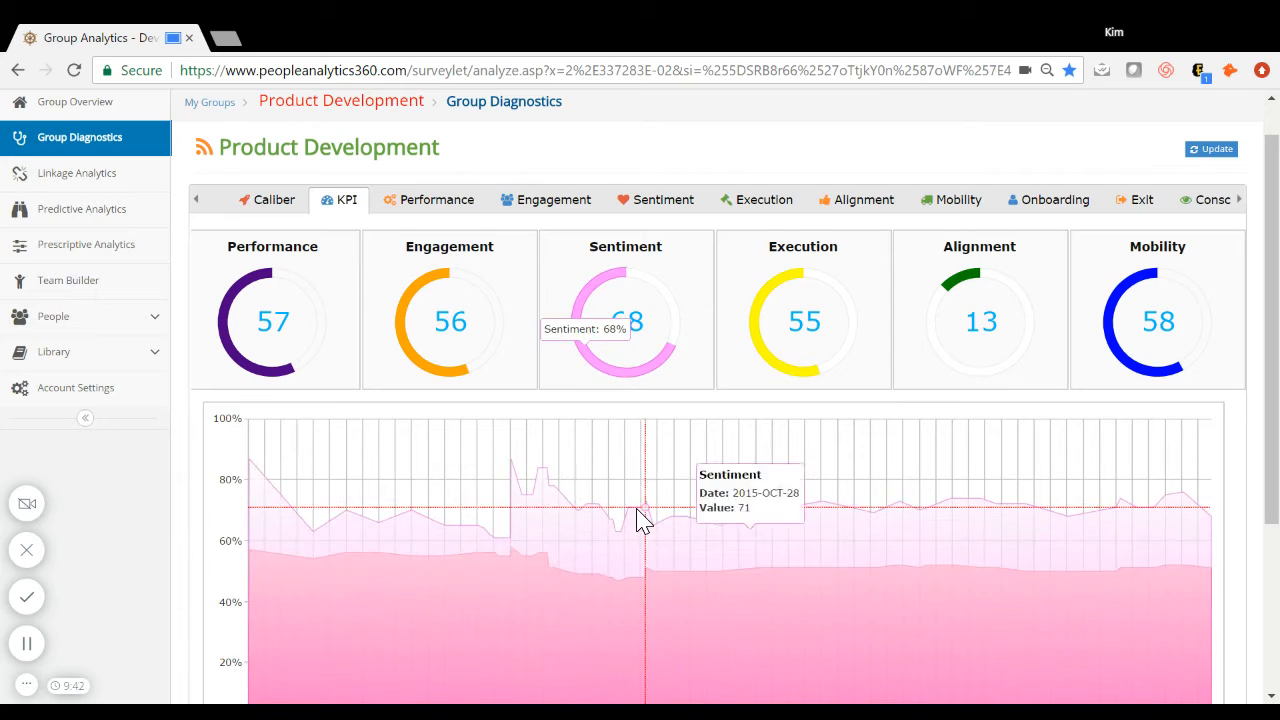
scroll(down, 3)
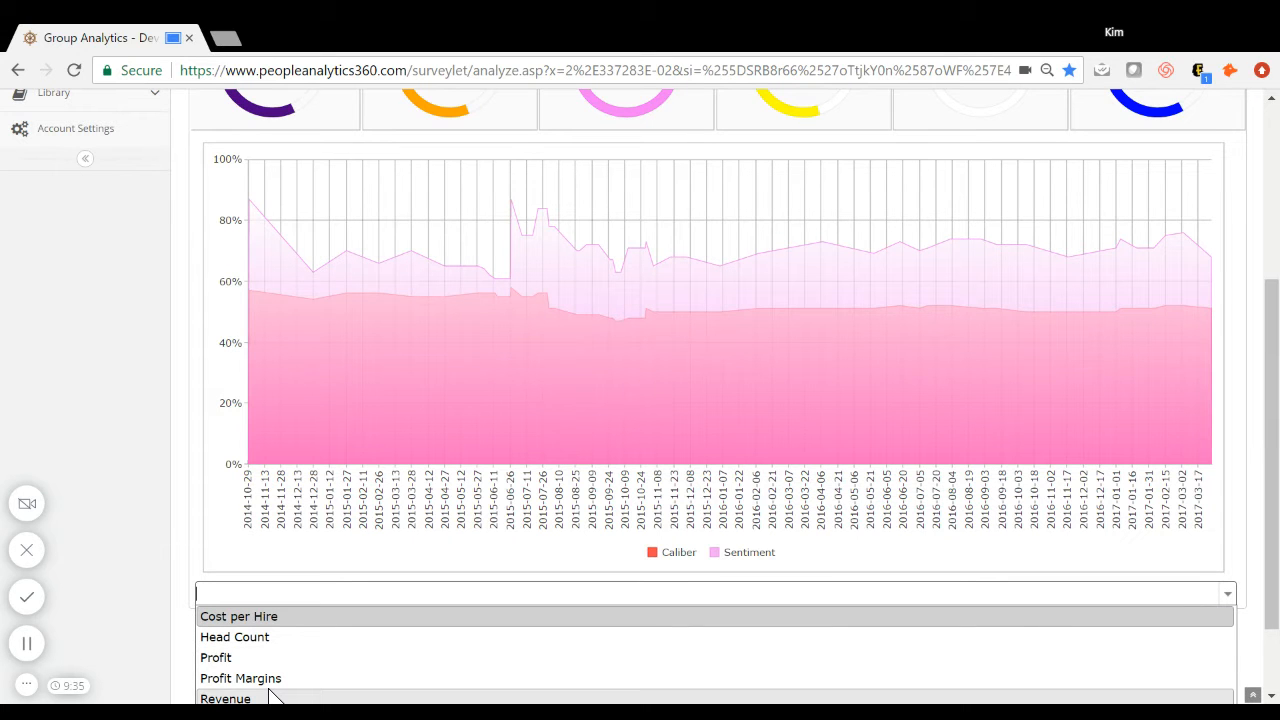
click(225, 698)
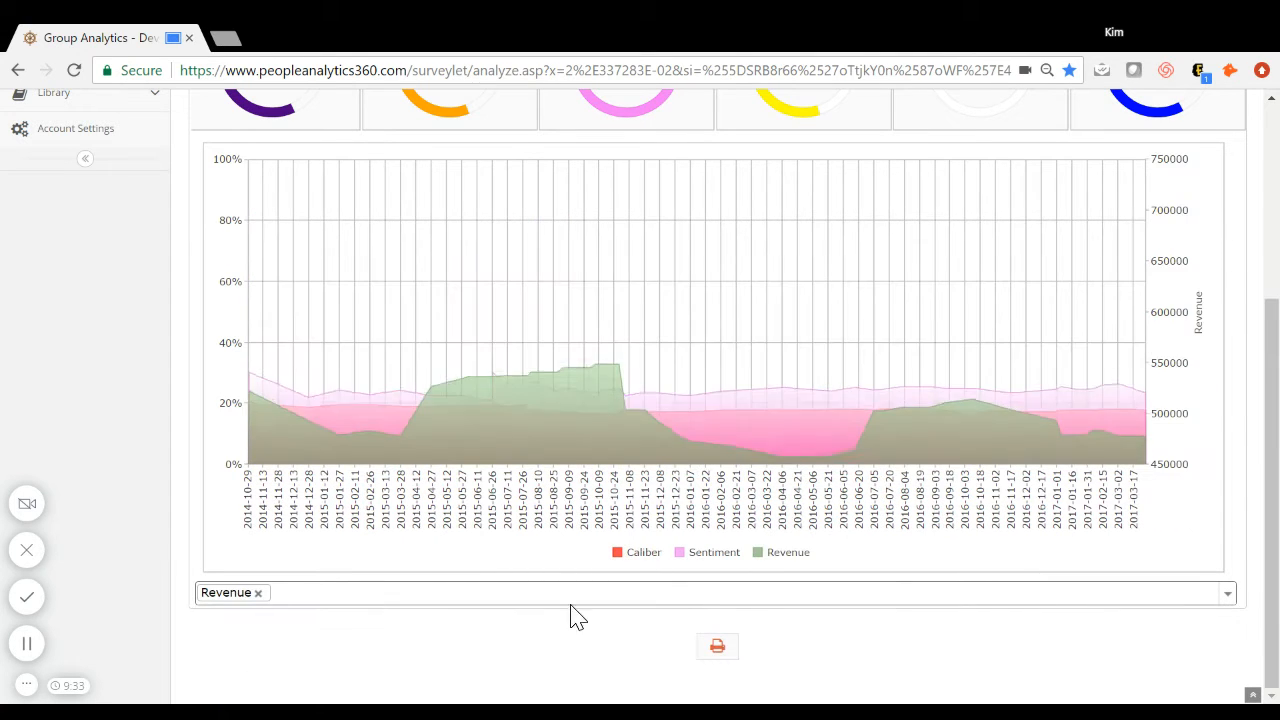
click(1226, 592)
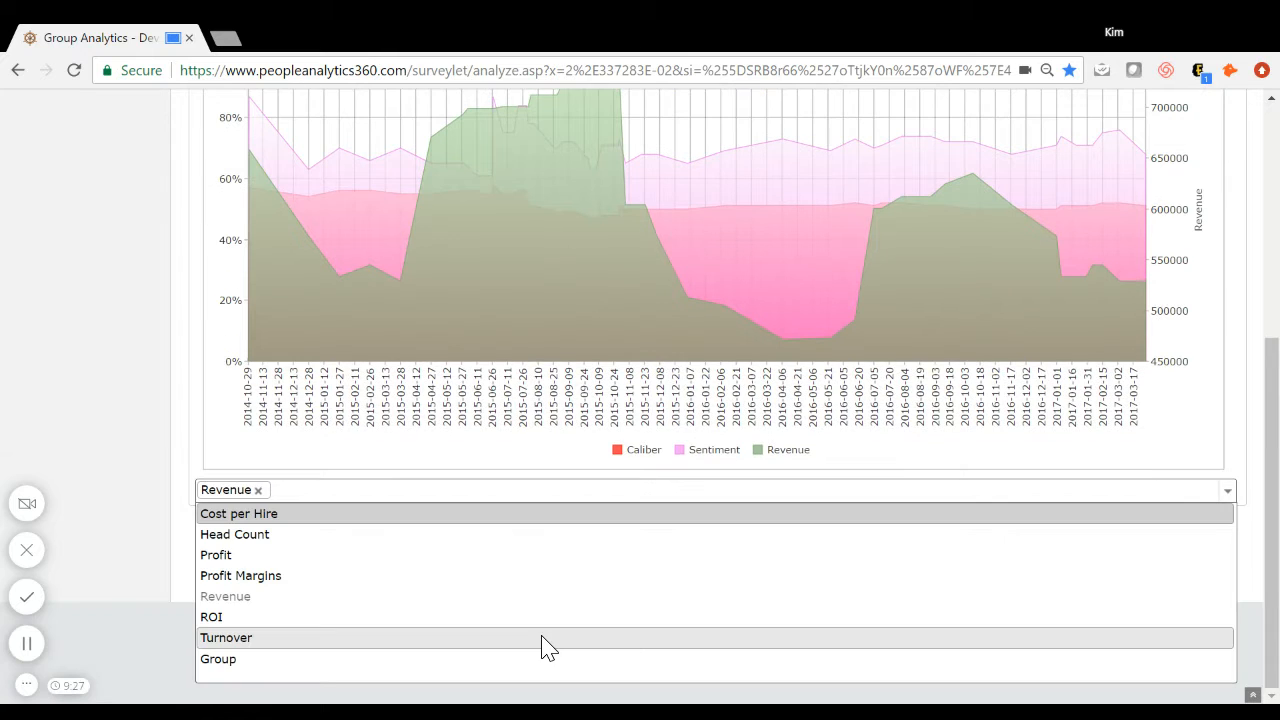
click(226, 637)
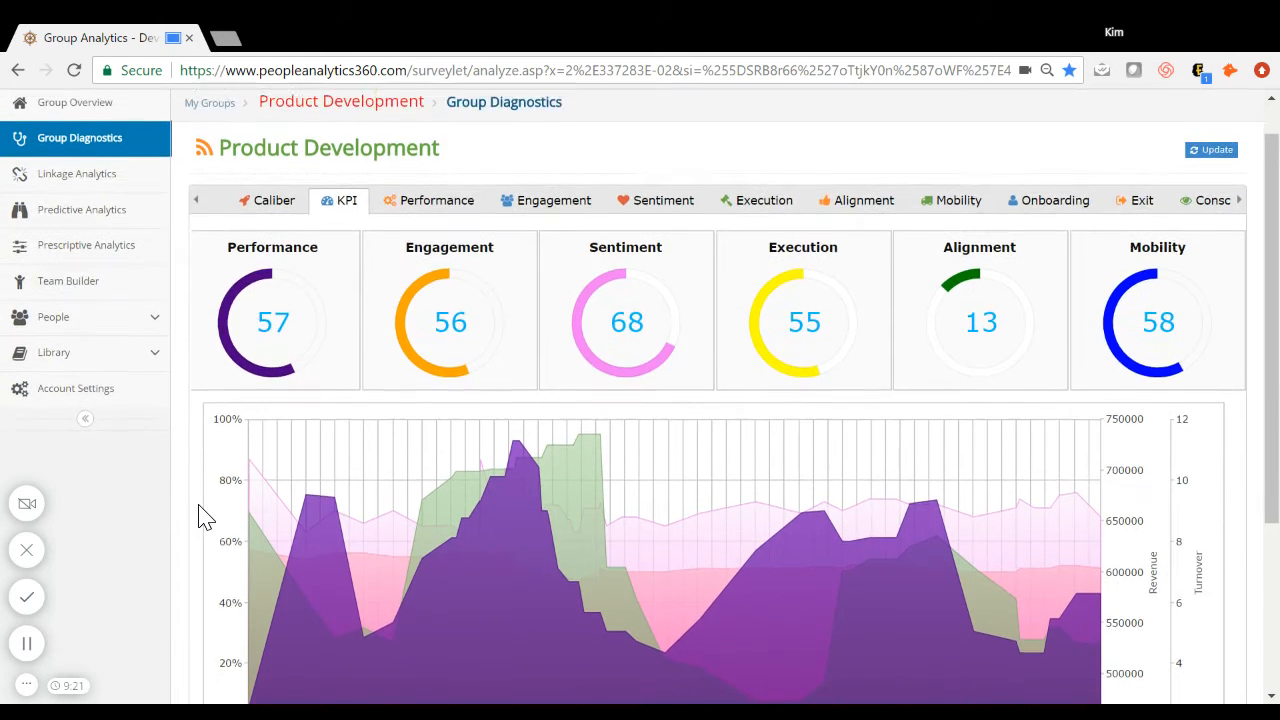
click(436, 200)
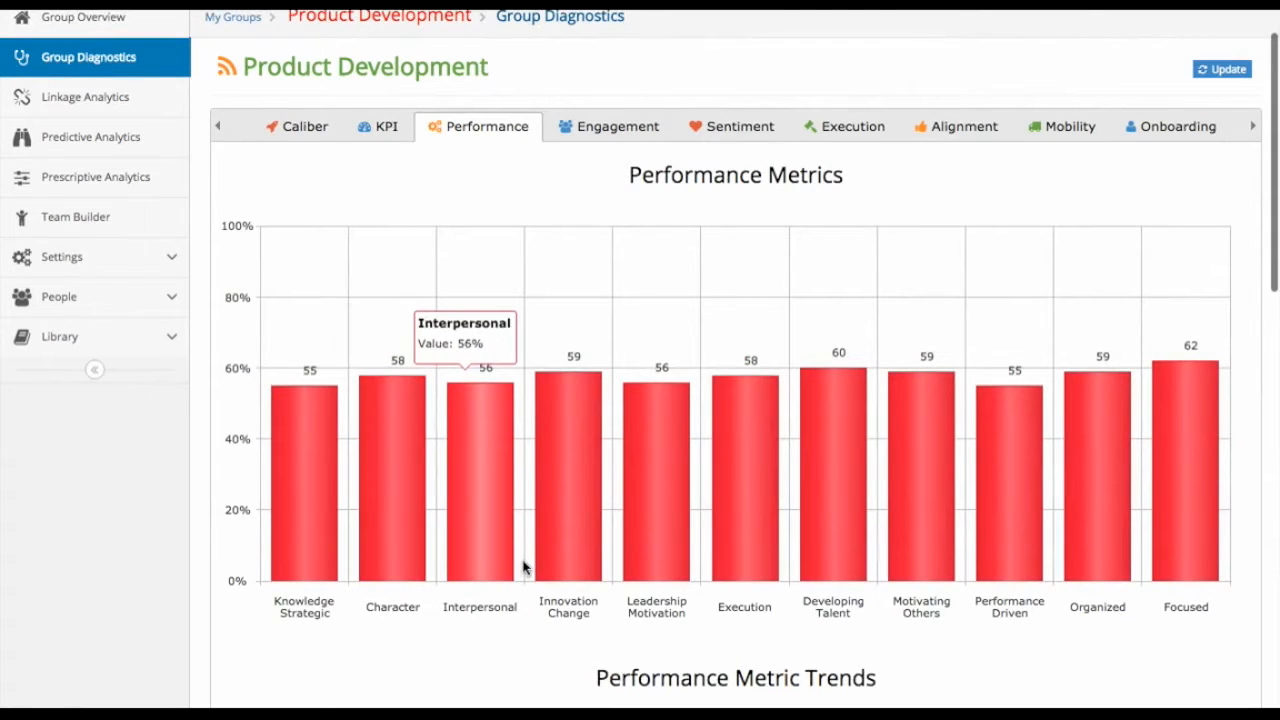
mouse_move(990, 540)
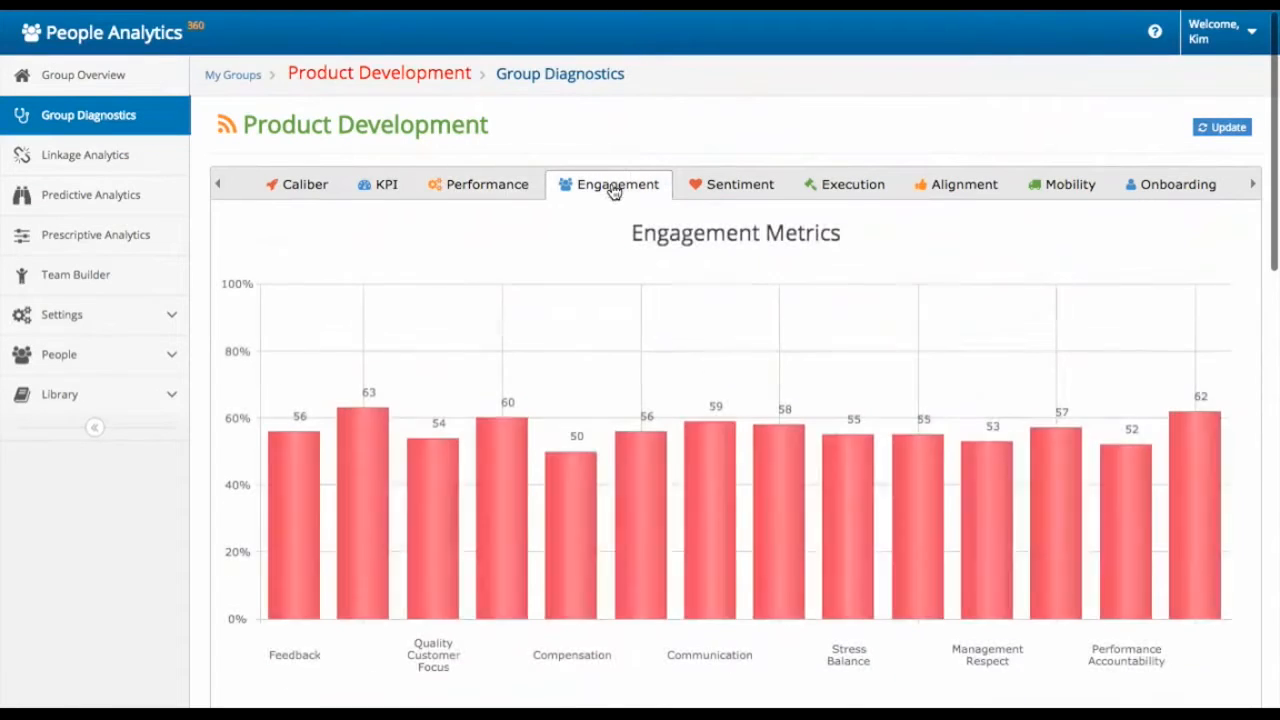
scroll(down, 3)
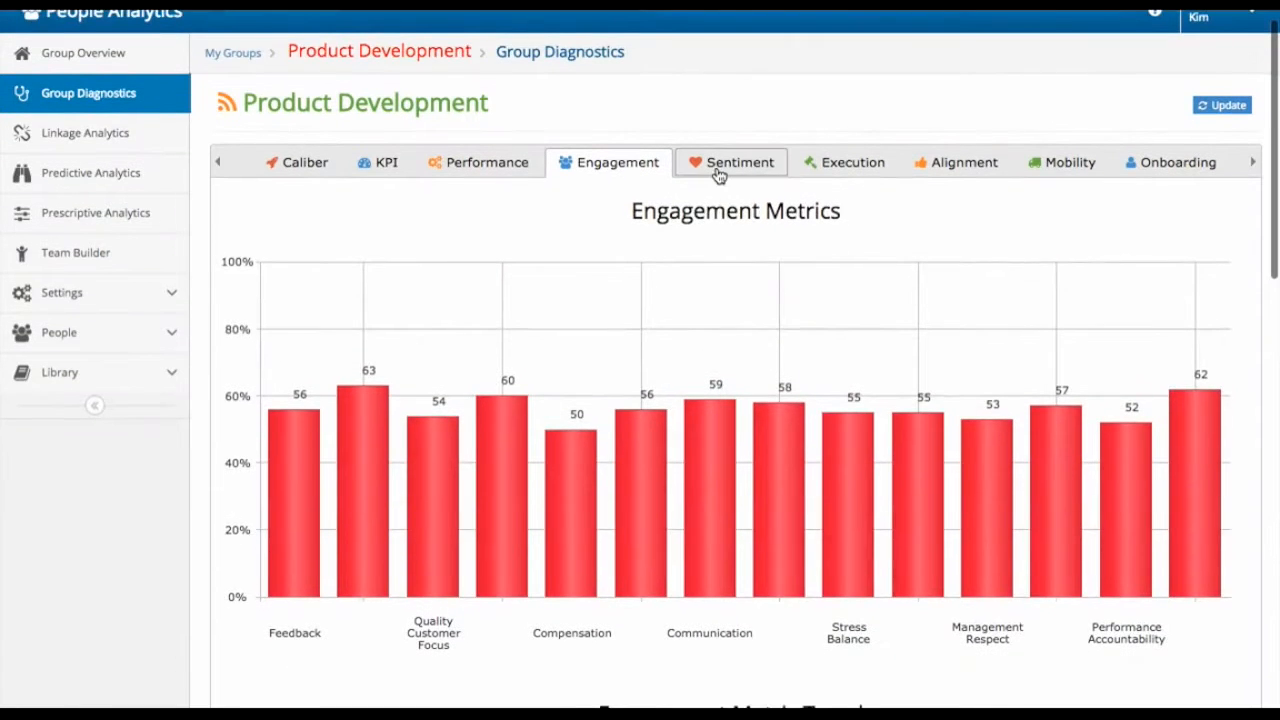
click(739, 162)
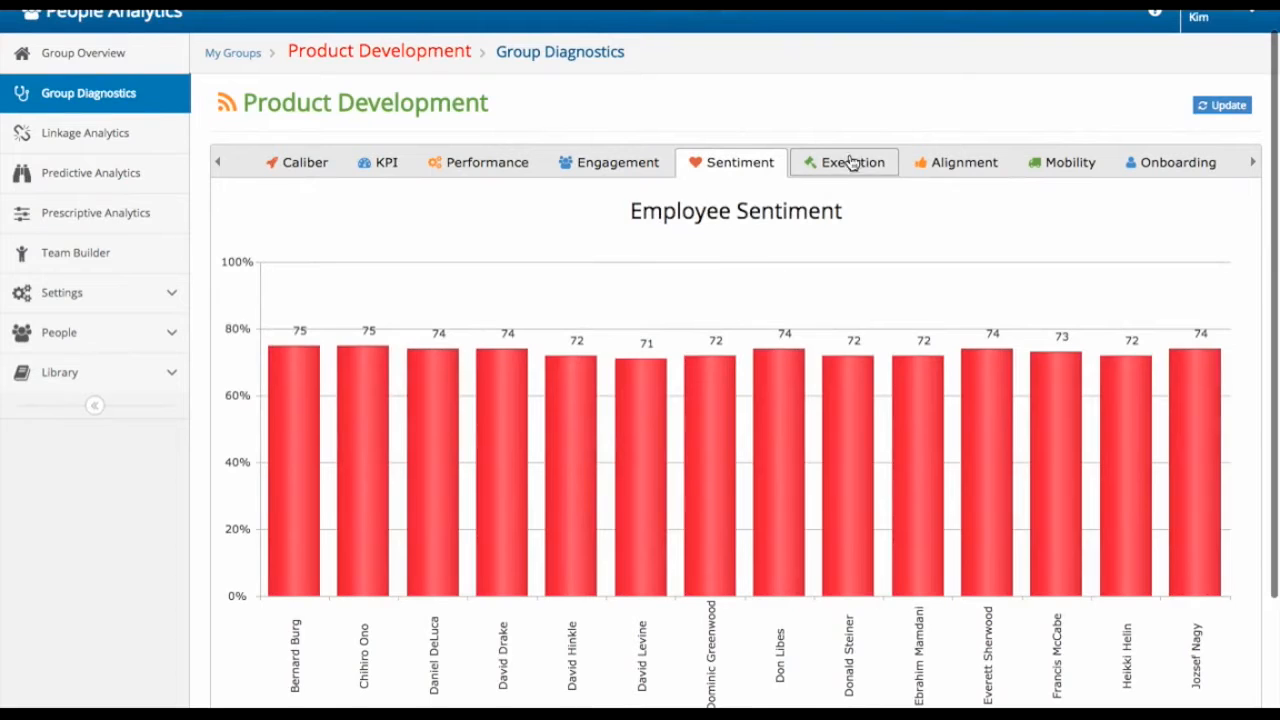
click(844, 162)
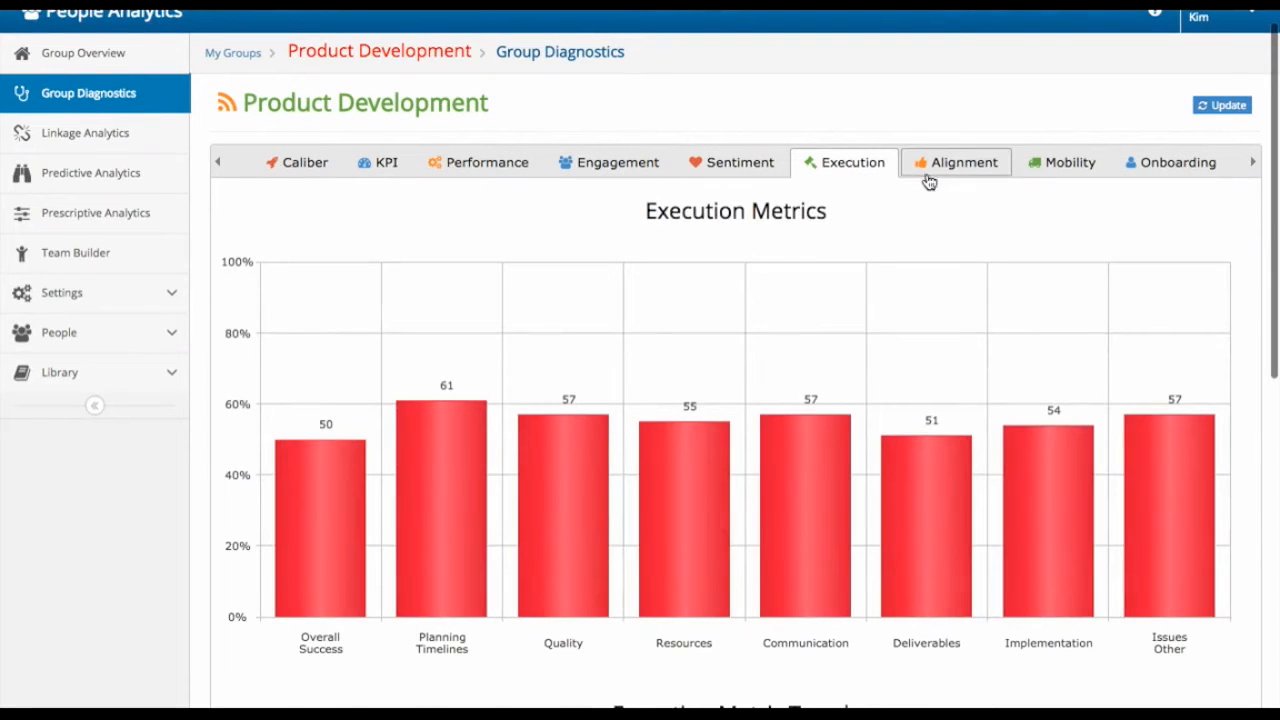
click(963, 162)
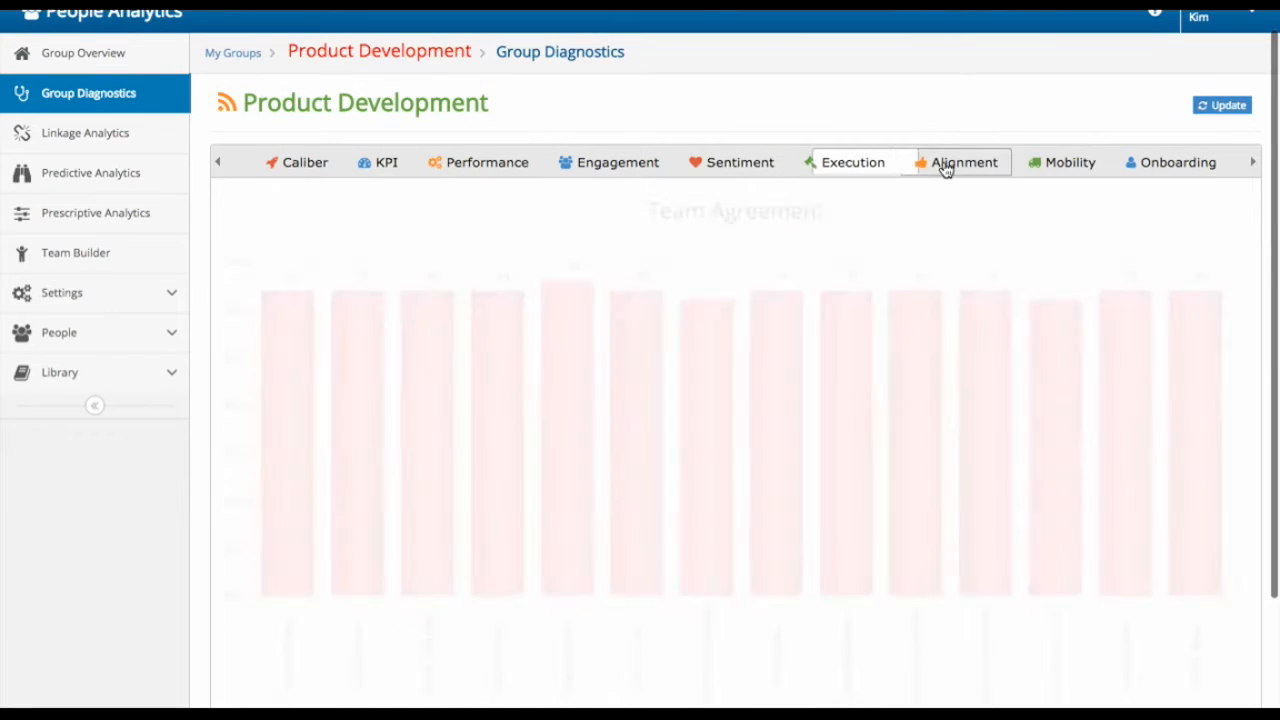
click(1069, 162)
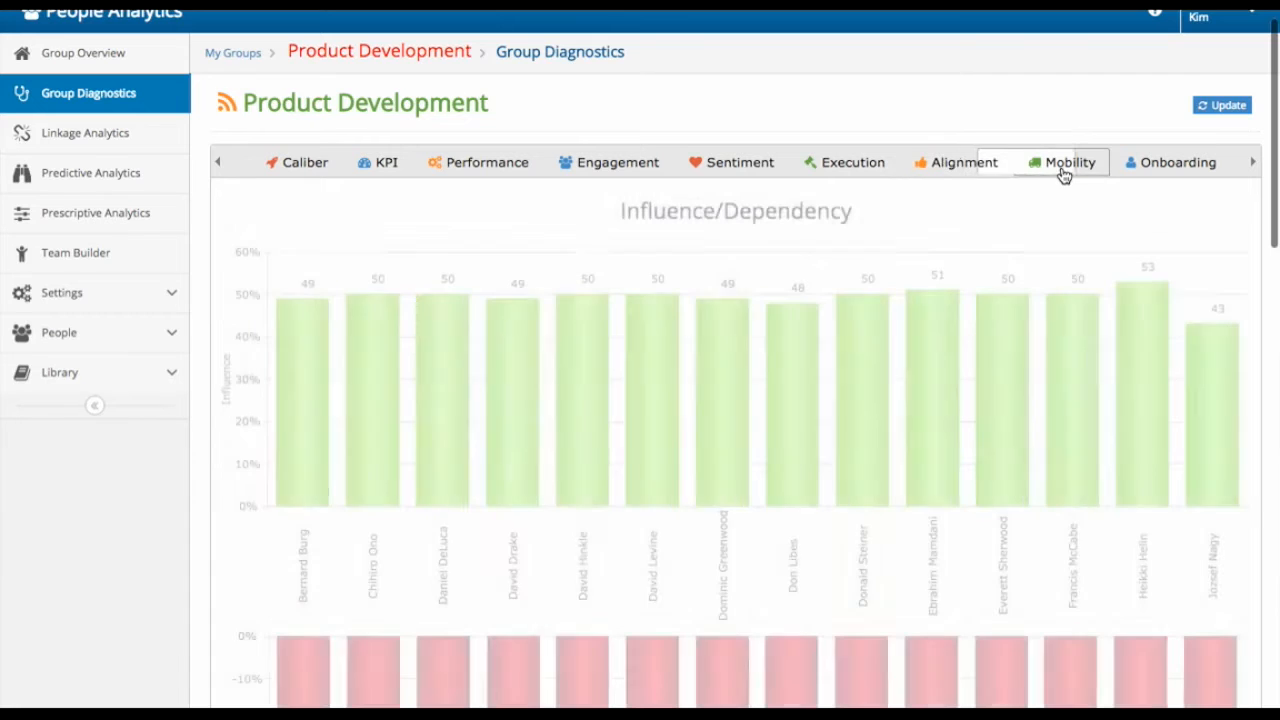
click(1177, 162)
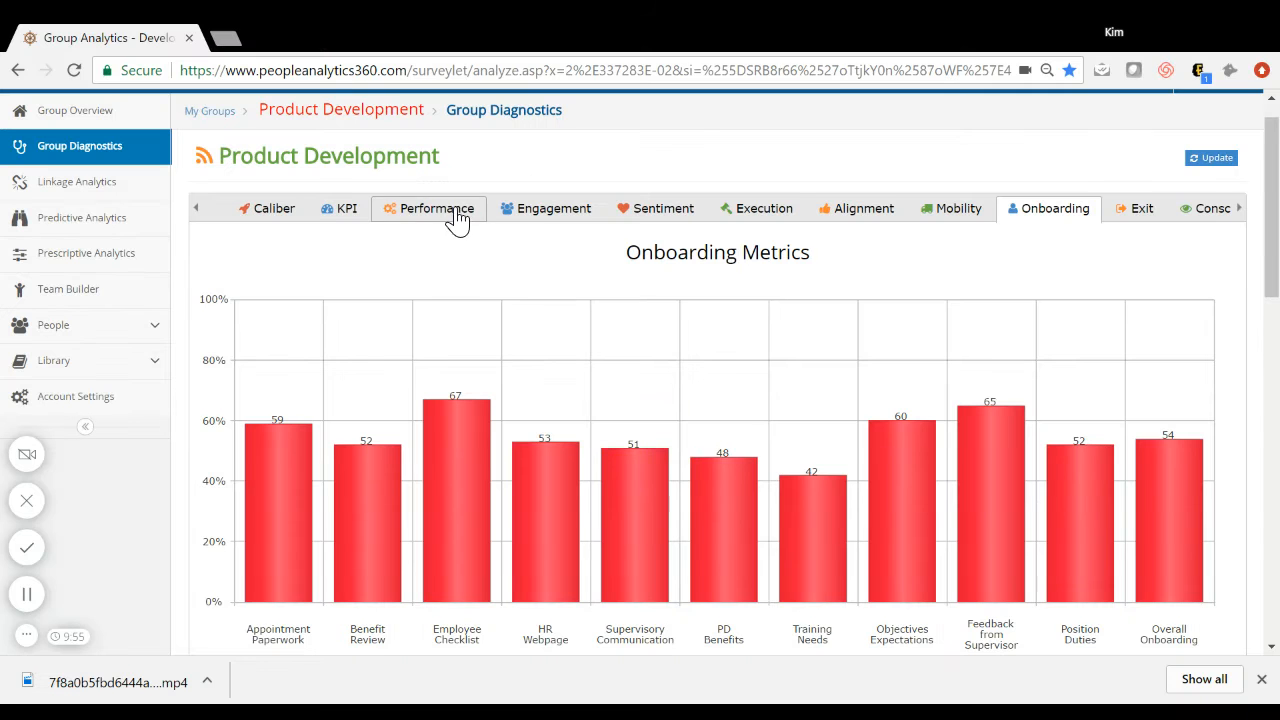
click(437, 208)
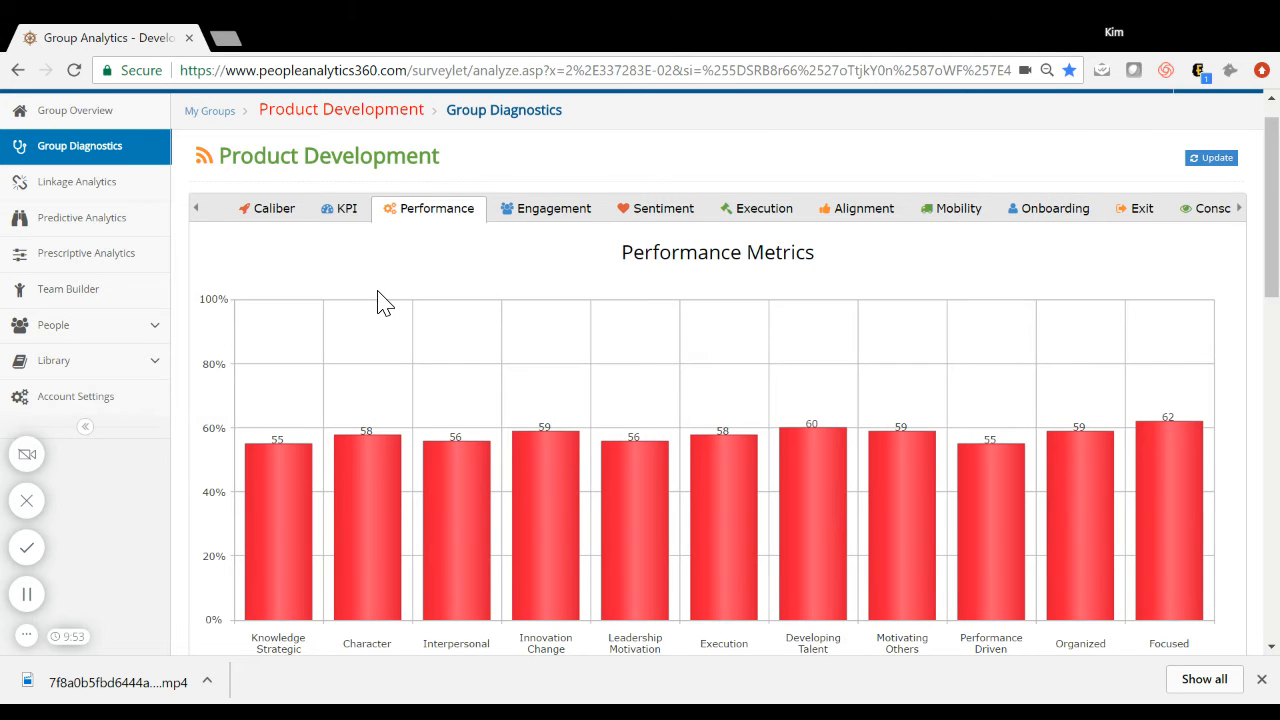
scroll(down, 3)
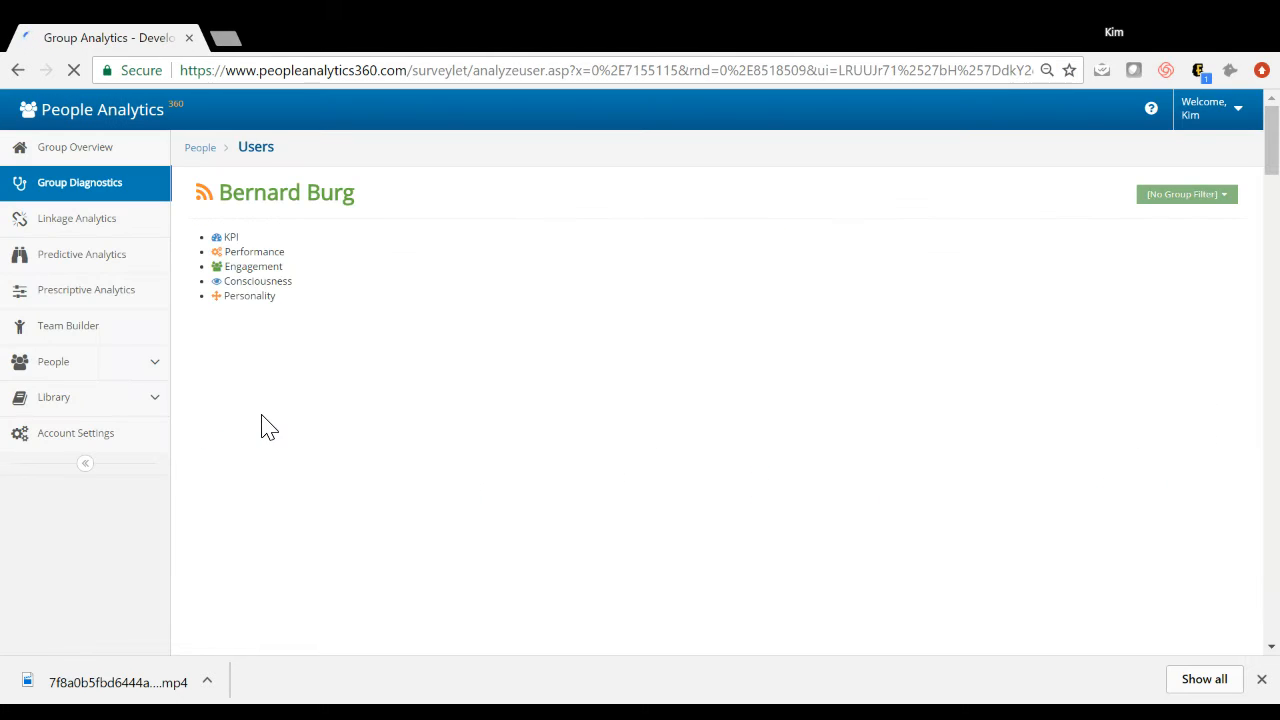
click(232, 237)
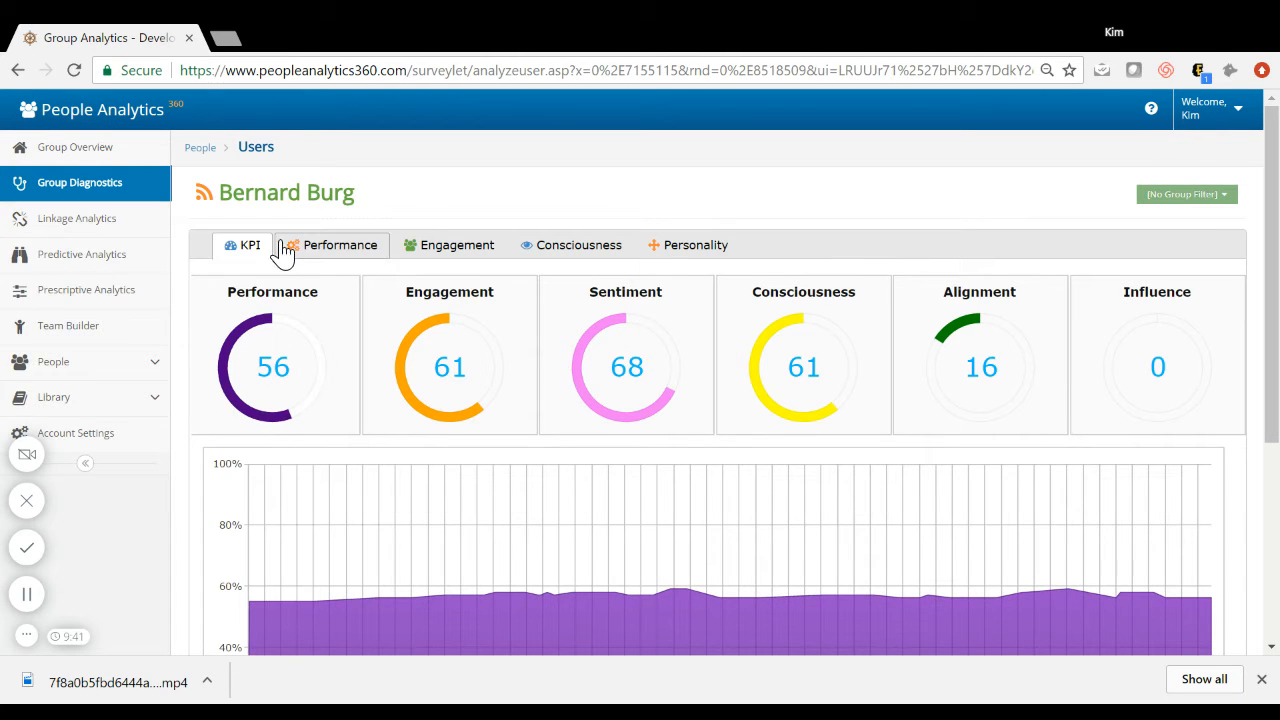
scroll(down, 3)
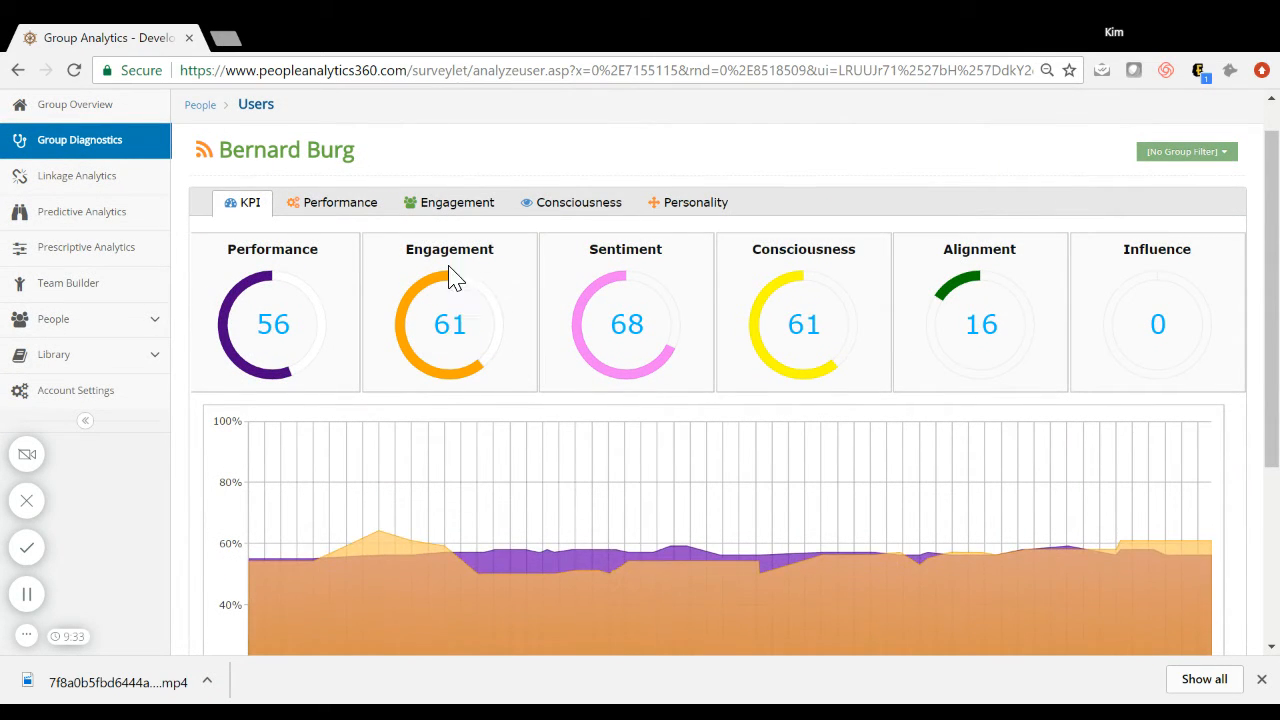
click(339, 202)
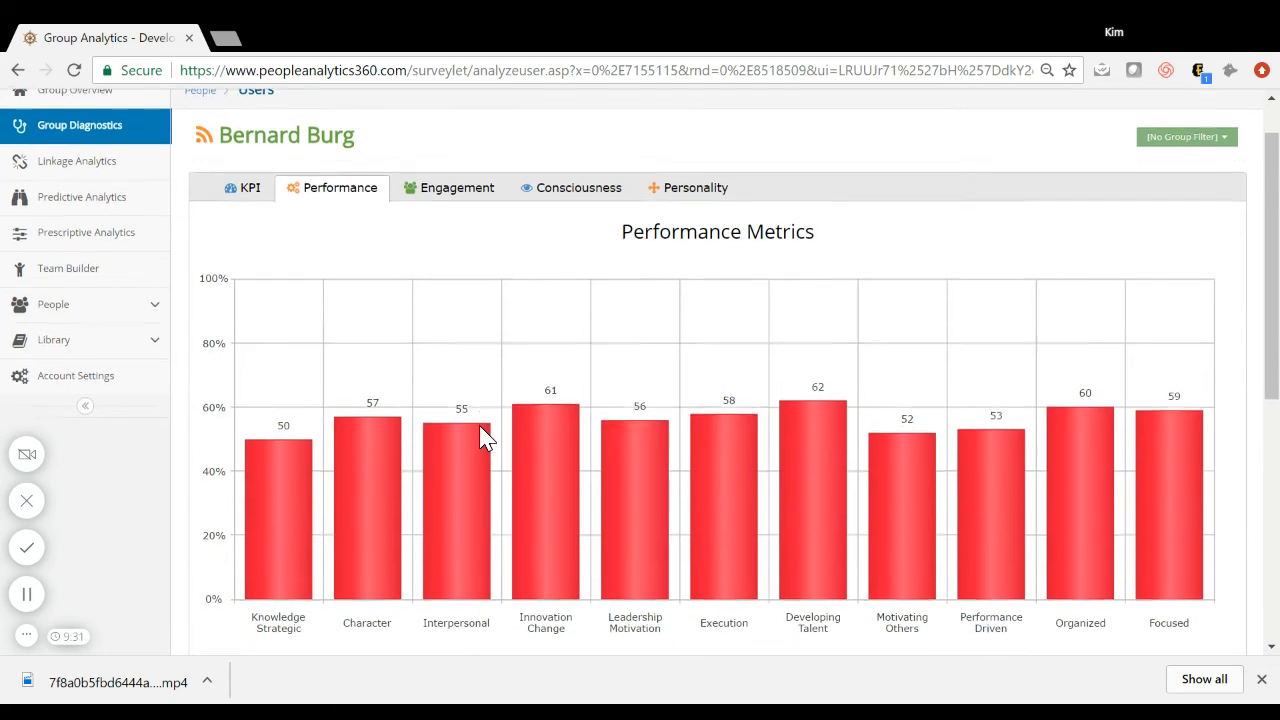
scroll(down, 3)
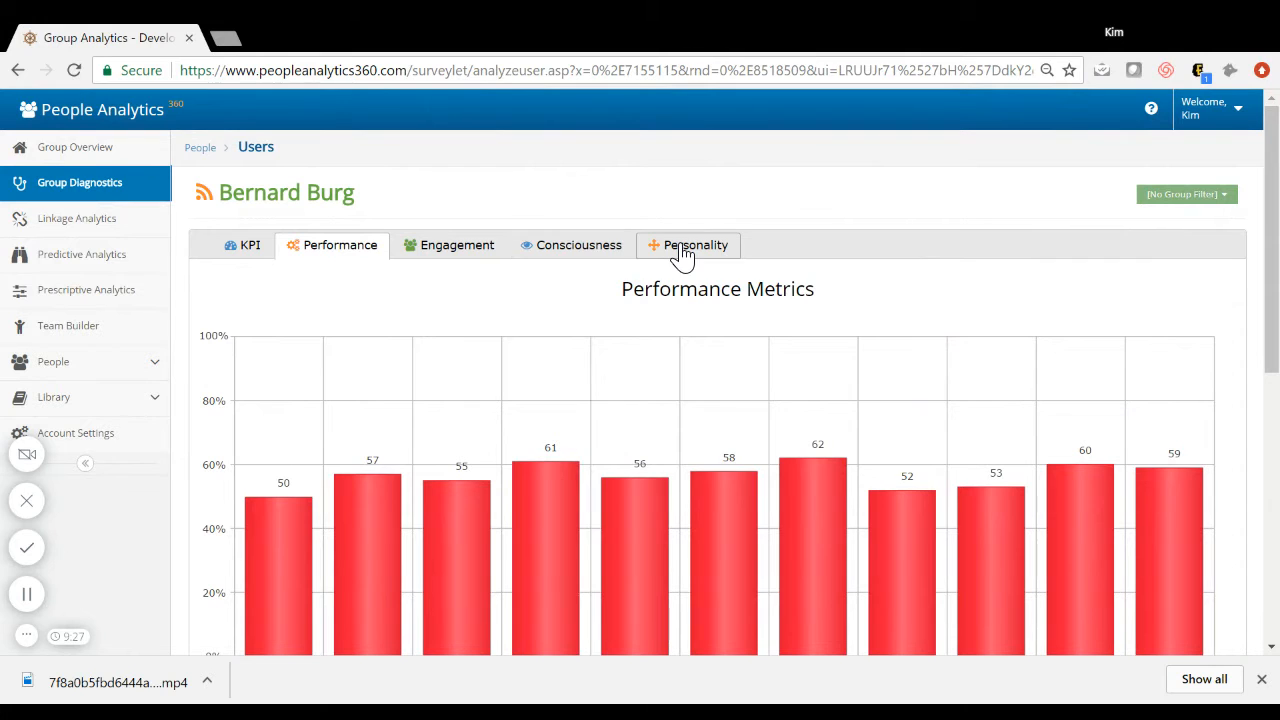
click(695, 245)
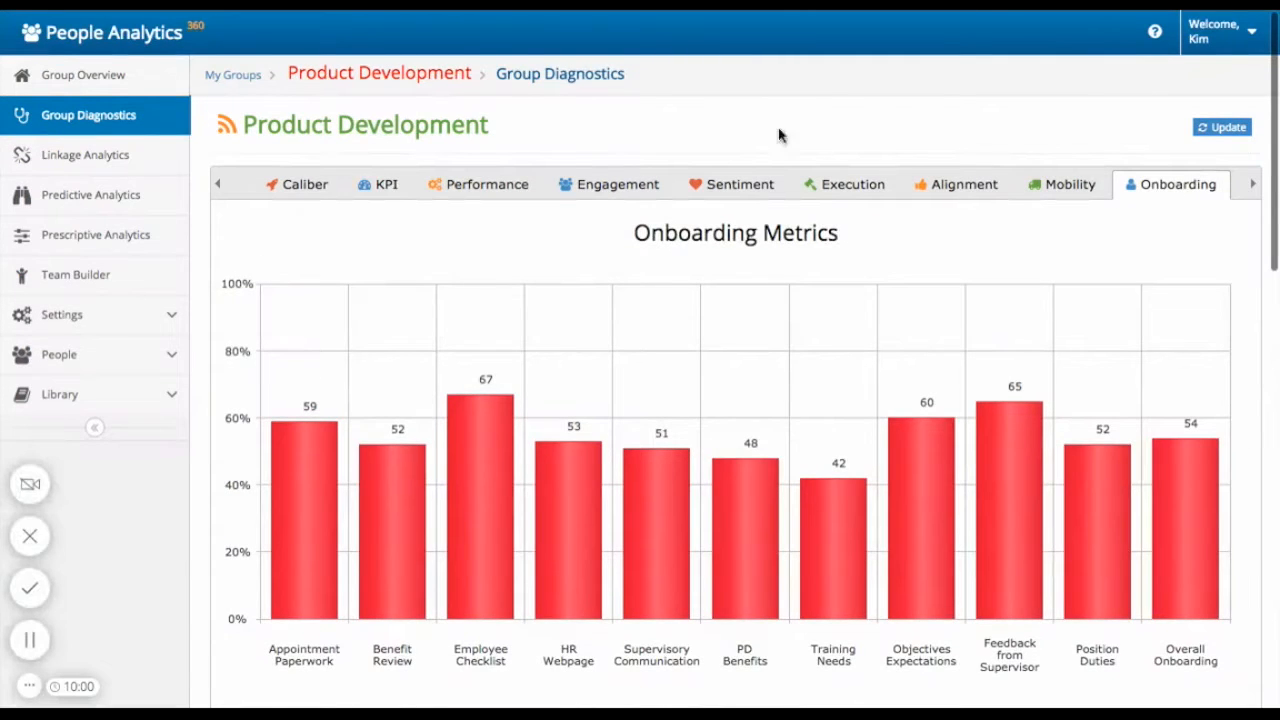
mouse_move(112, 40)
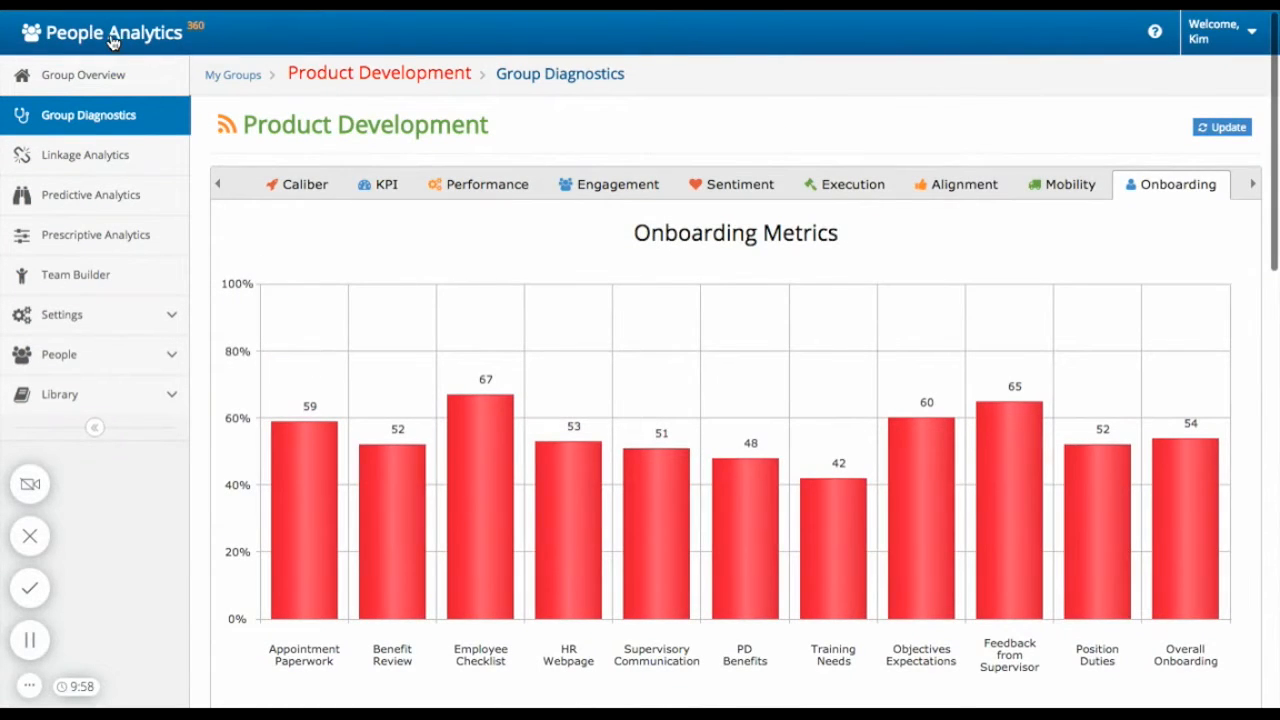
Go to Group Overview and choose My Employee Engagement Surveys from the breadcrumb dropdown.
click(83, 75)
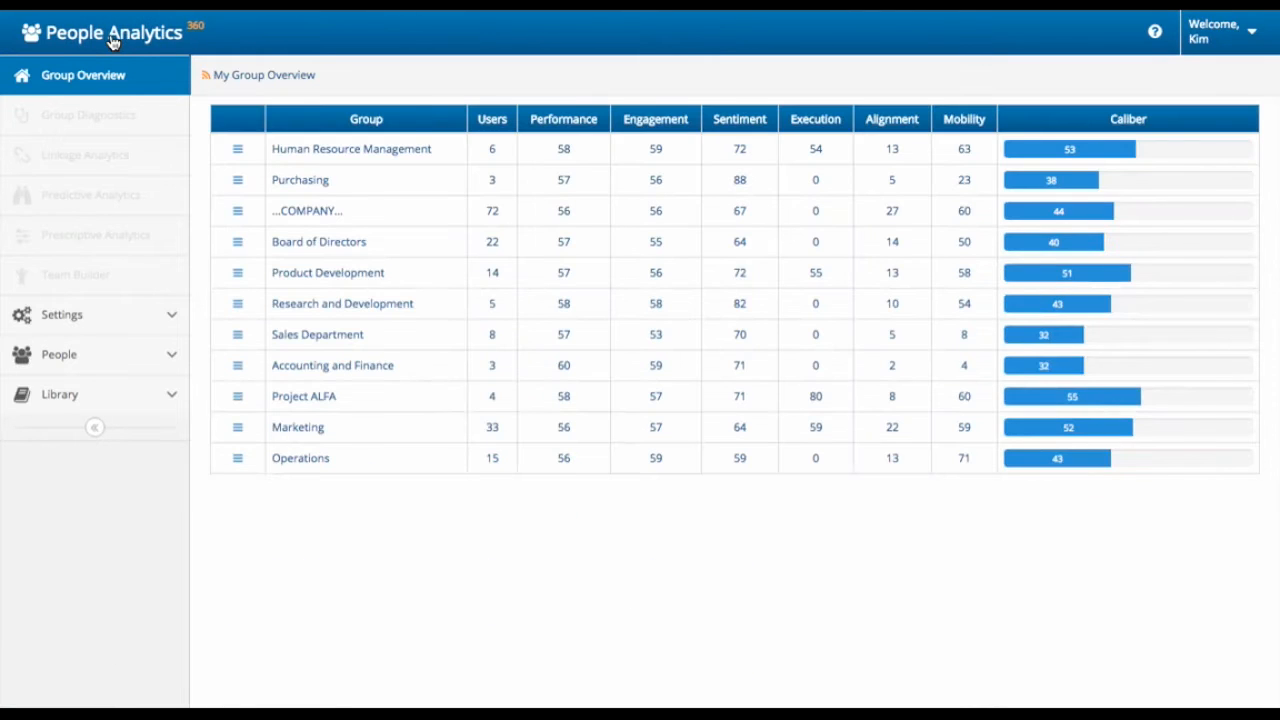
click(263, 74)
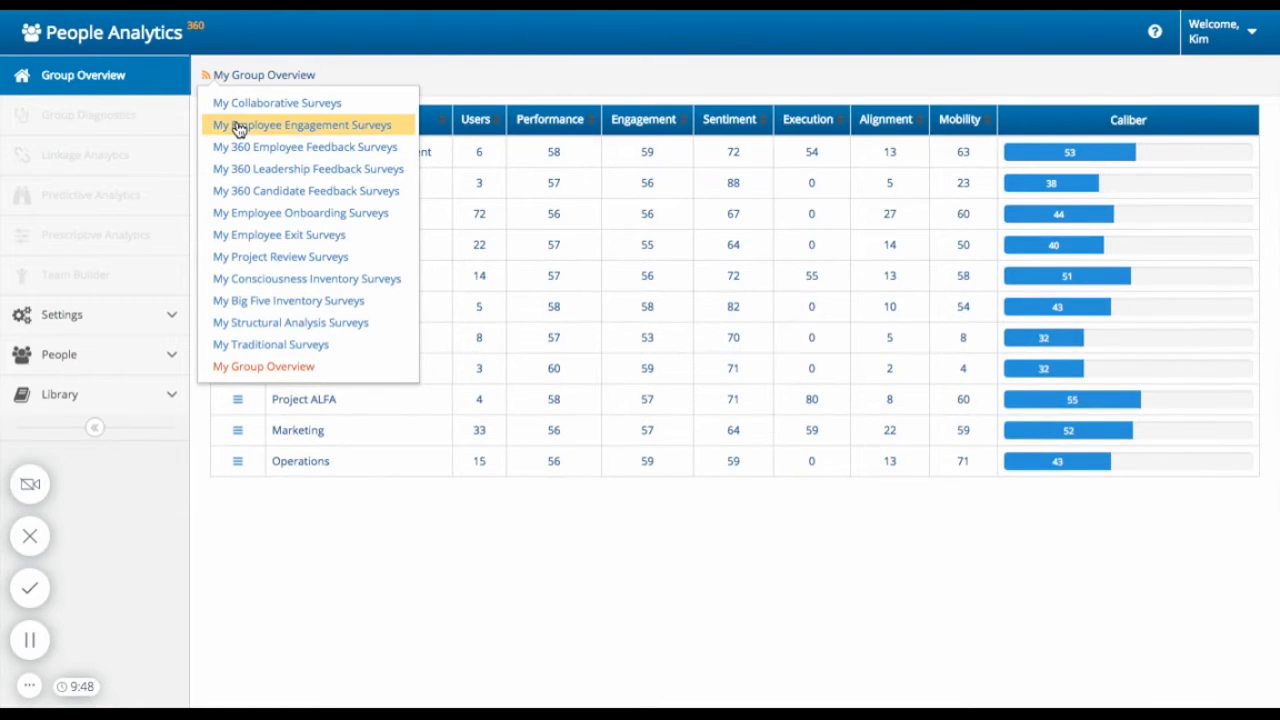
click(302, 124)
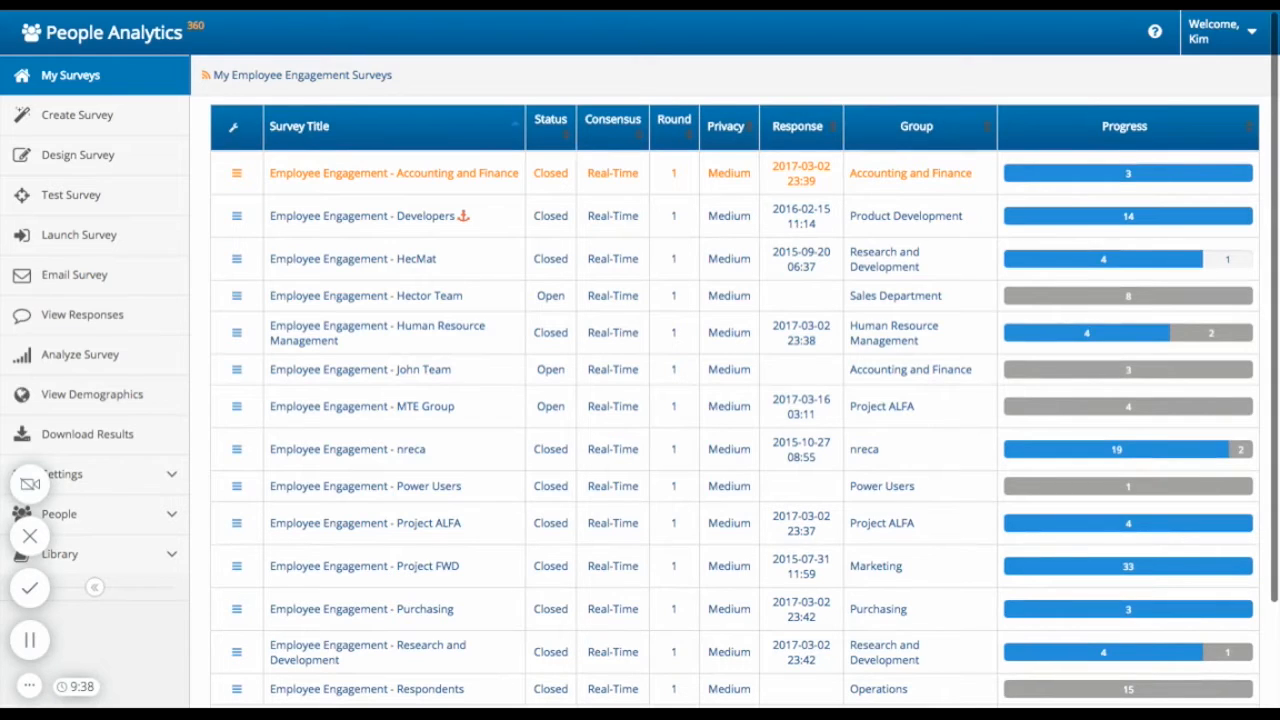
mouse_move(95, 274)
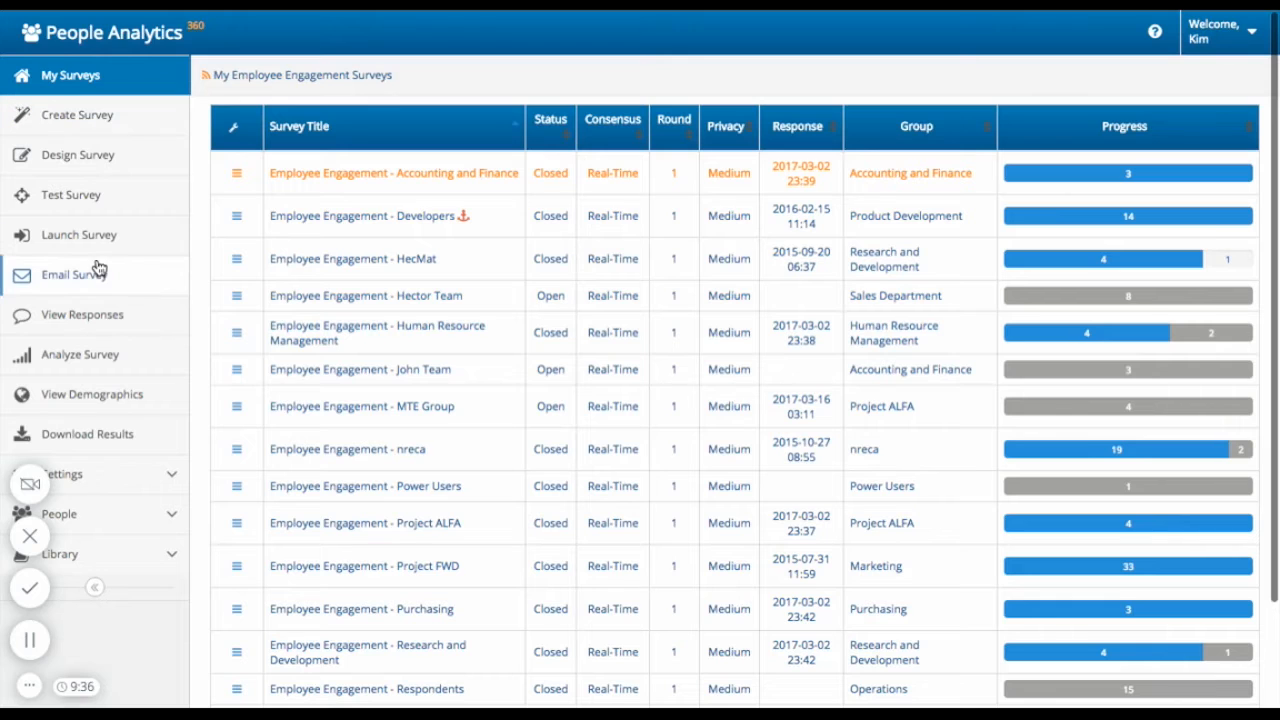
mouse_move(143, 579)
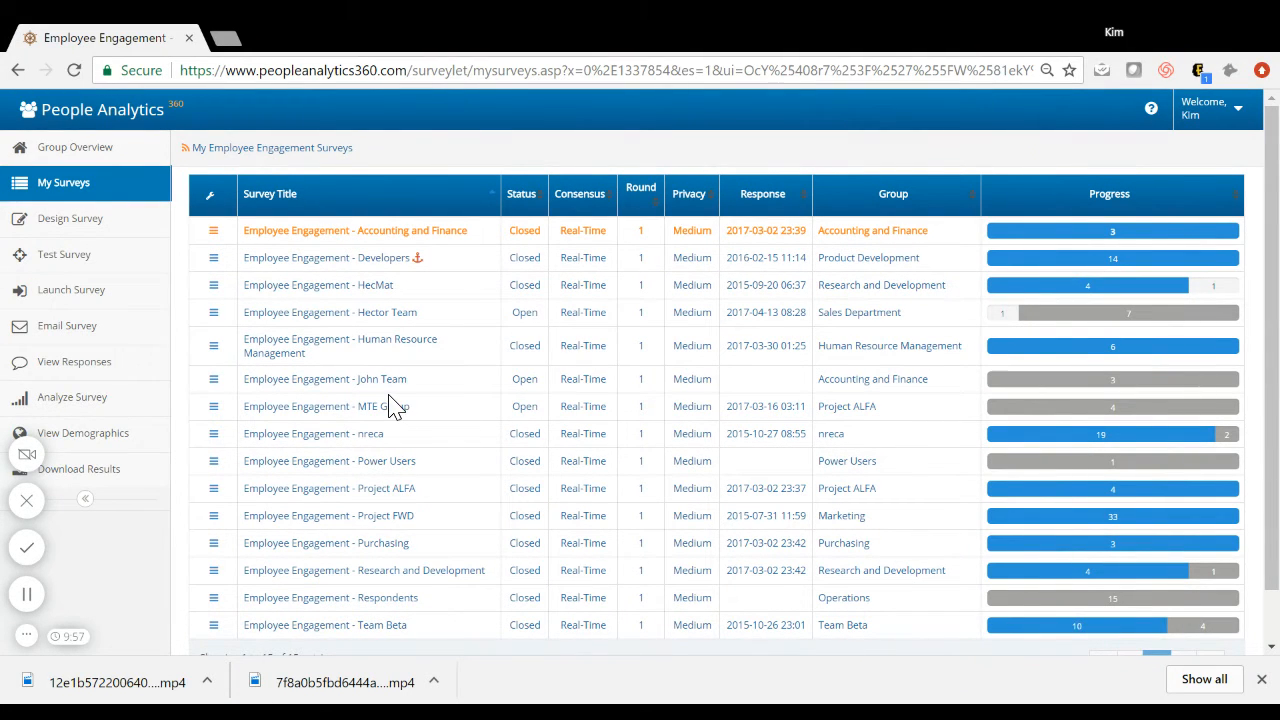
mouse_move(220, 270)
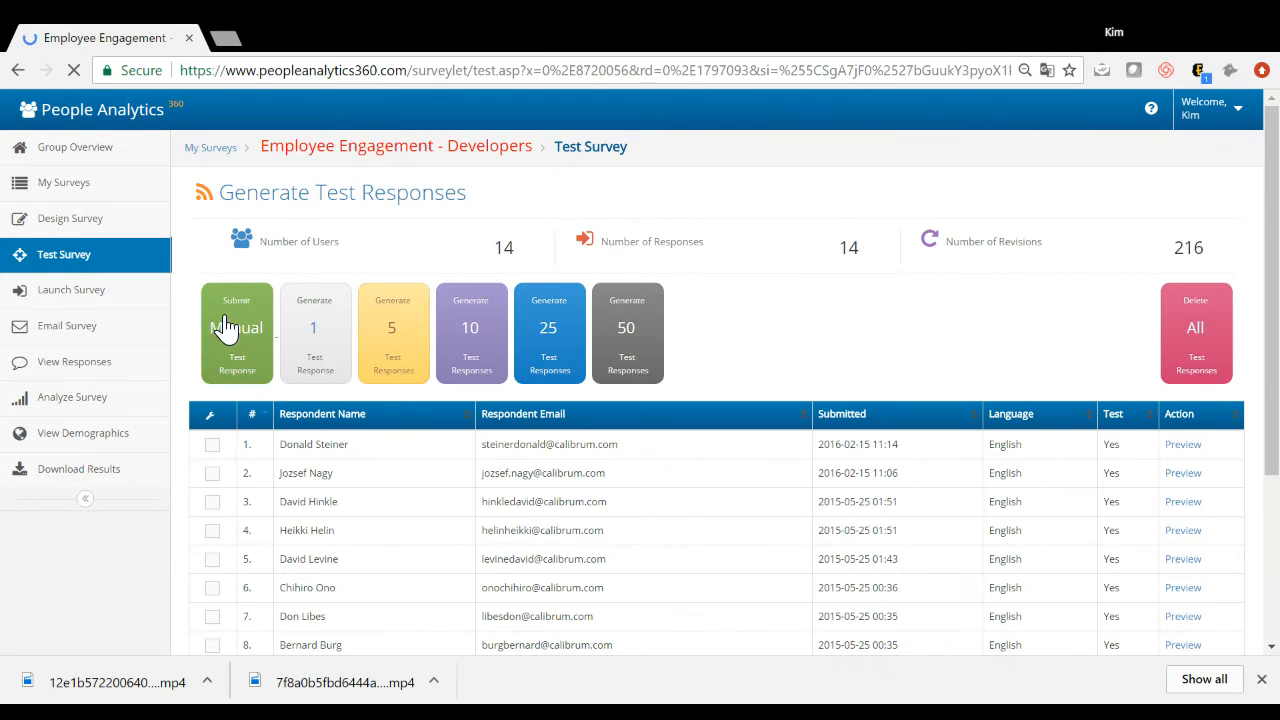
click(237, 333)
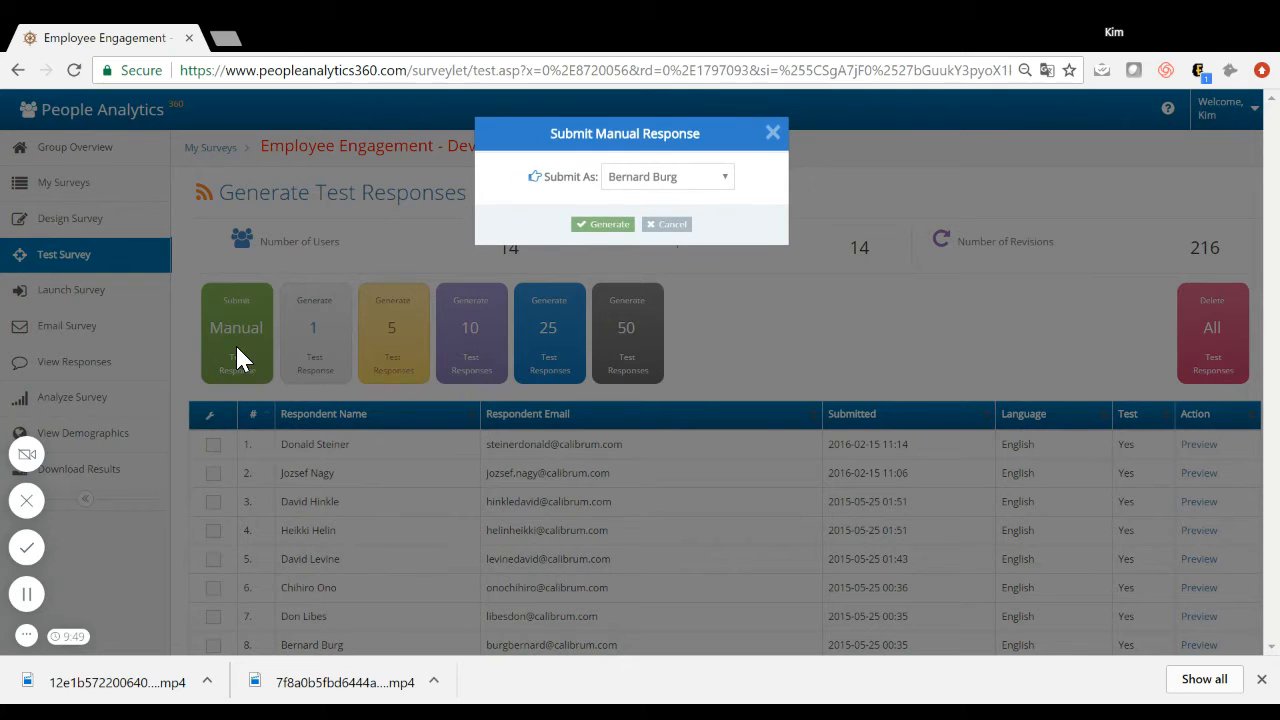
click(602, 223)
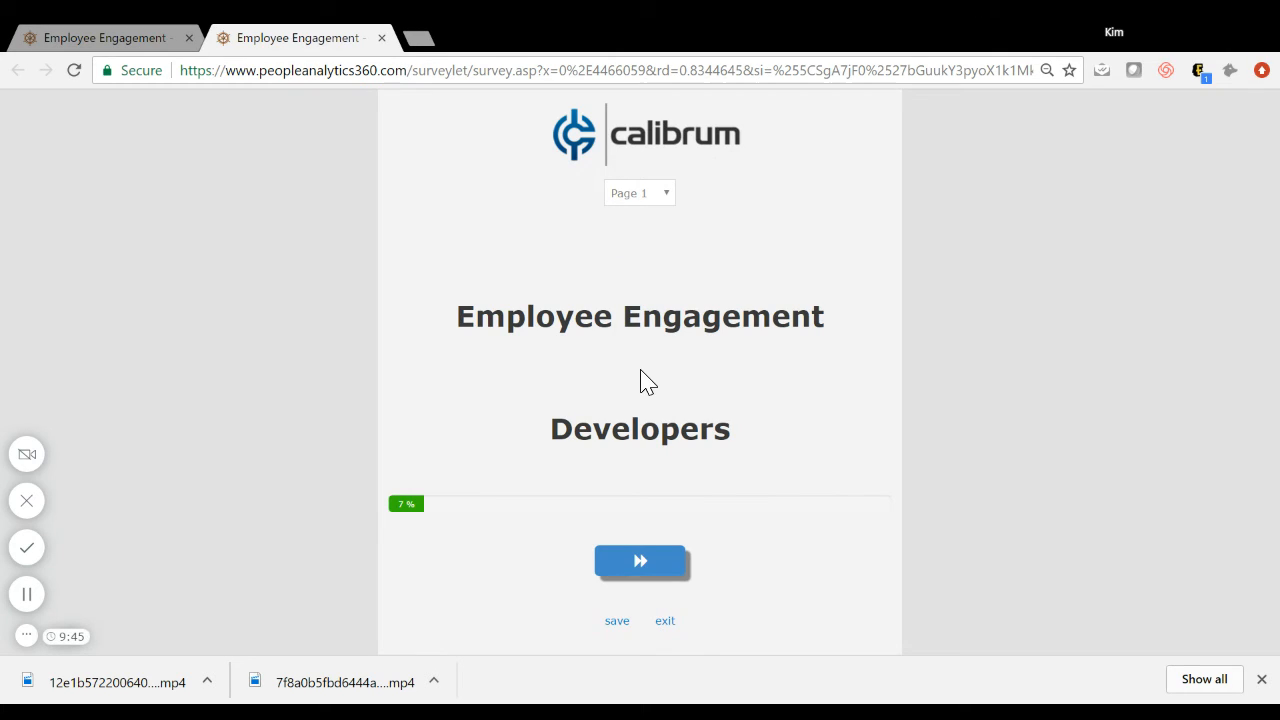
Move past the survey cover page and answer the manager-feedback question with Slightly Agree.
click(640, 560)
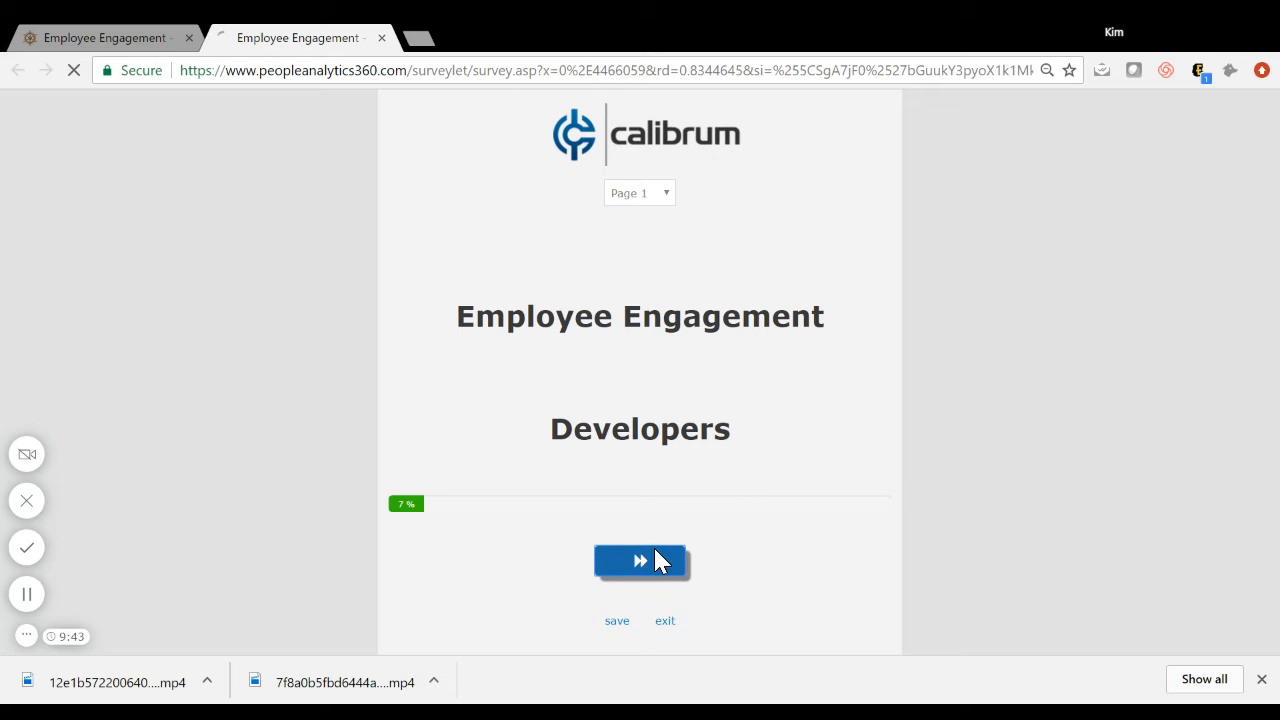
click(640, 560)
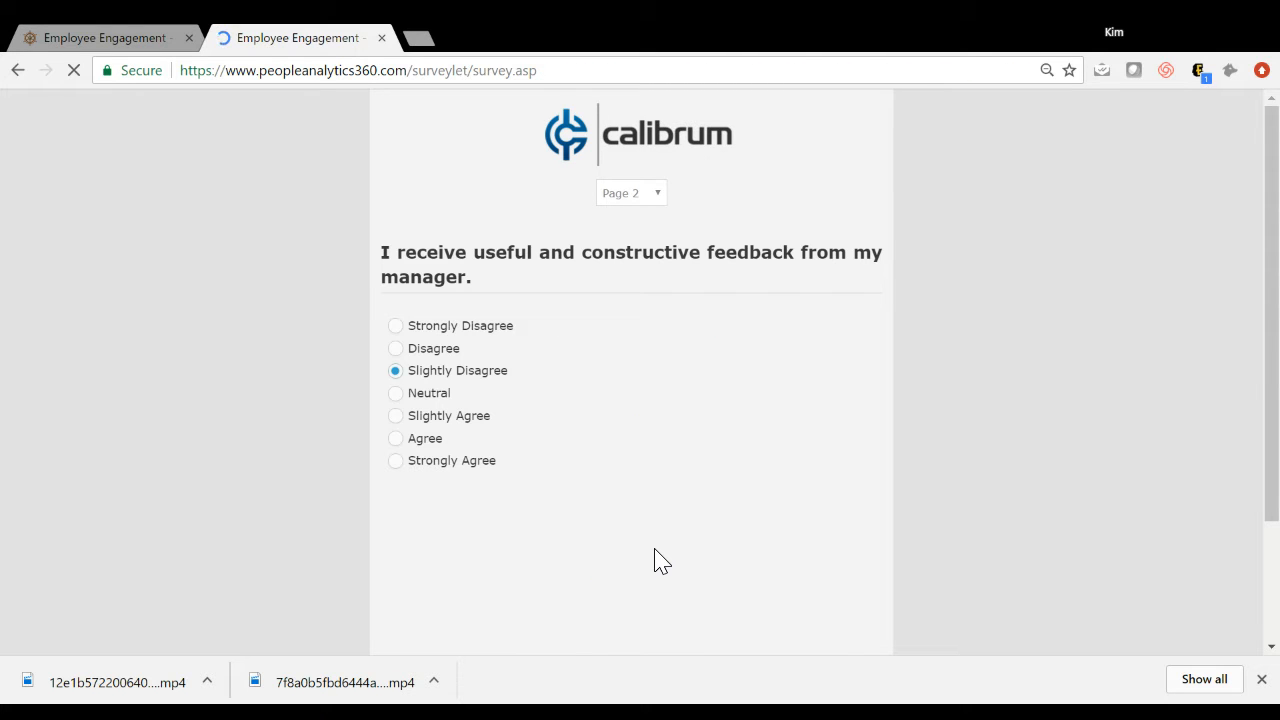
scroll(down, 3)
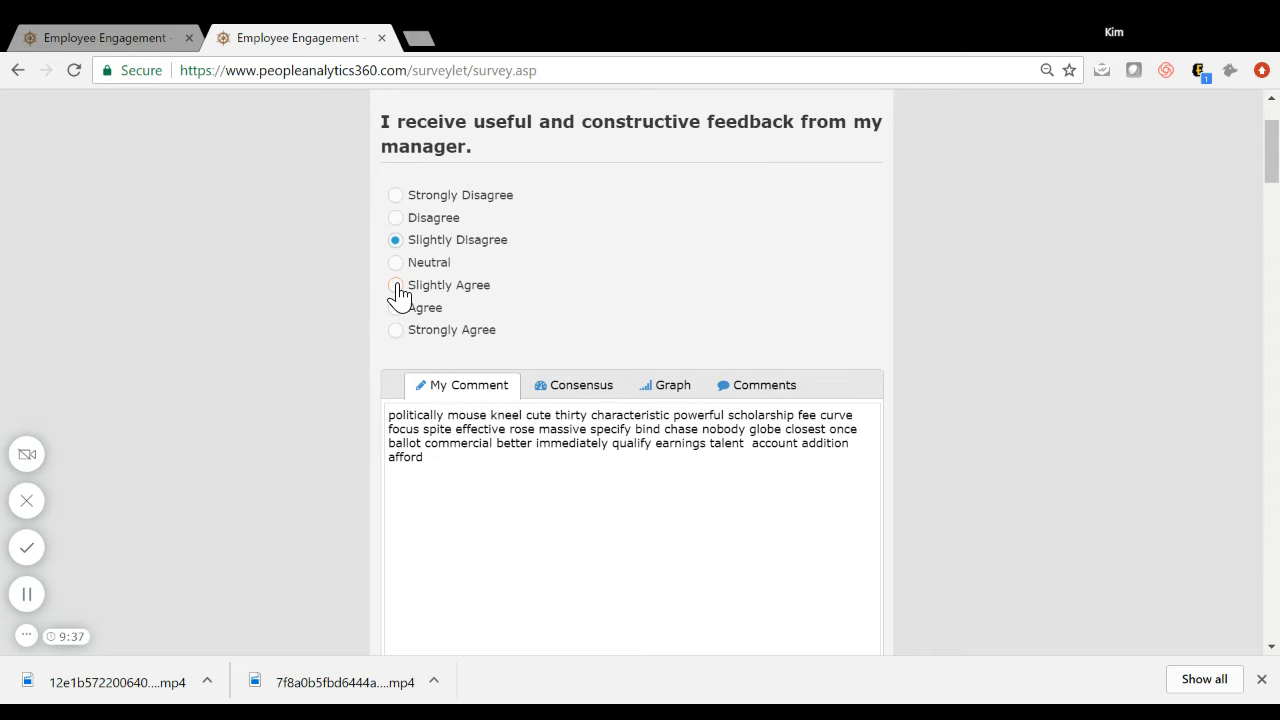
click(395, 285)
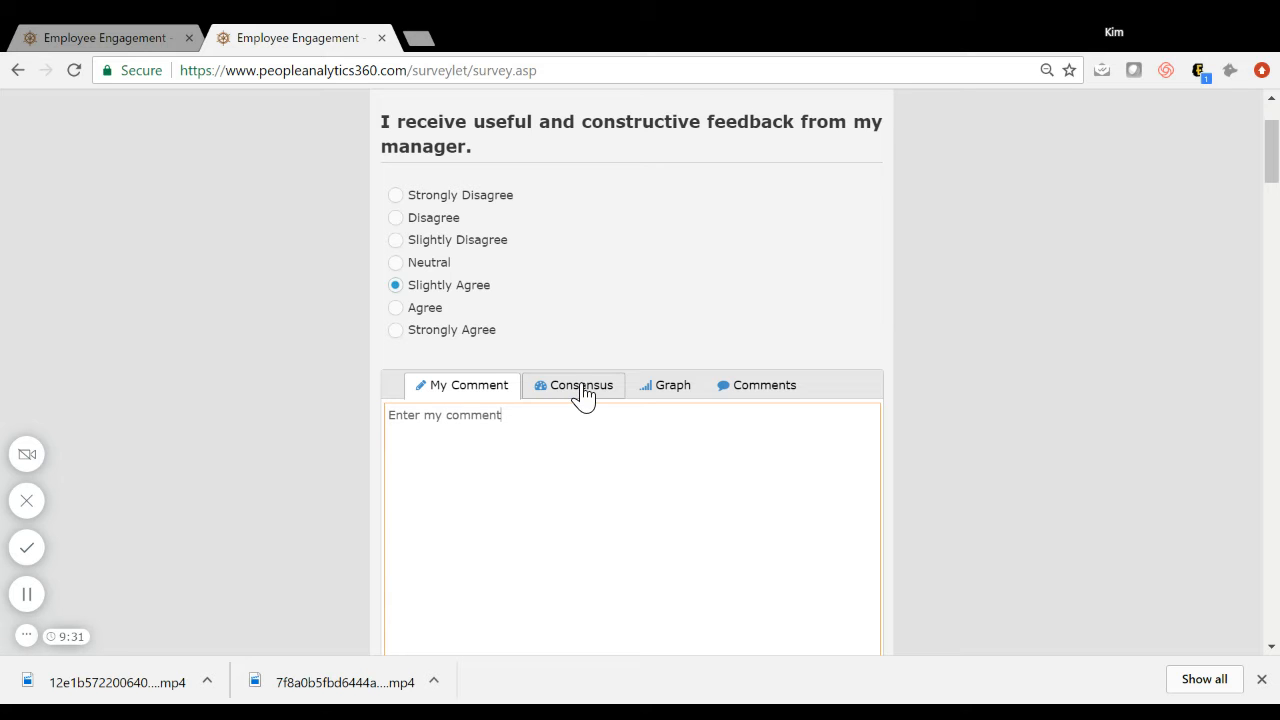
Review the question's group consensus, answer distribution graph and grouped comments.
click(580, 385)
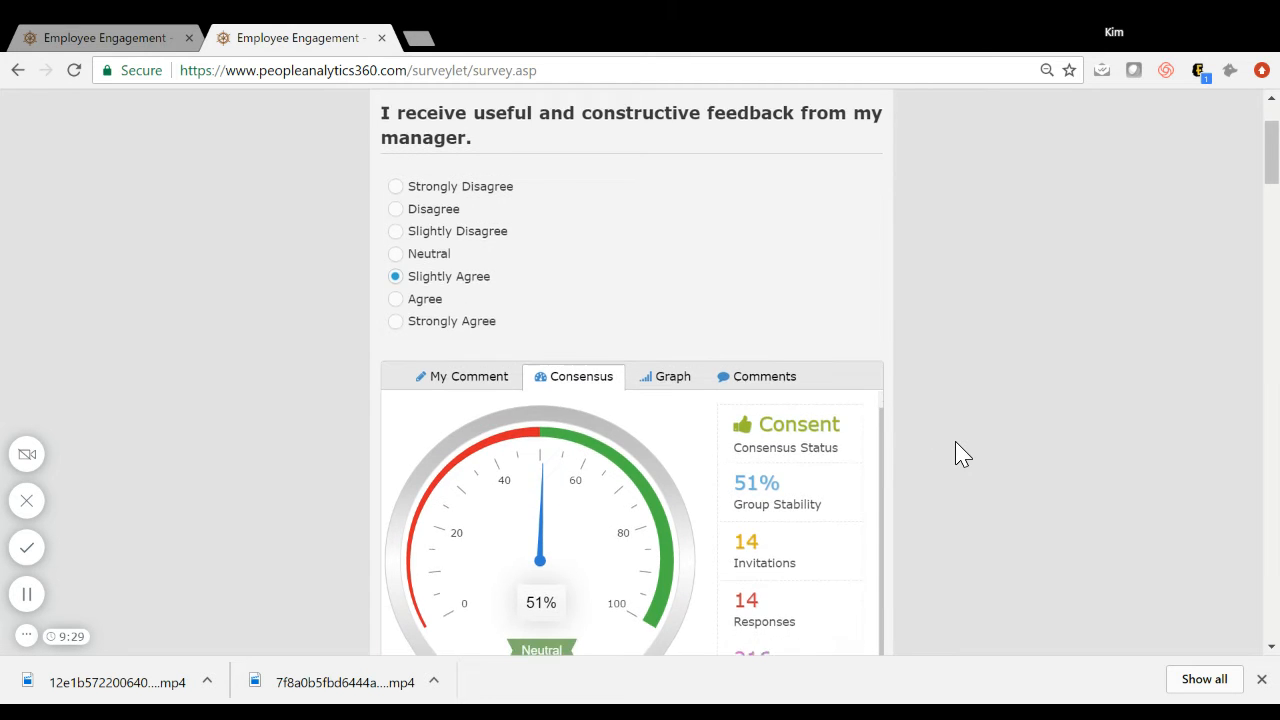
scroll(down, 3)
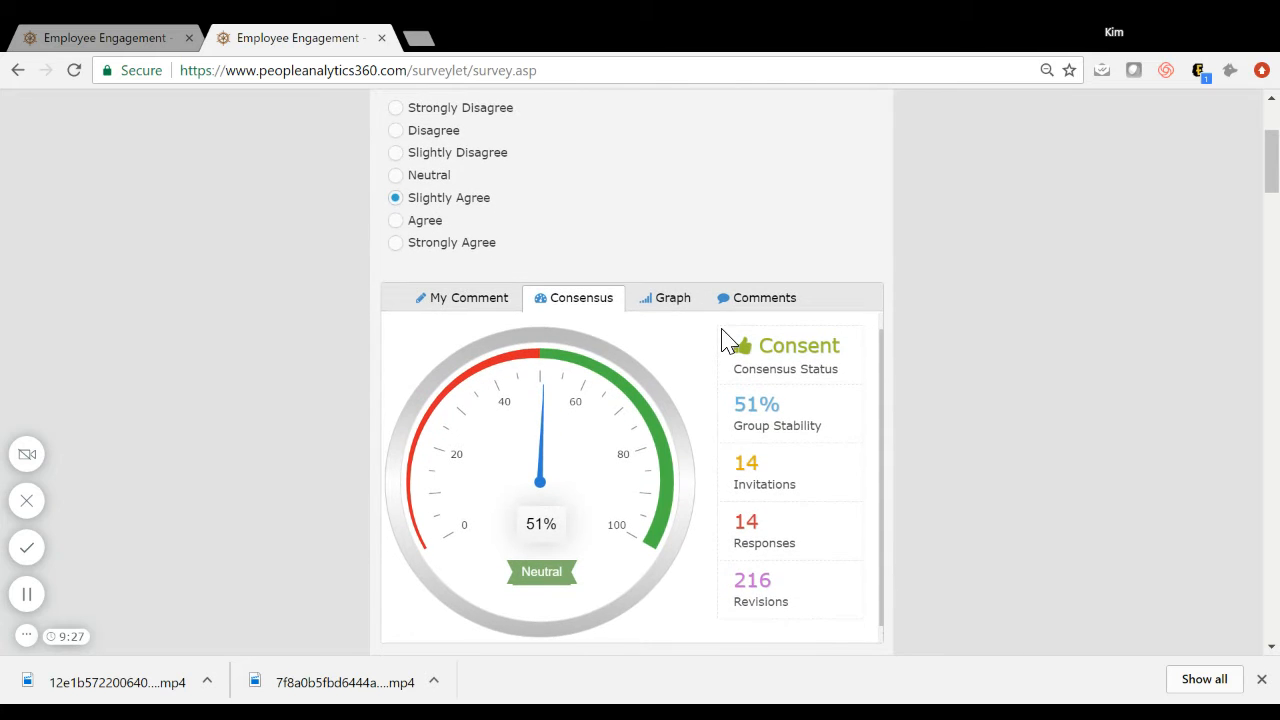
click(664, 297)
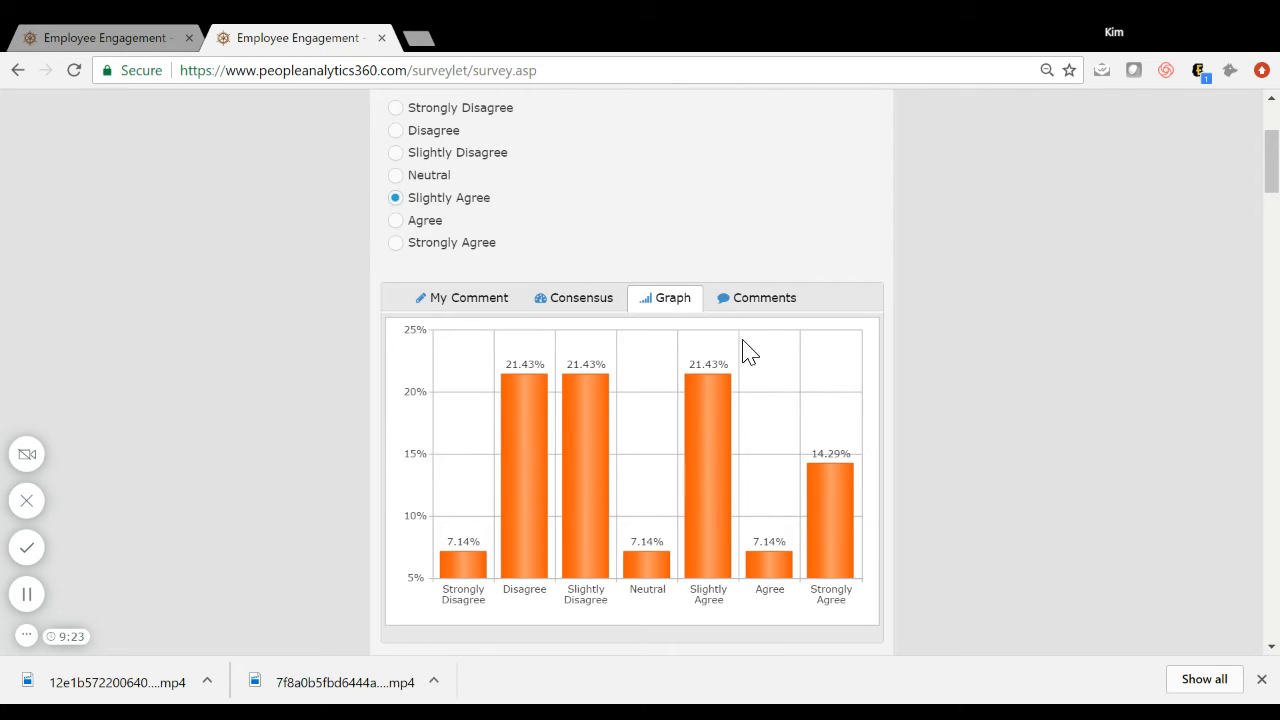
click(757, 297)
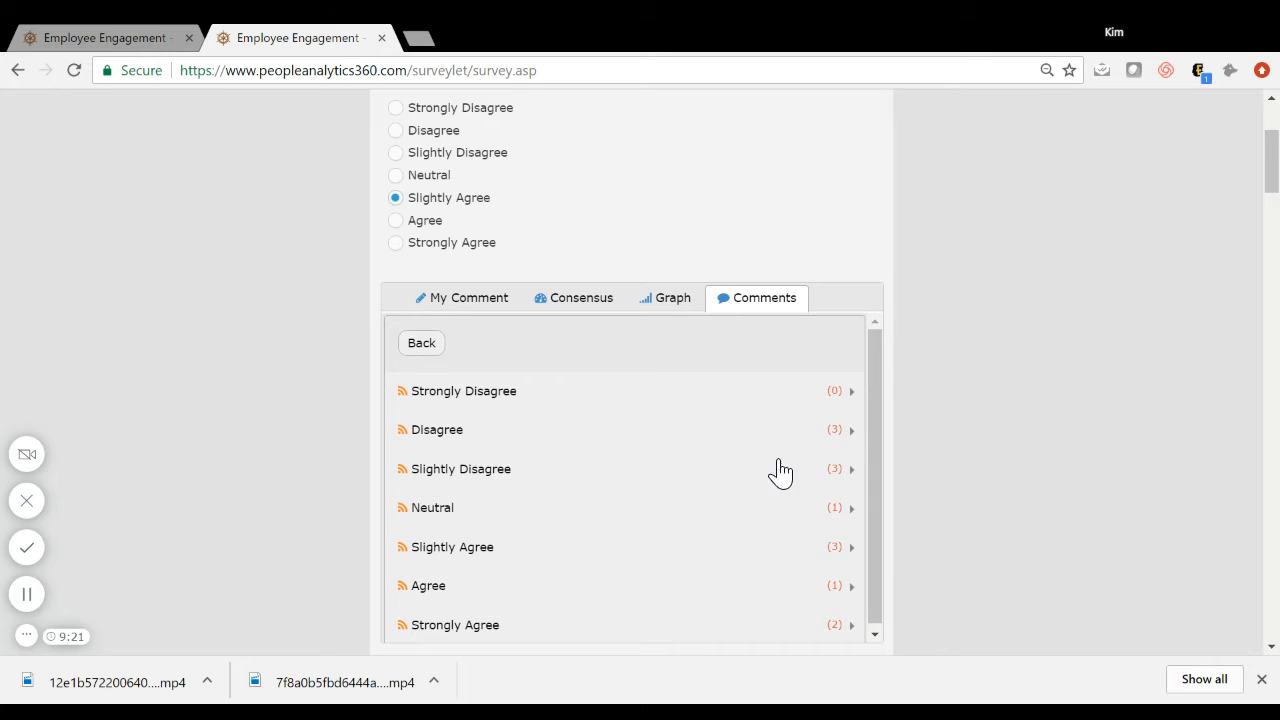
click(437, 429)
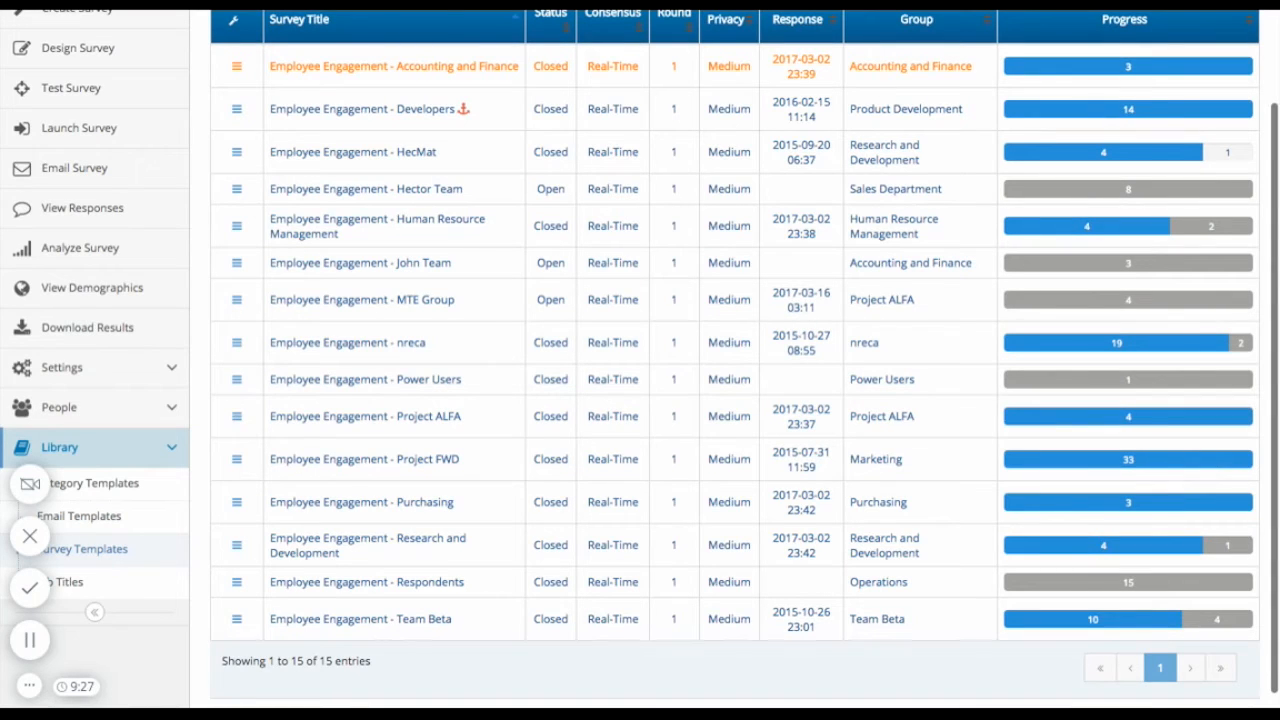
mouse_move(414, 459)
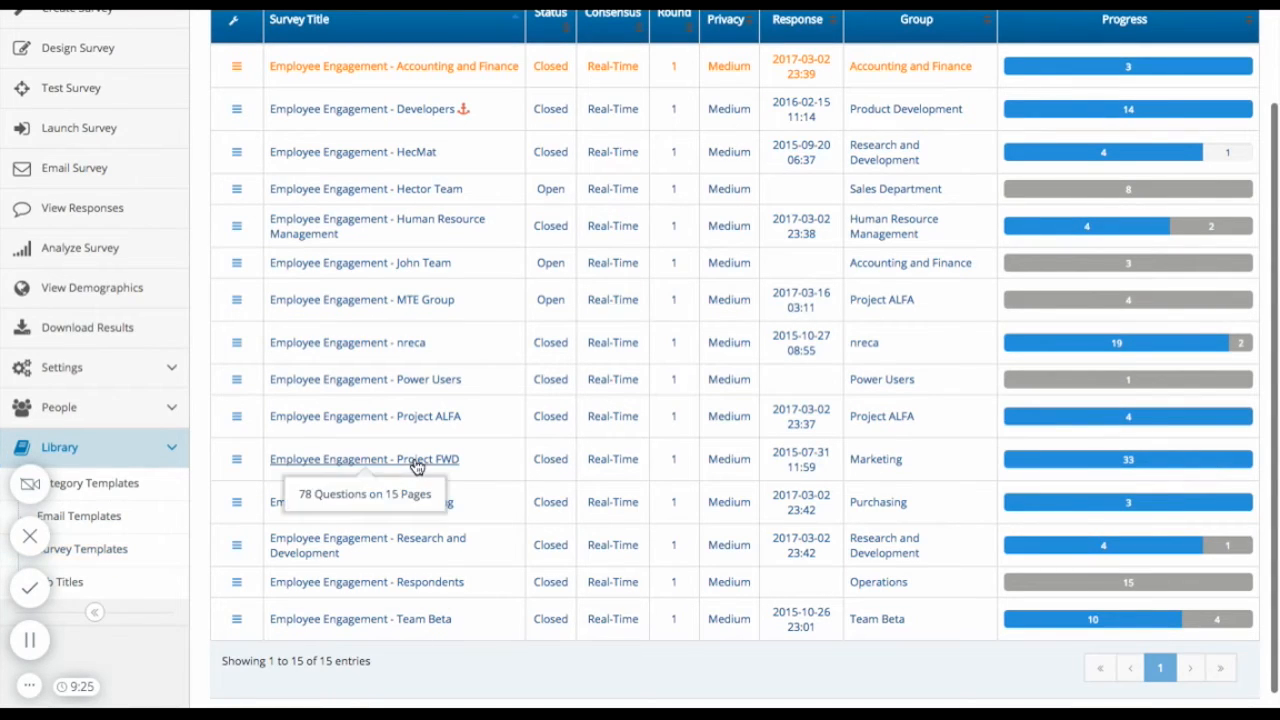
mouse_move(235, 470)
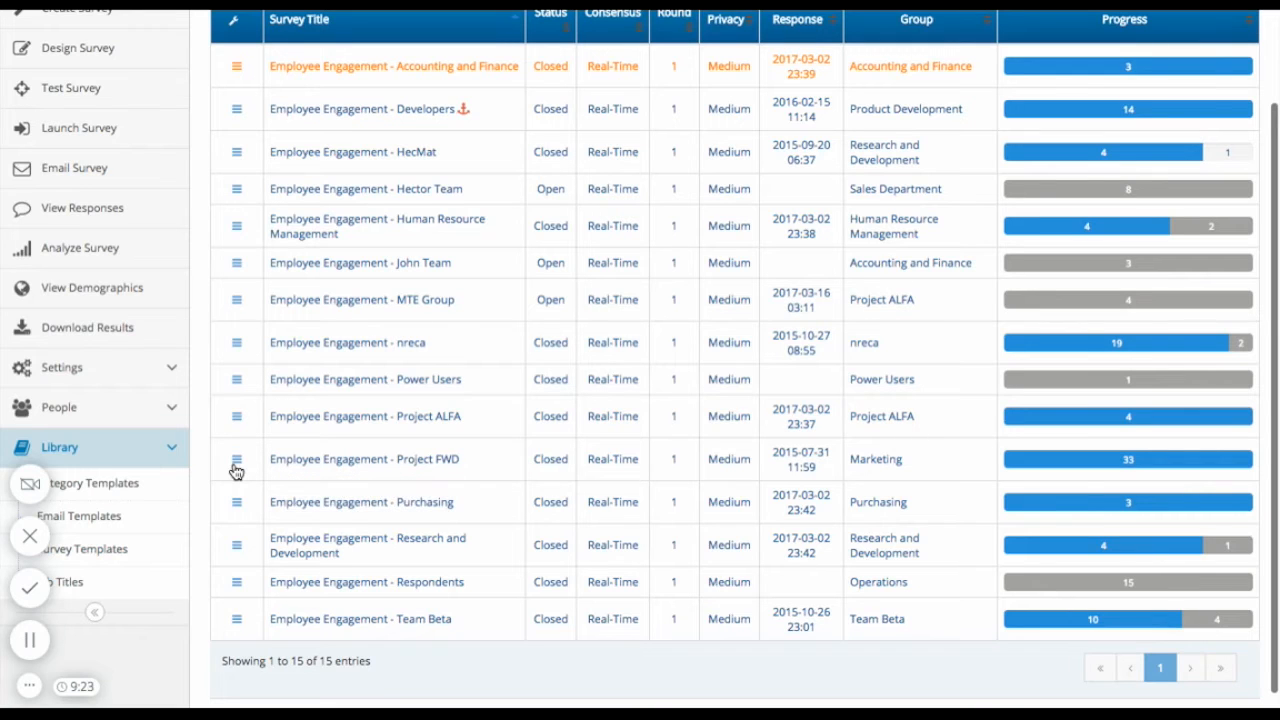
Open the row action menu for Employee Engagement - Project FWD.
click(236, 470)
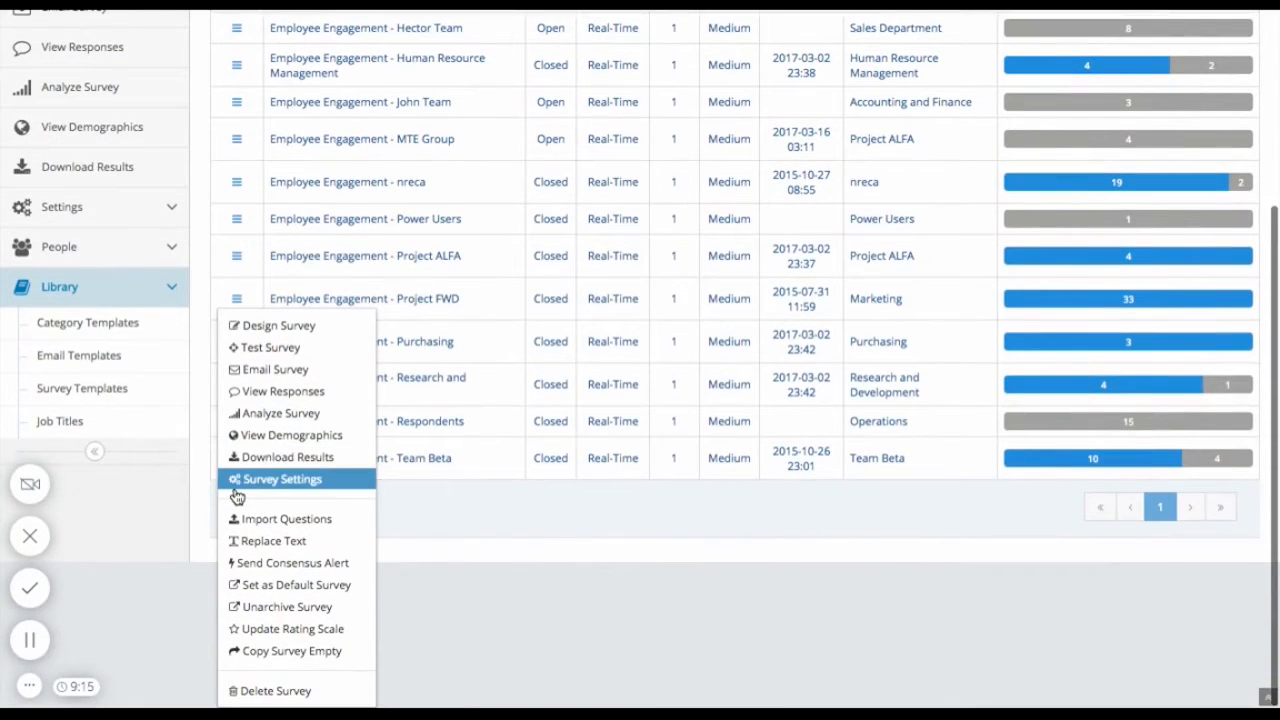
mouse_move(290, 434)
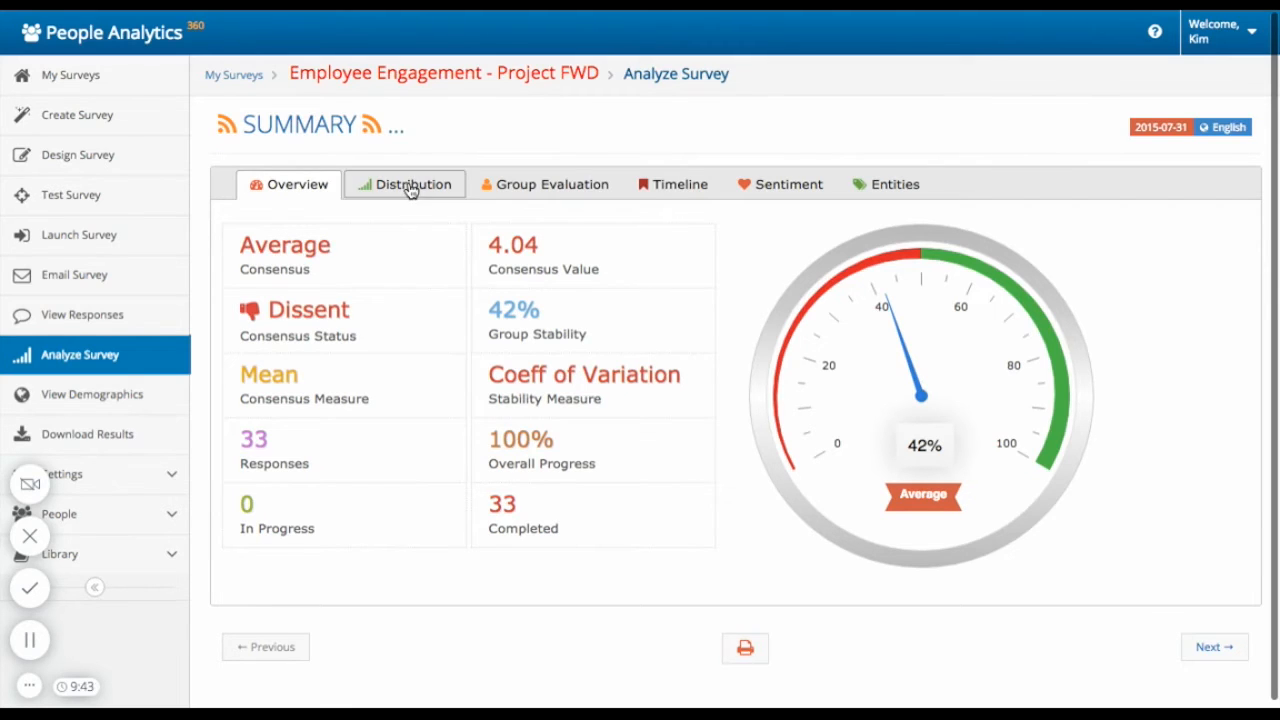
Show the Project FWD survey's Distribution bar and pie charts of ratings.
click(404, 184)
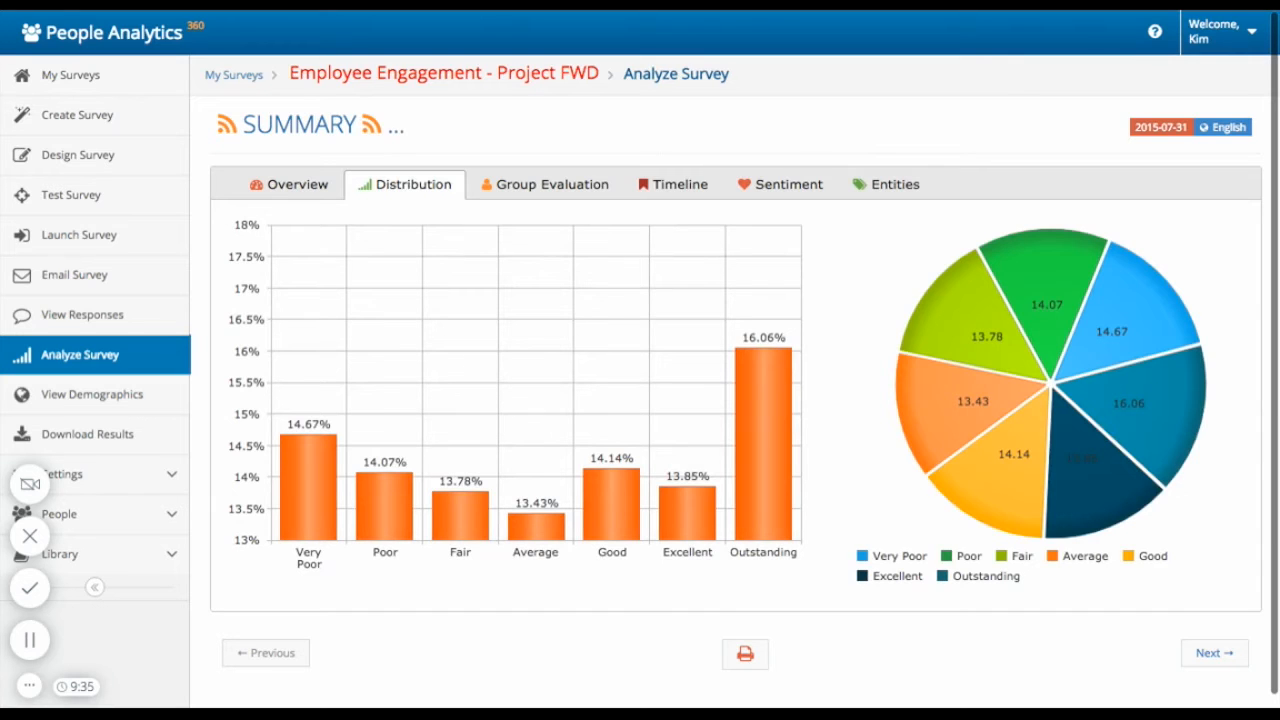
View the Group Evaluation, Timeline and Sentiment tabs, then open Entities.
click(545, 184)
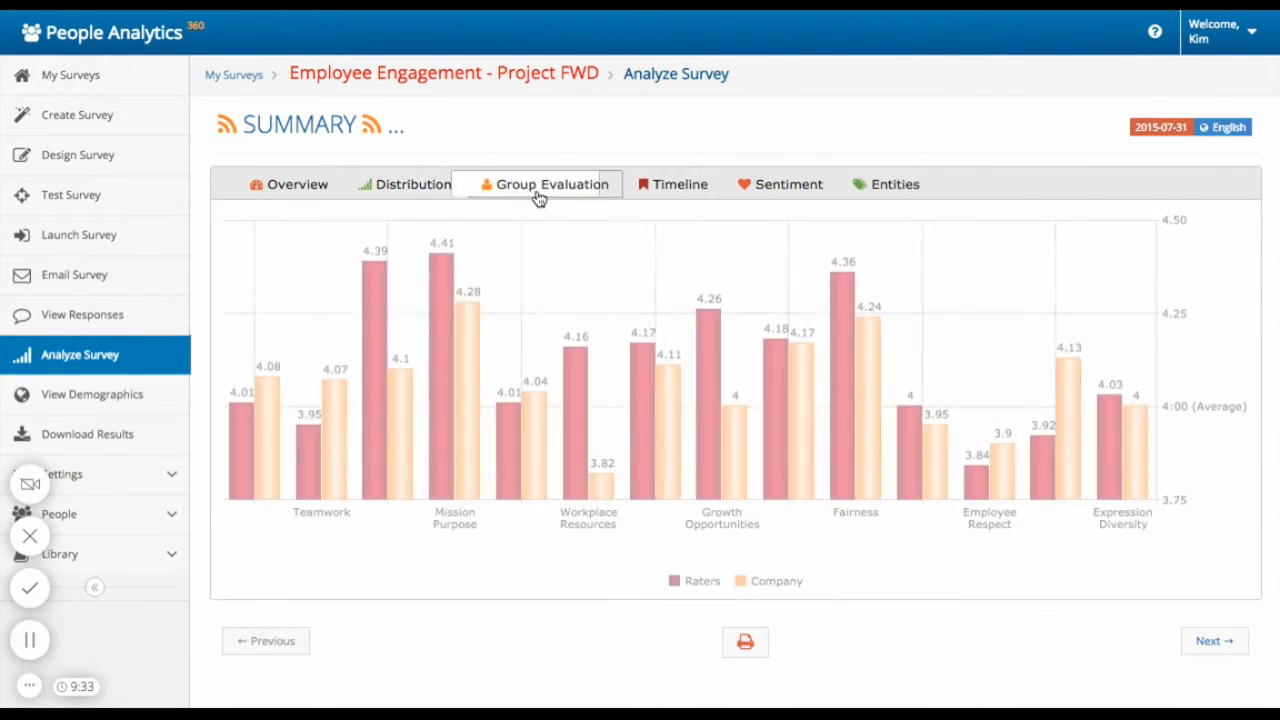
click(546, 184)
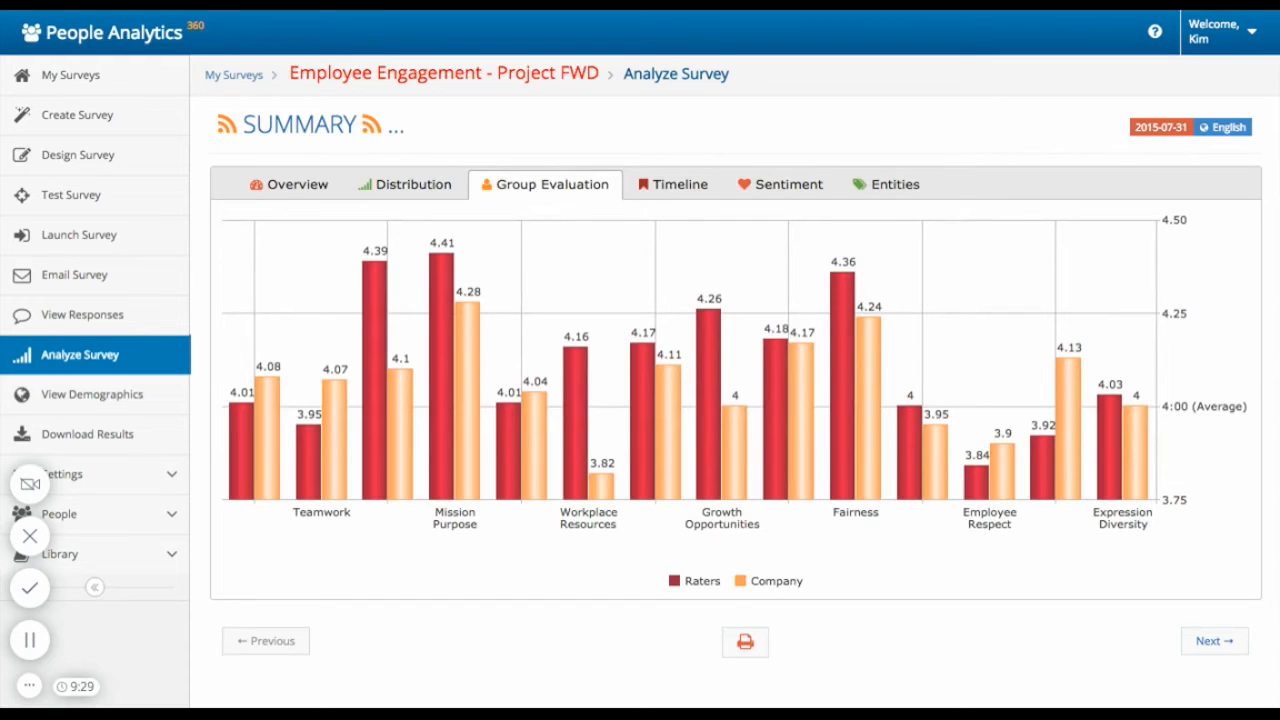
click(673, 184)
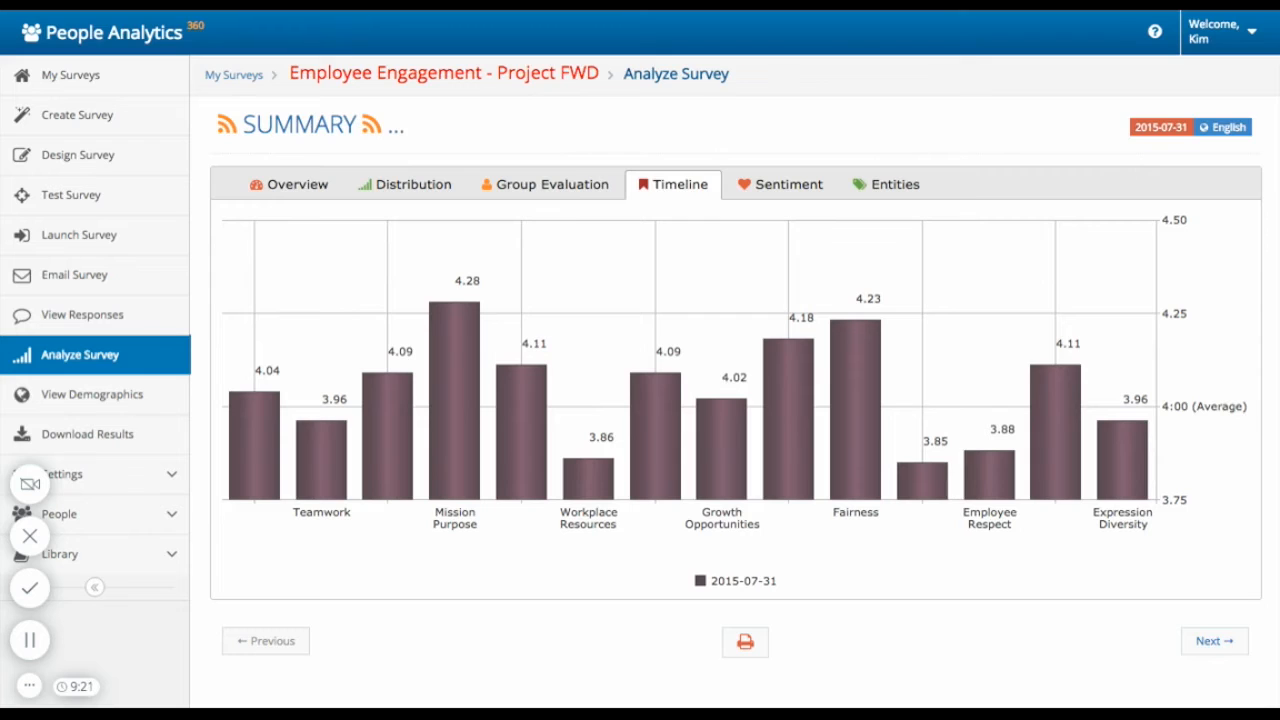
click(787, 184)
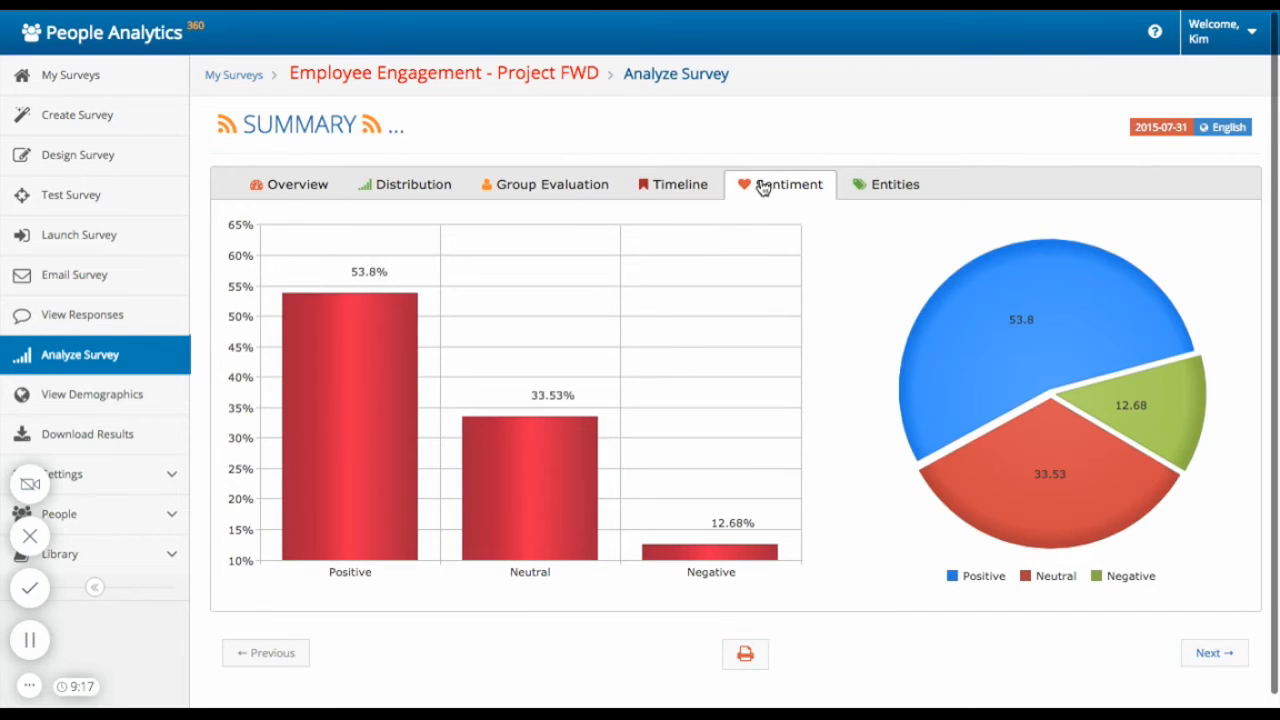
click(894, 184)
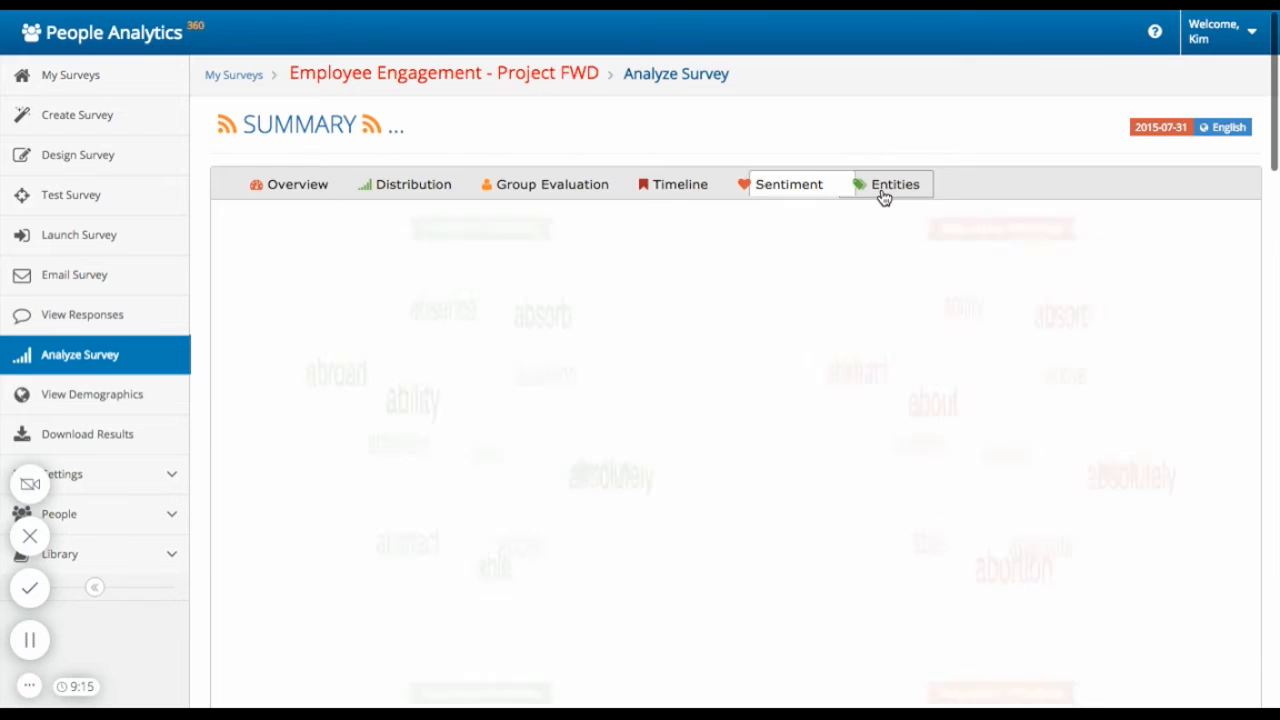
Scroll through the positive/negative entity word clouds to the Positive and Negative Phrases lists.
click(894, 184)
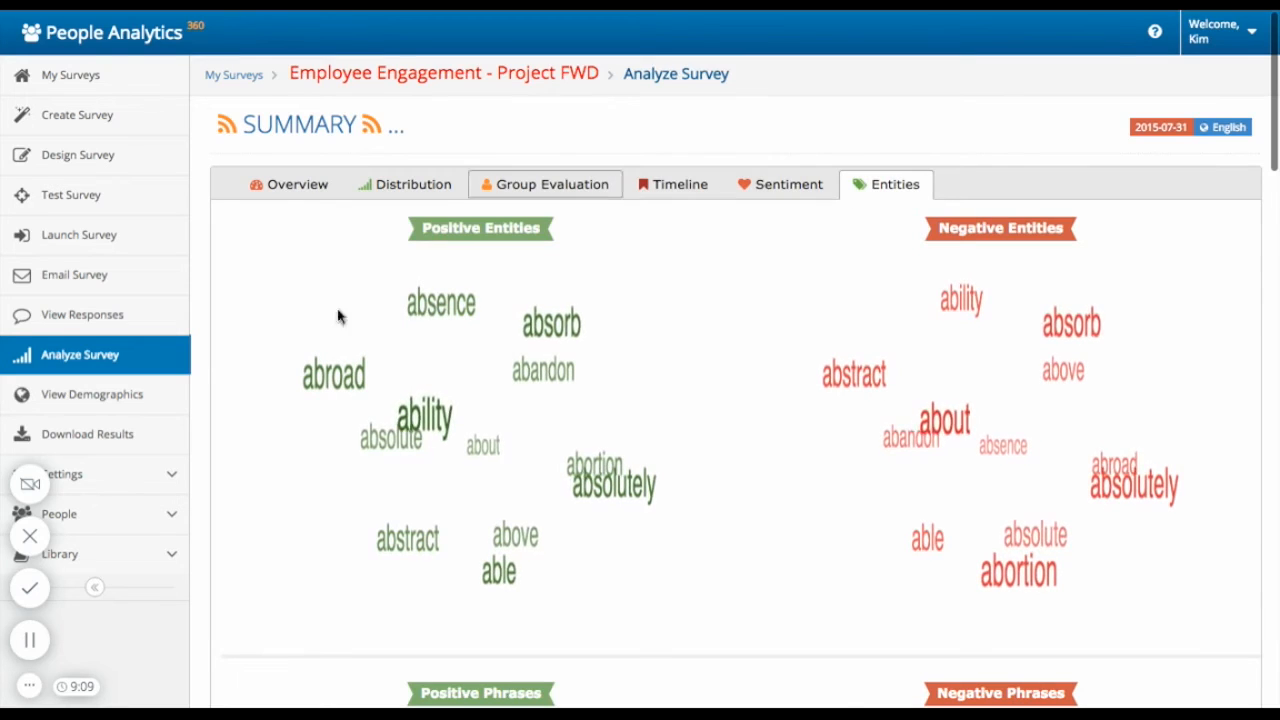
scroll(down, 3)
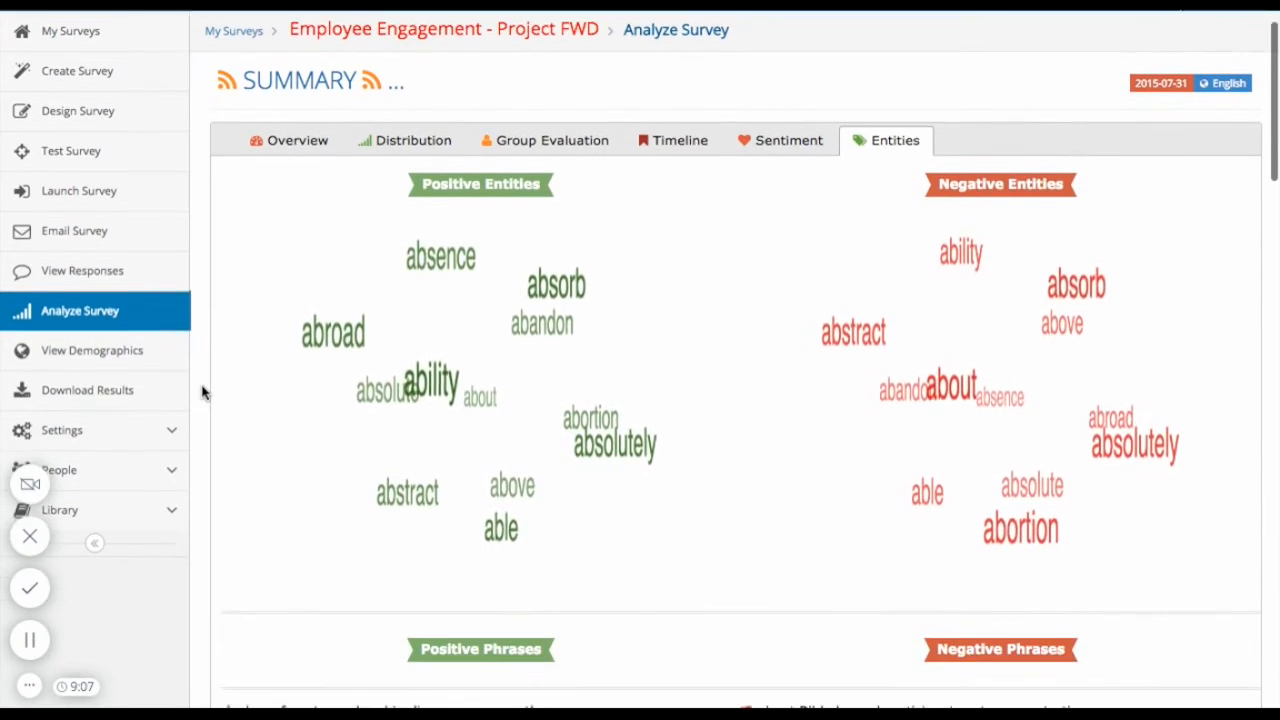
scroll(down, 3)
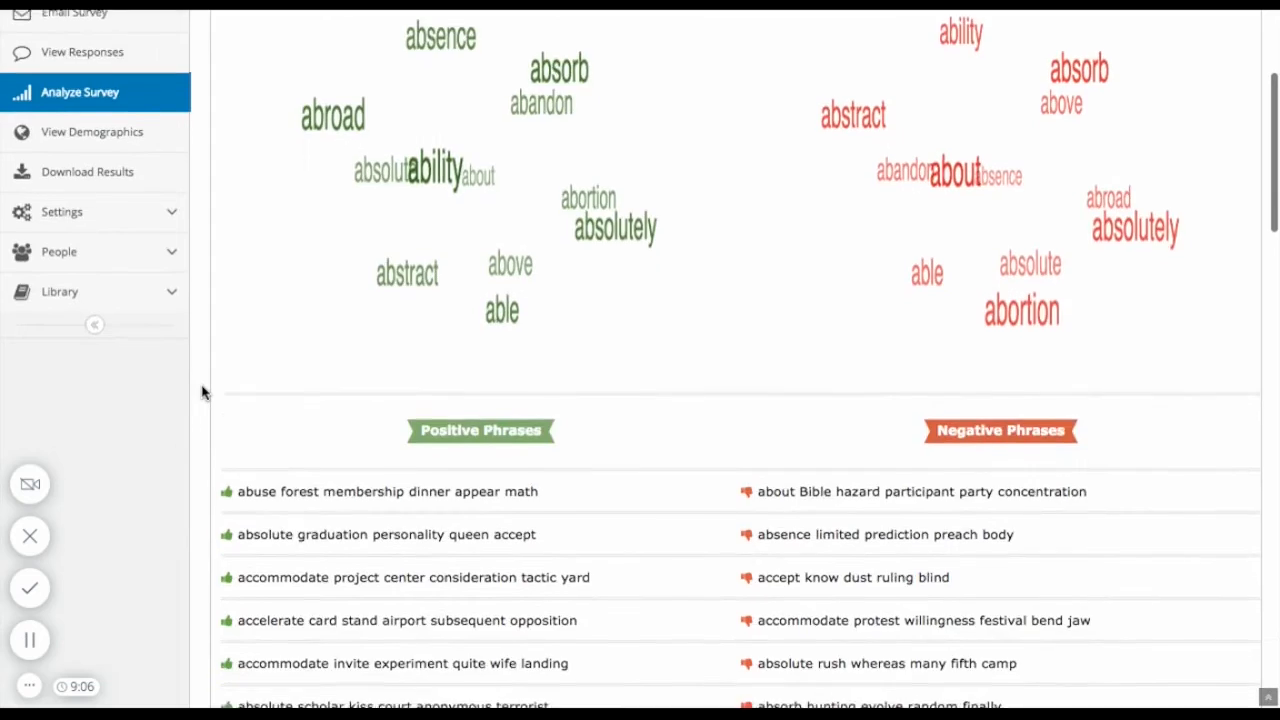
scroll(down, 3)
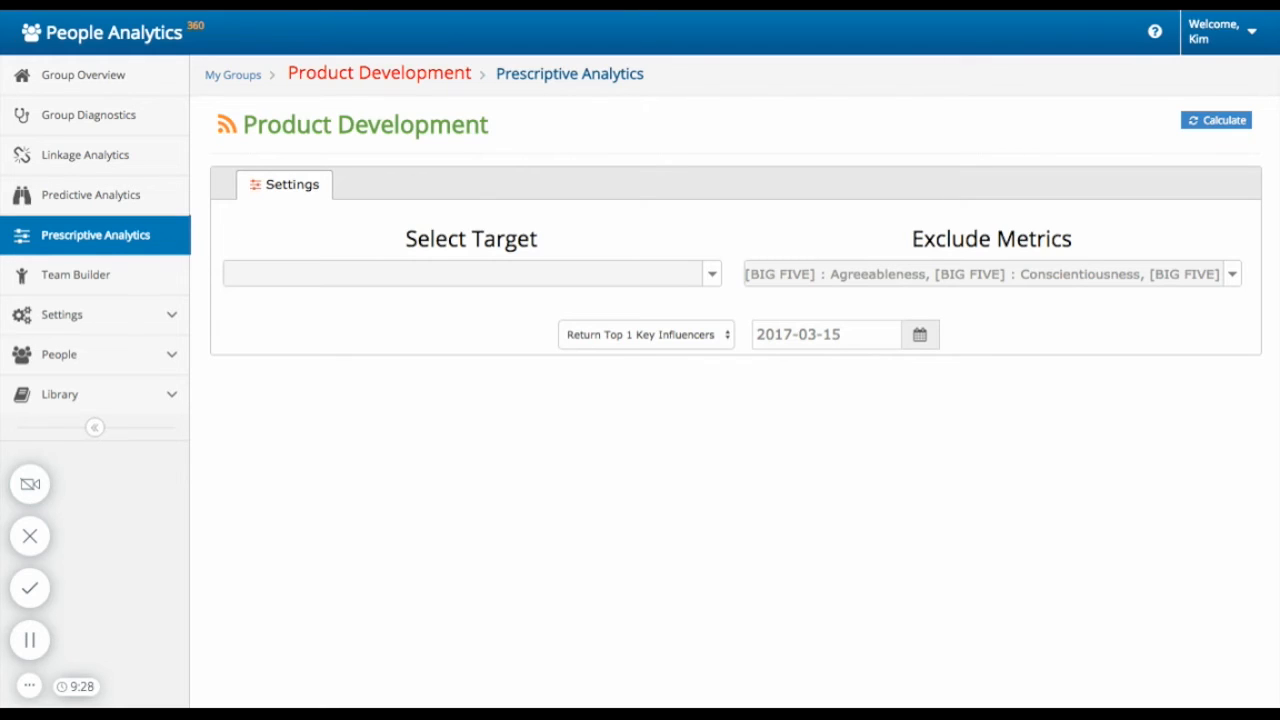
mouse_move(710, 289)
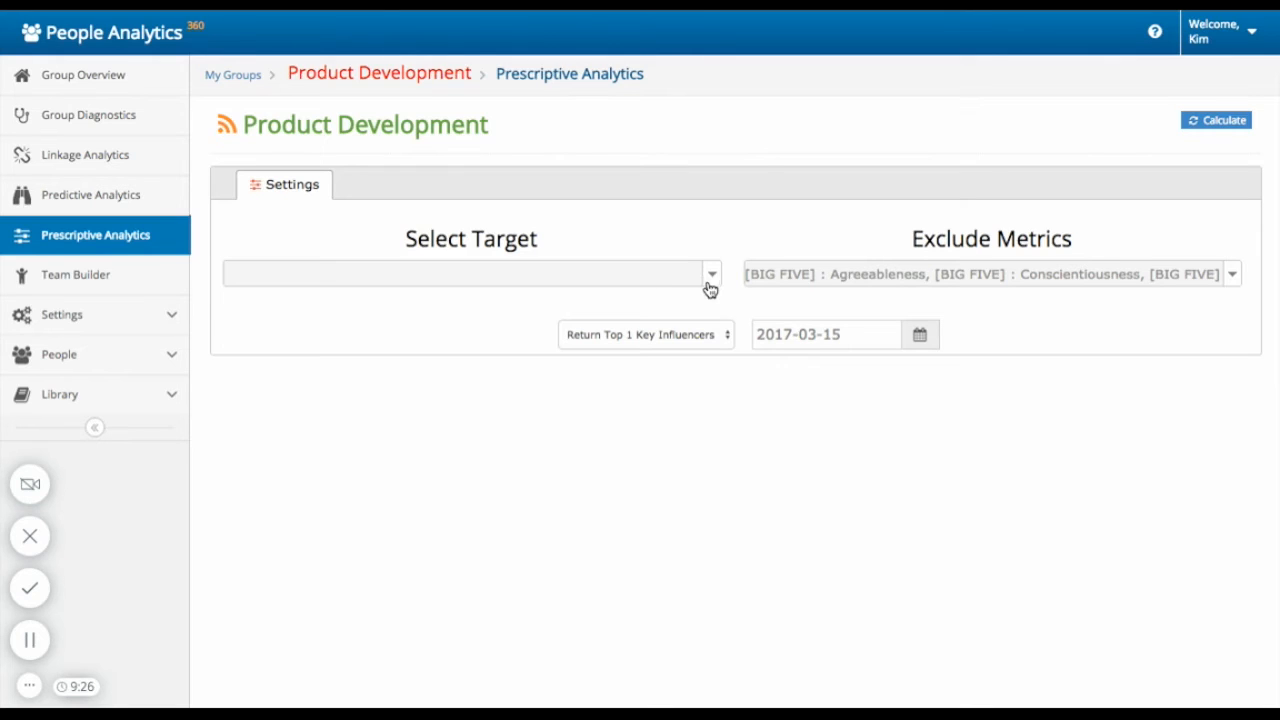
Calculate key influencers for target Profit Margins and open the Performance/Accountability (46.86) details.
click(710, 273)
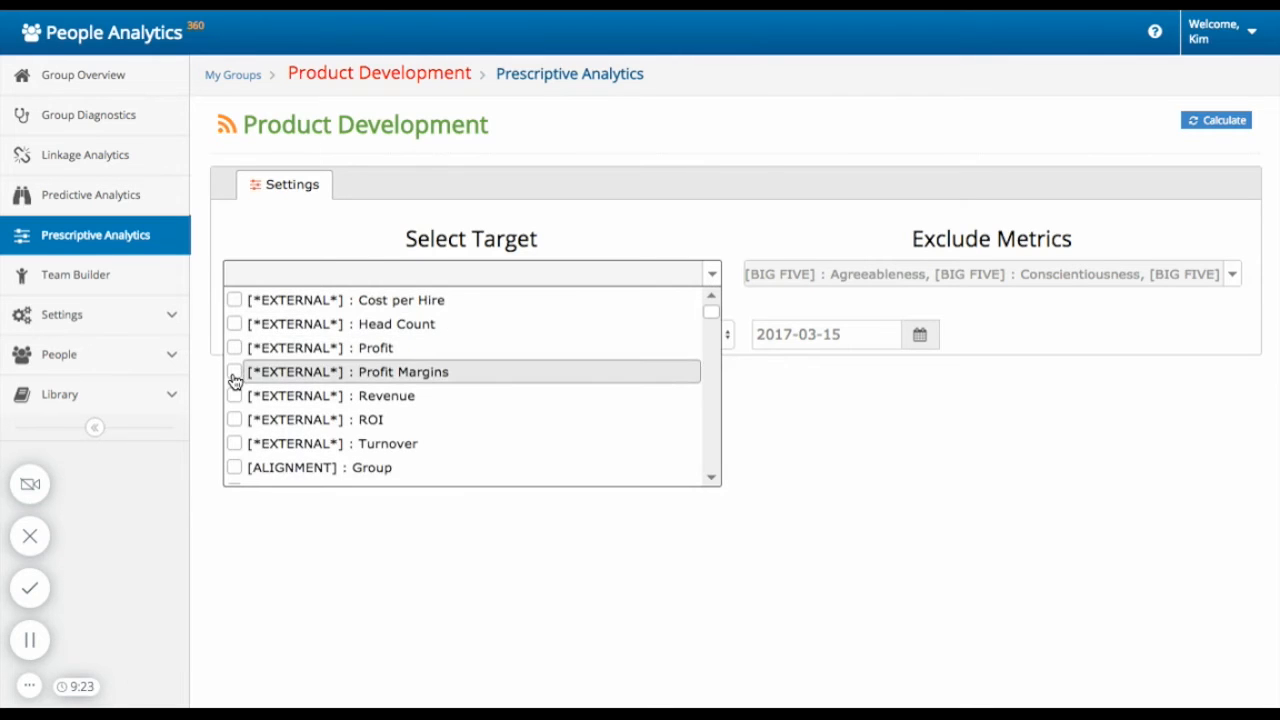
click(234, 371)
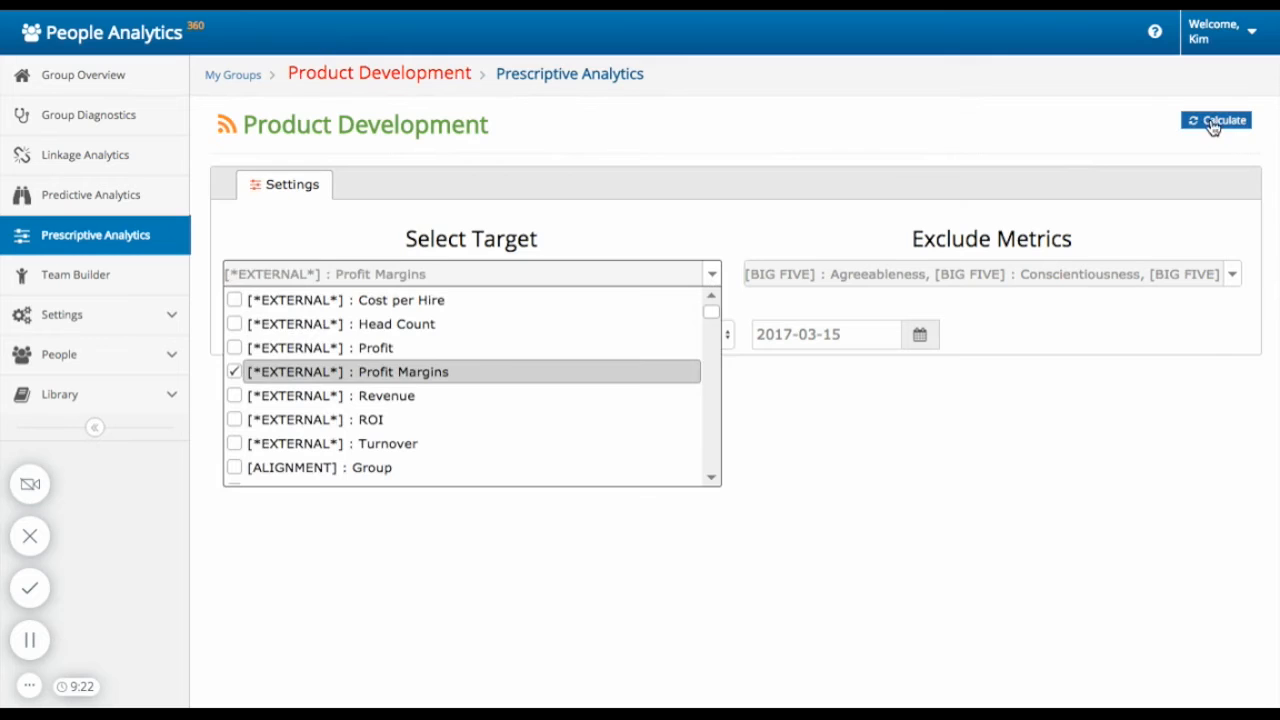
click(470, 273)
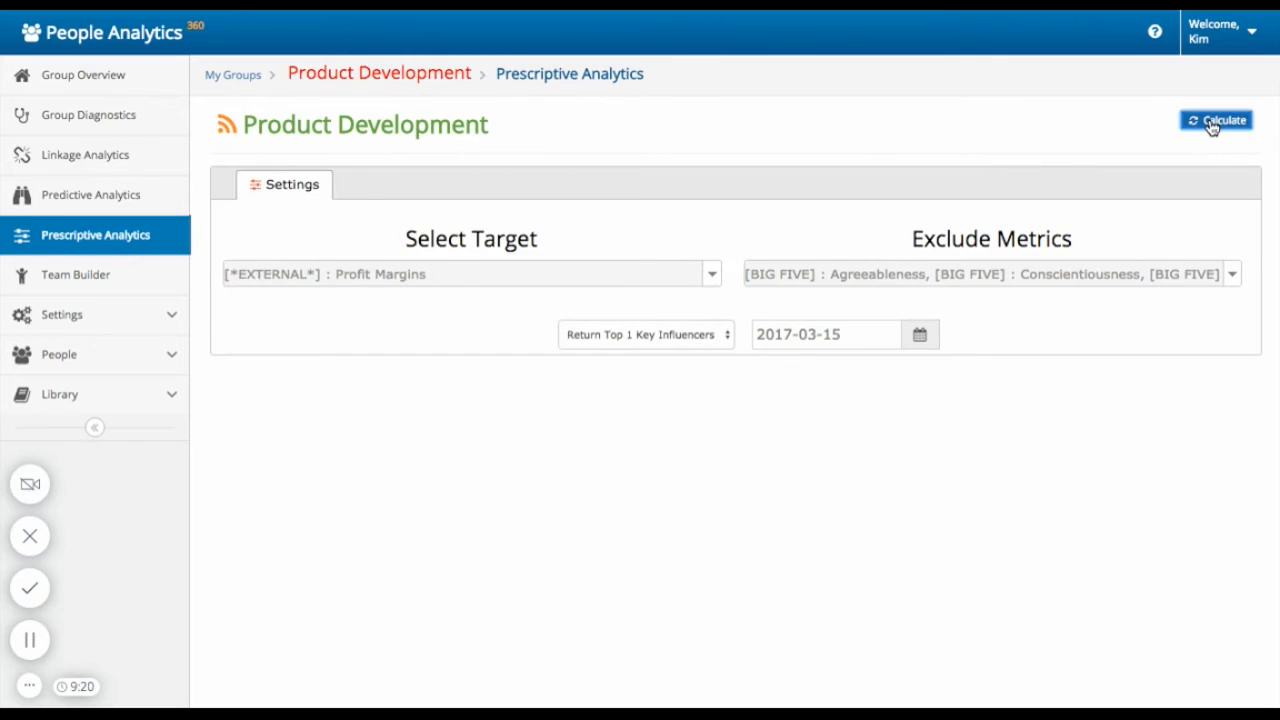
click(1216, 120)
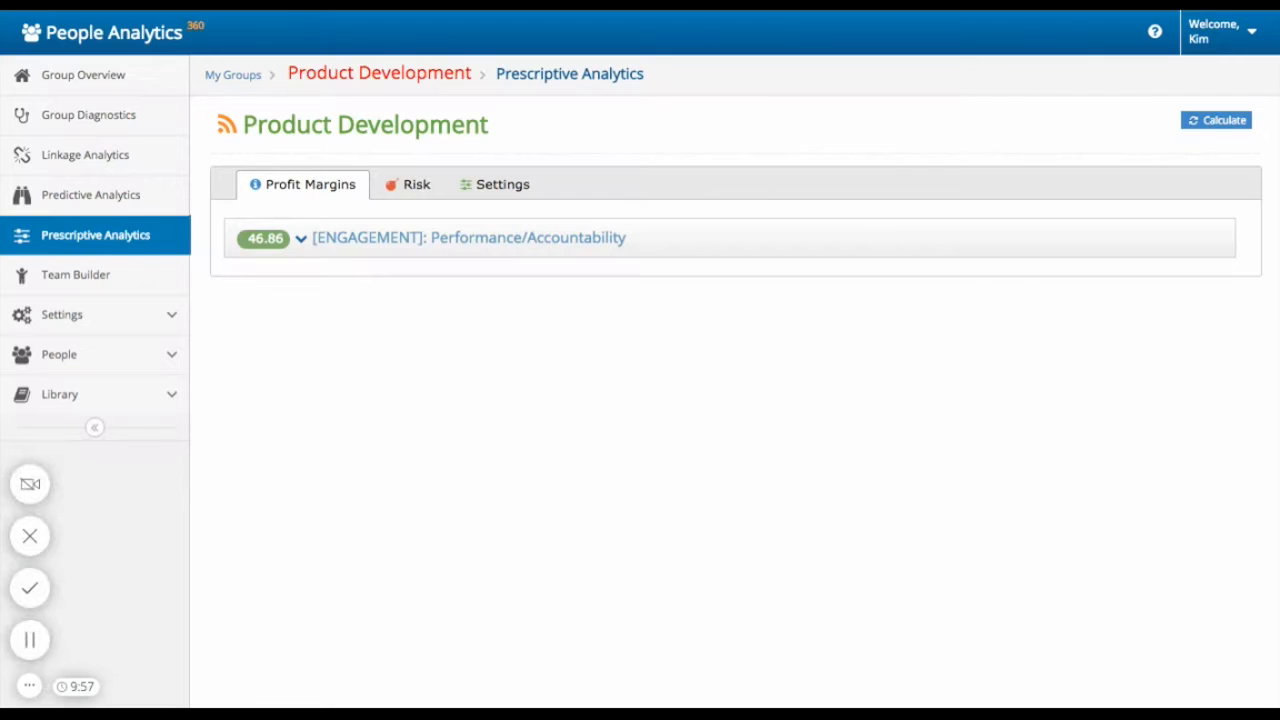
mouse_move(360, 298)
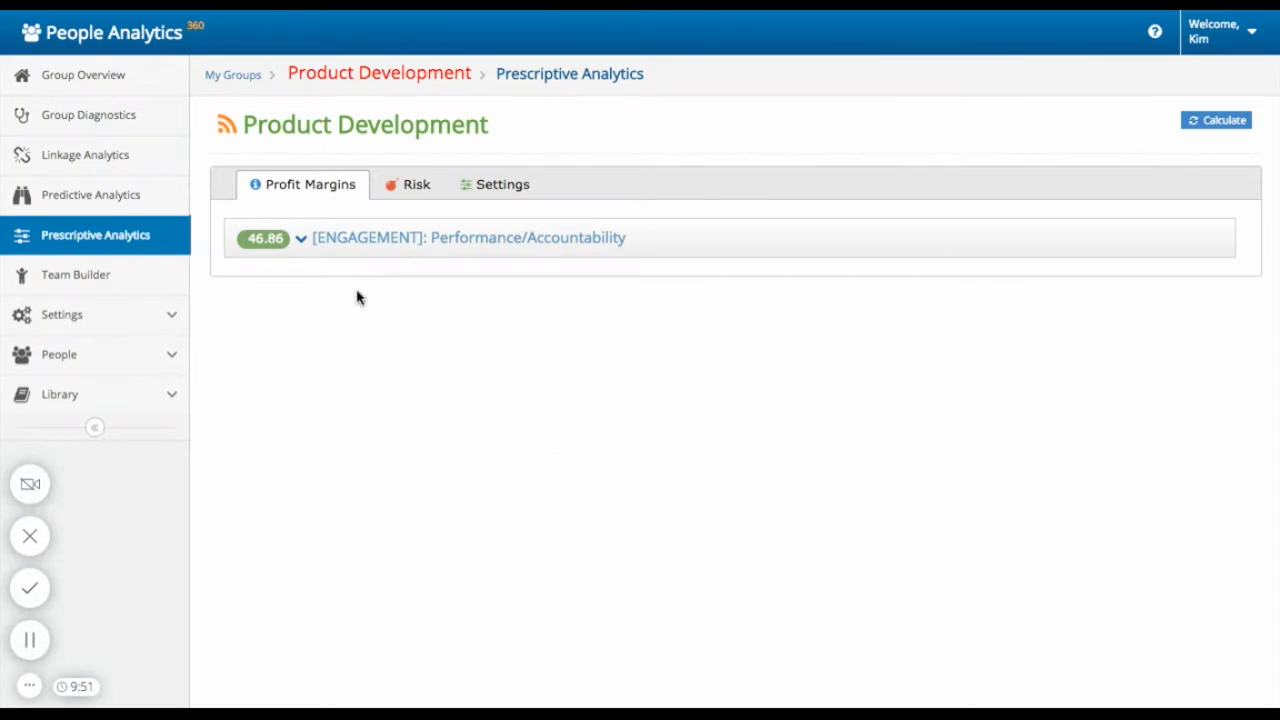
click(300, 238)
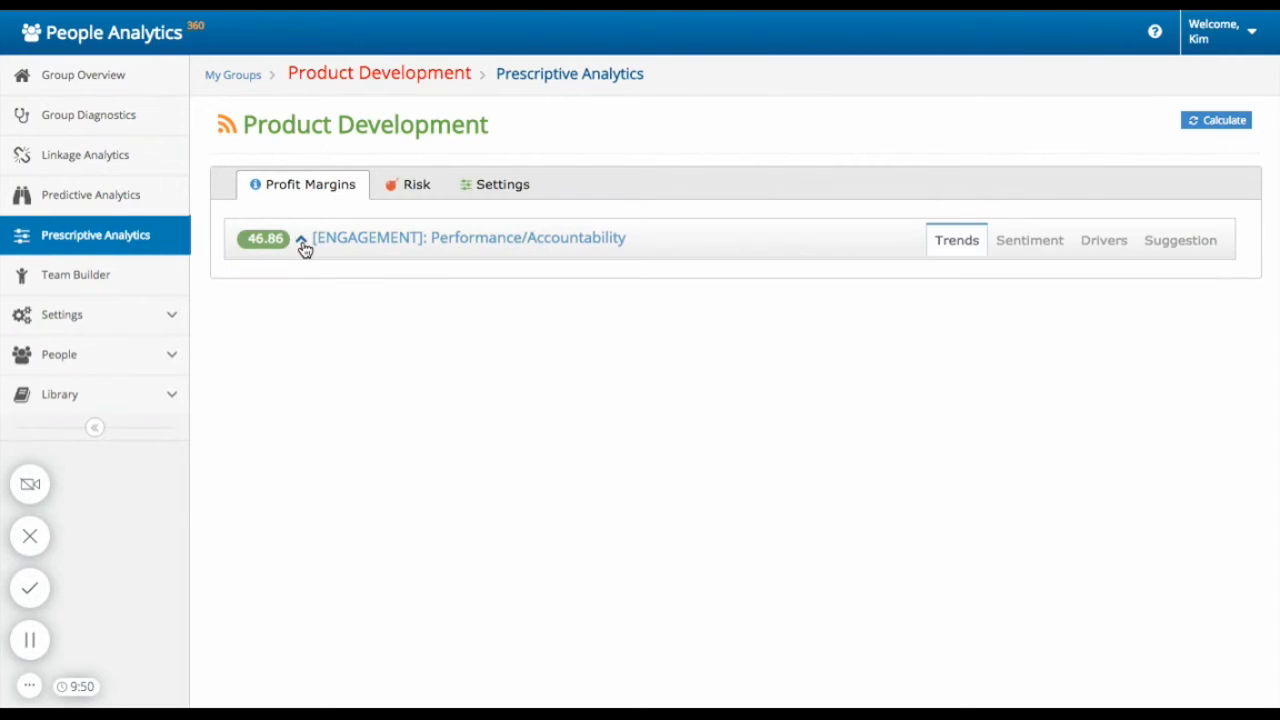
Show the Performance/Accountability Trends summary and scroll through its history chart since 2014.
click(302, 239)
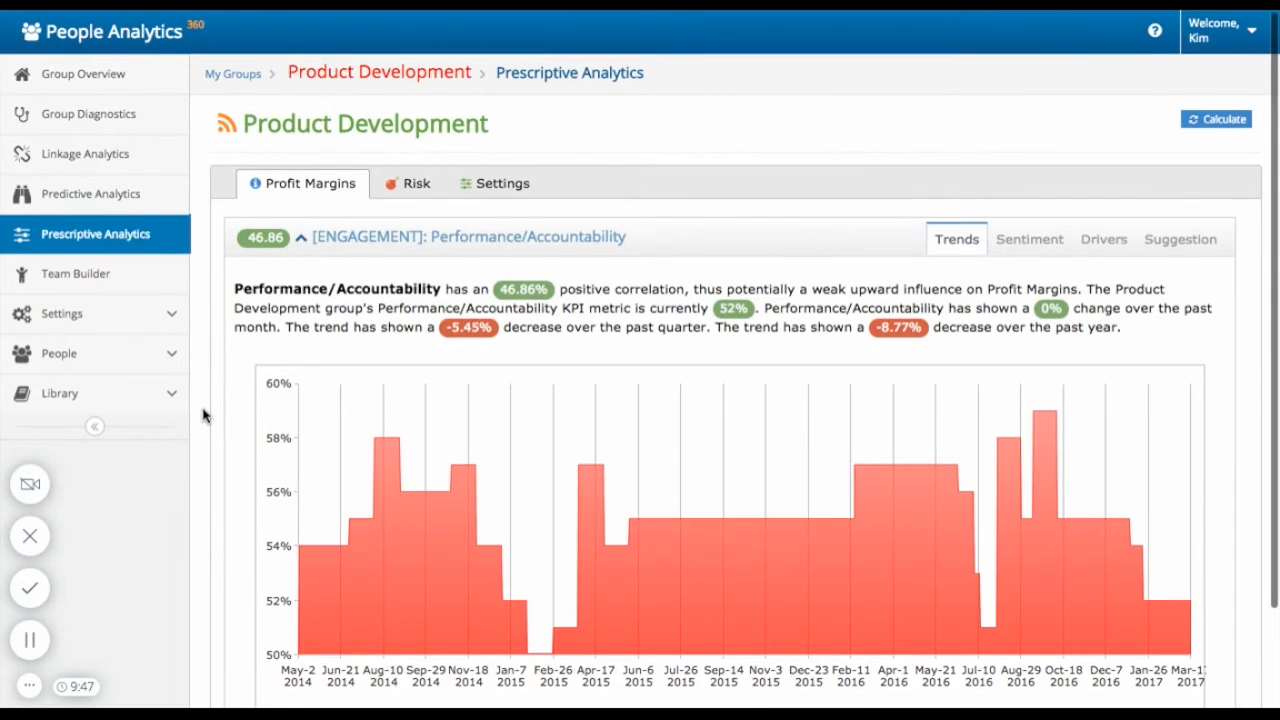
scroll(down, 3)
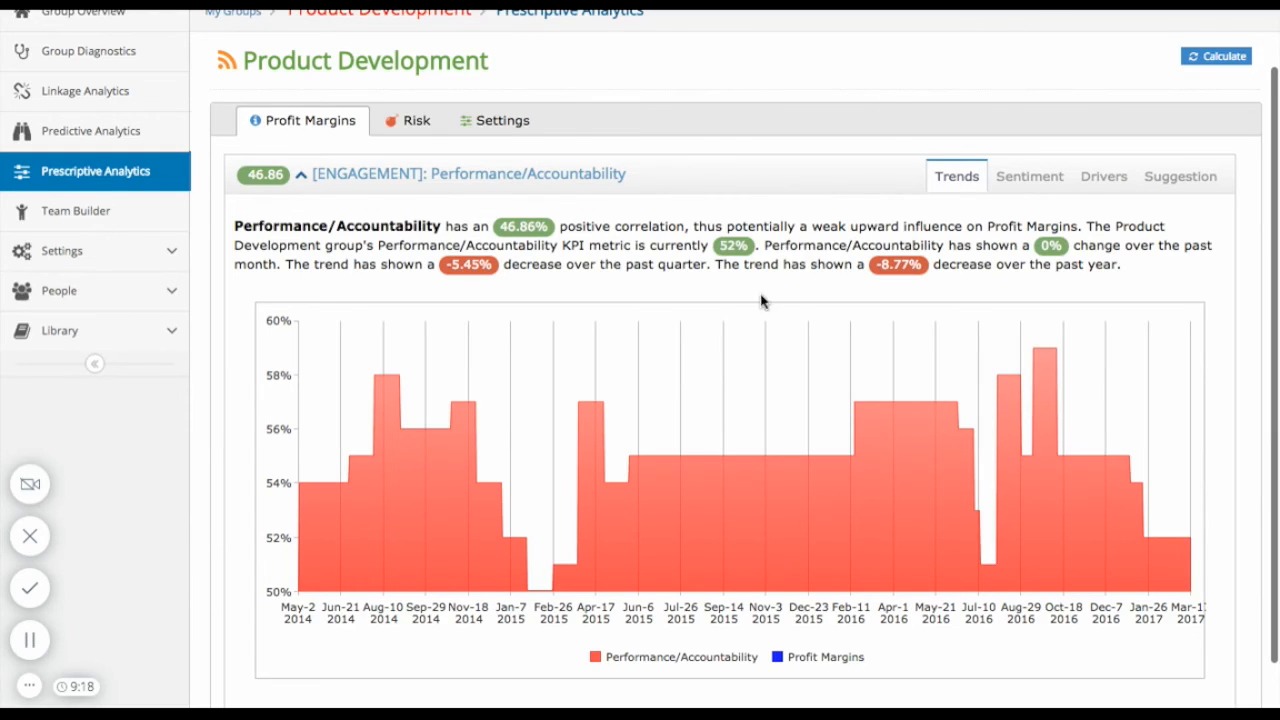
click(1029, 176)
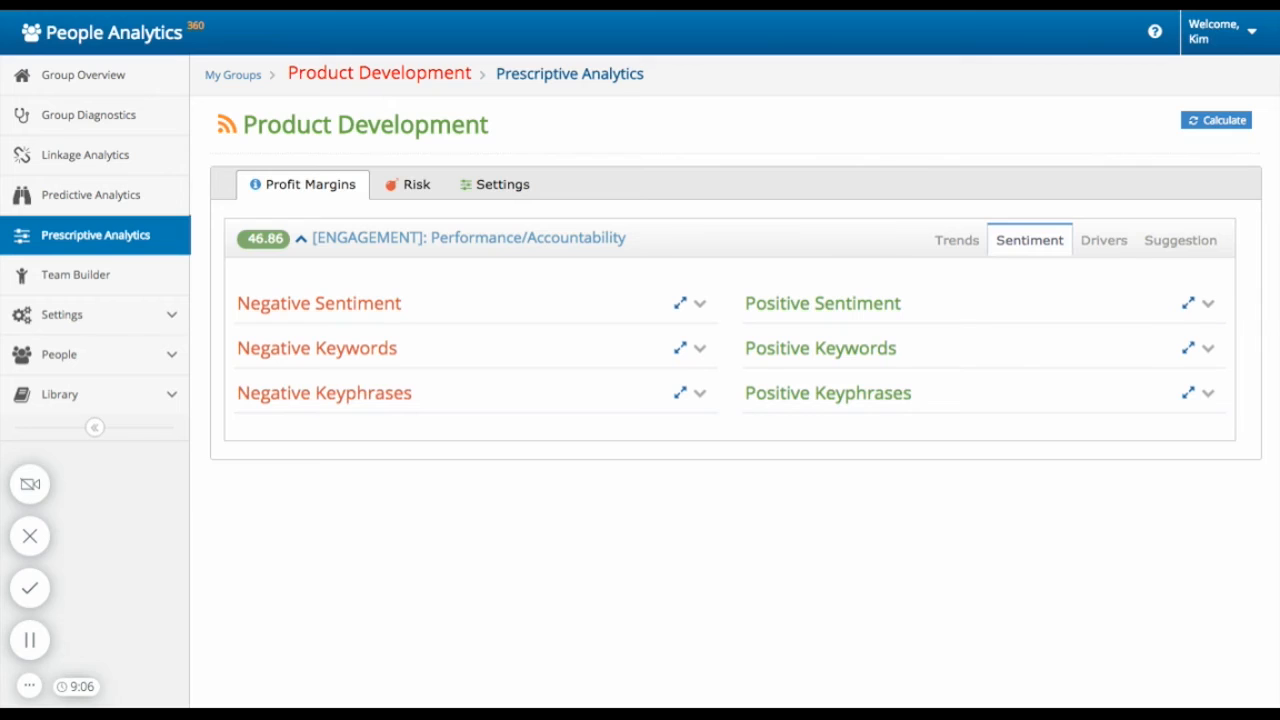
mouse_move(726, 323)
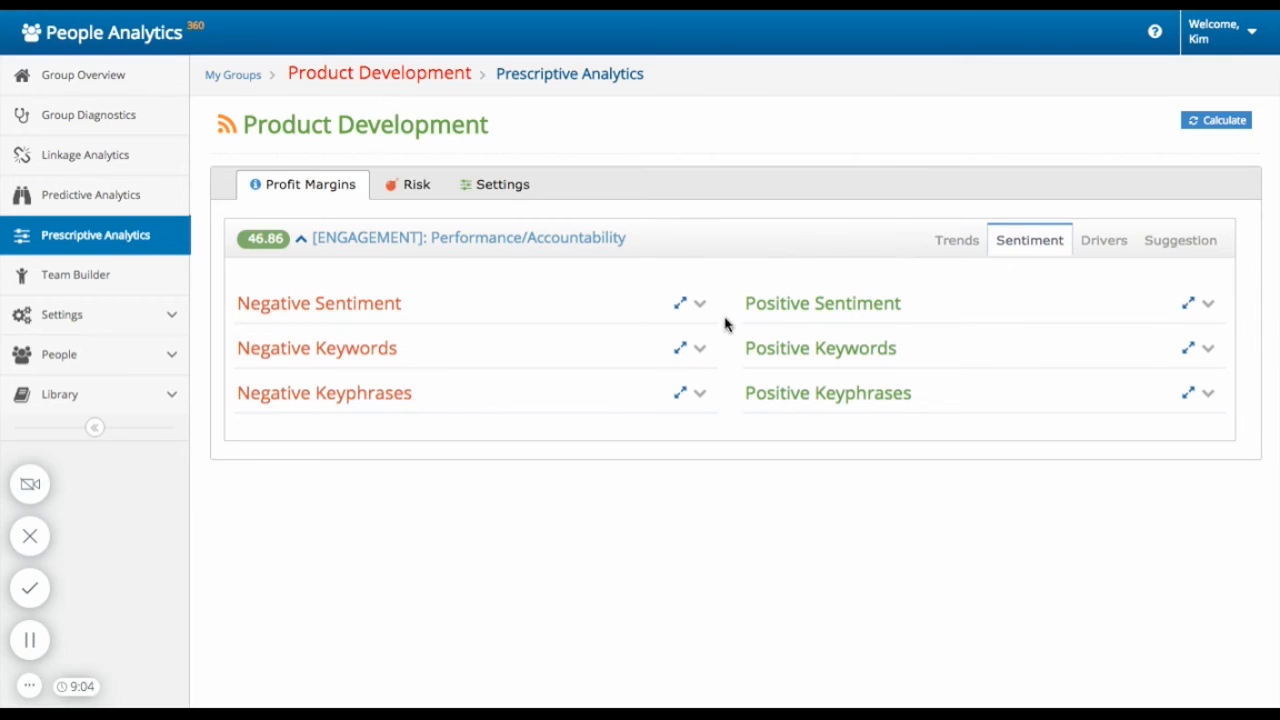
Expand the negative and positive sentiment gauges and keyword lists, then show the four 53% driver statements.
click(699, 303)
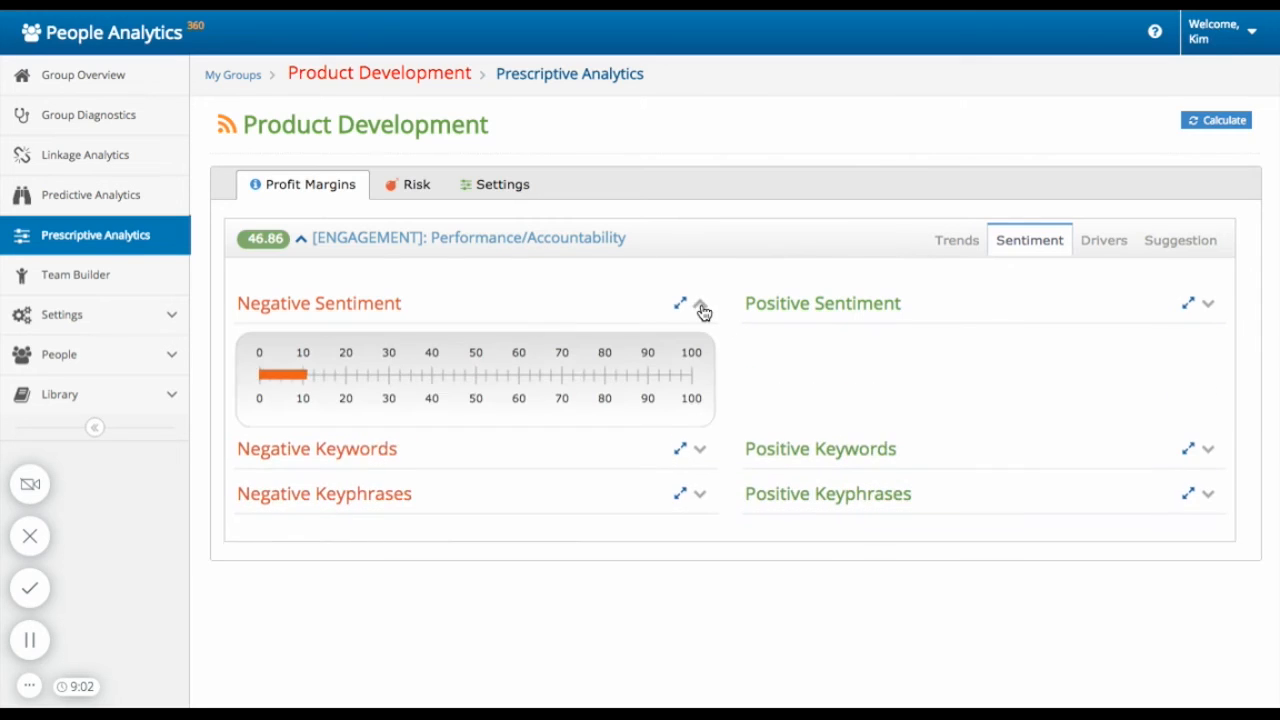
click(1208, 303)
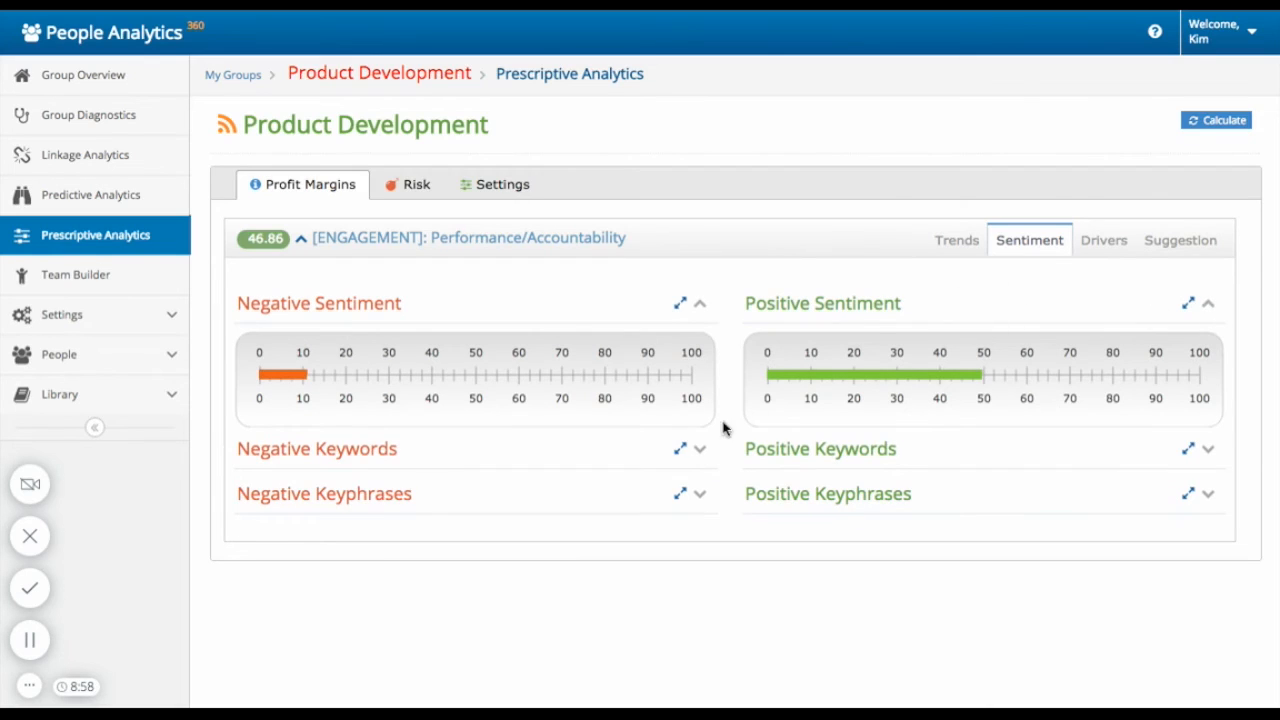
click(700, 448)
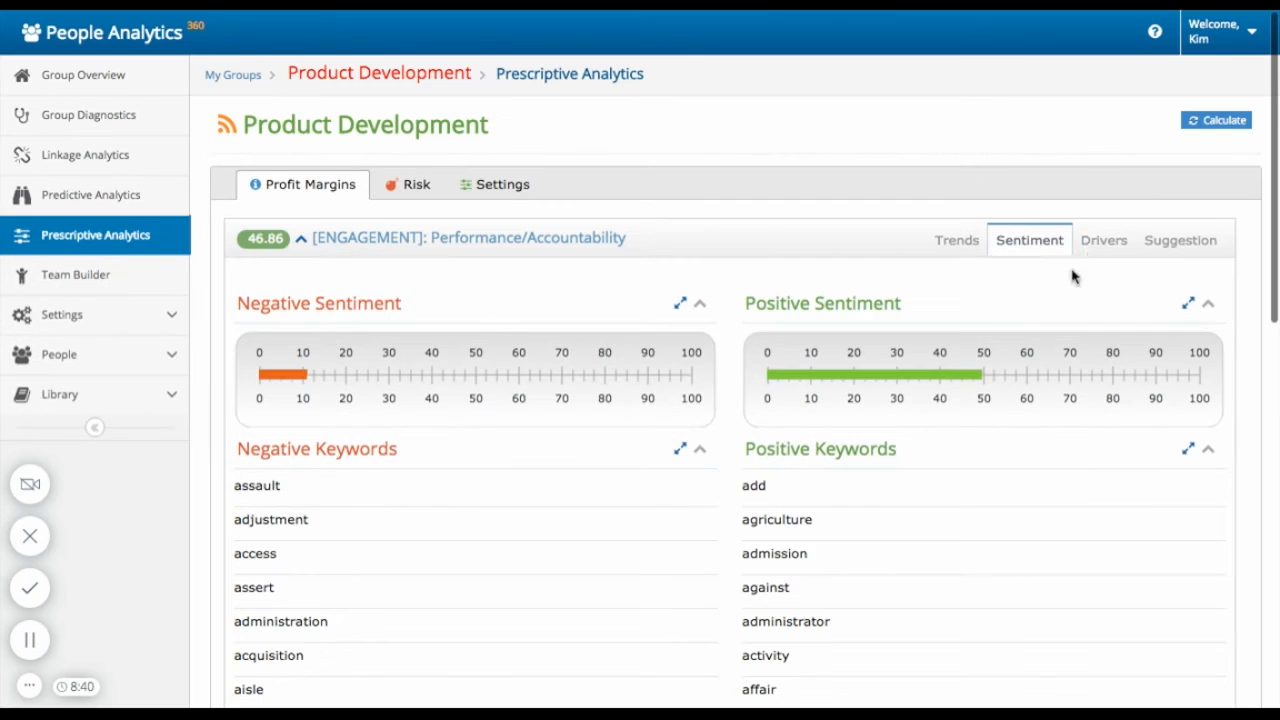
click(1104, 240)
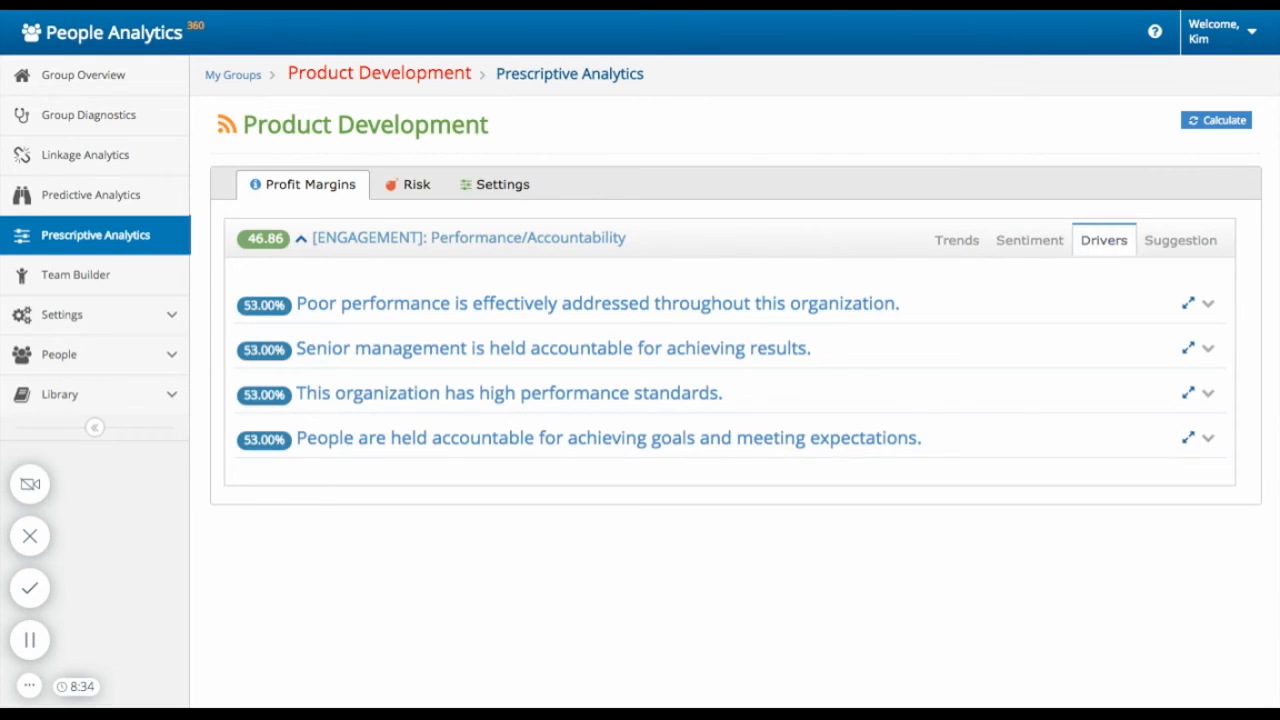
mouse_move(1170, 234)
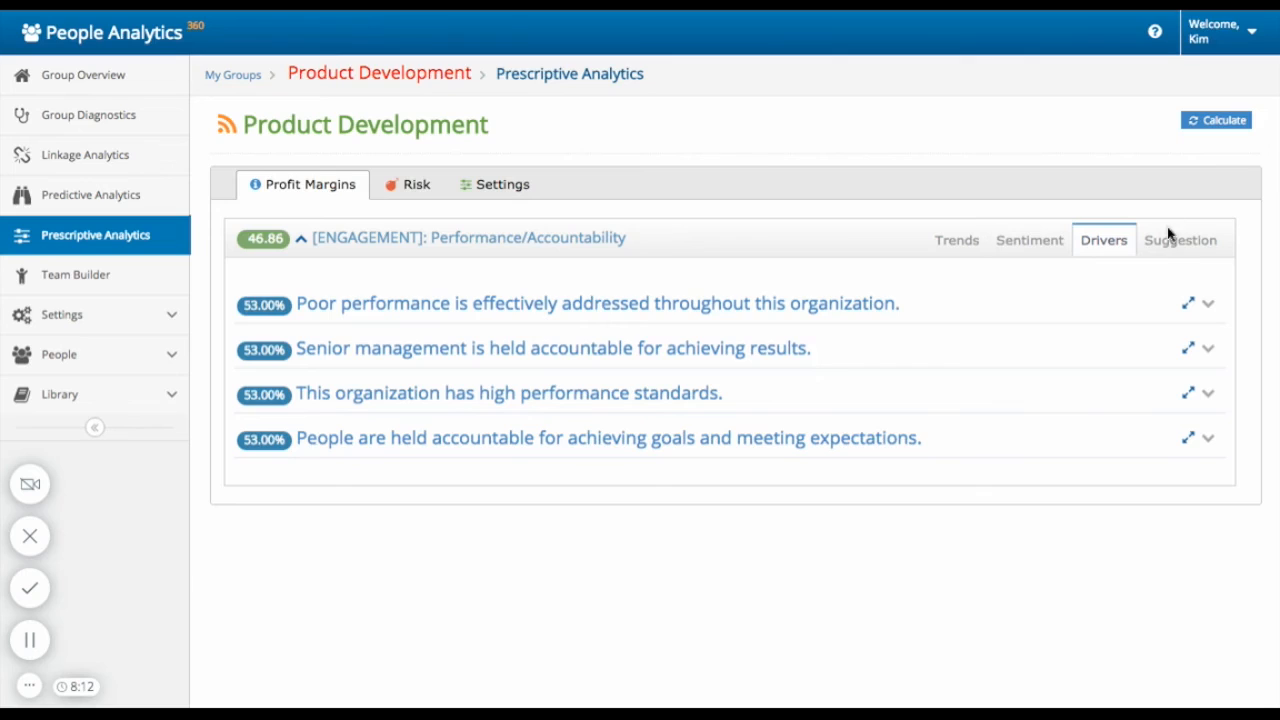
Show Performance/Accountability's Suggestion metrics, then bring up Product Development's Employee Churn risk analysis.
click(1180, 240)
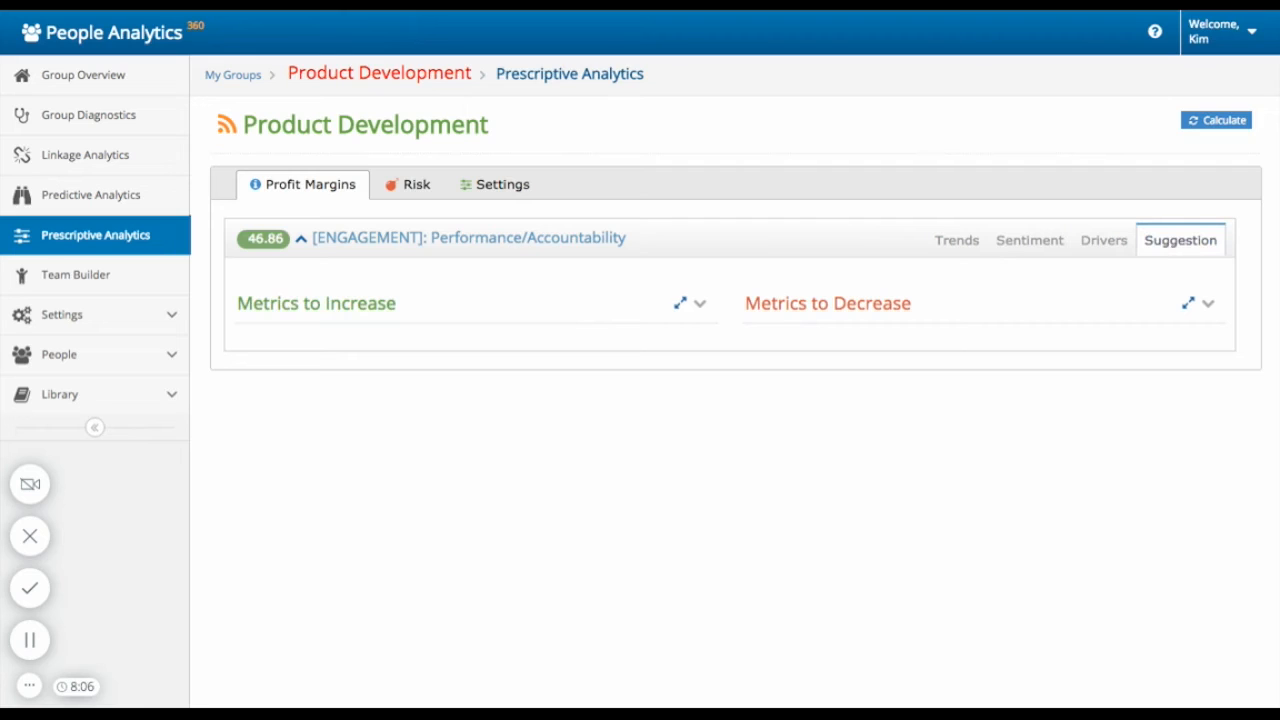
mouse_move(698, 307)
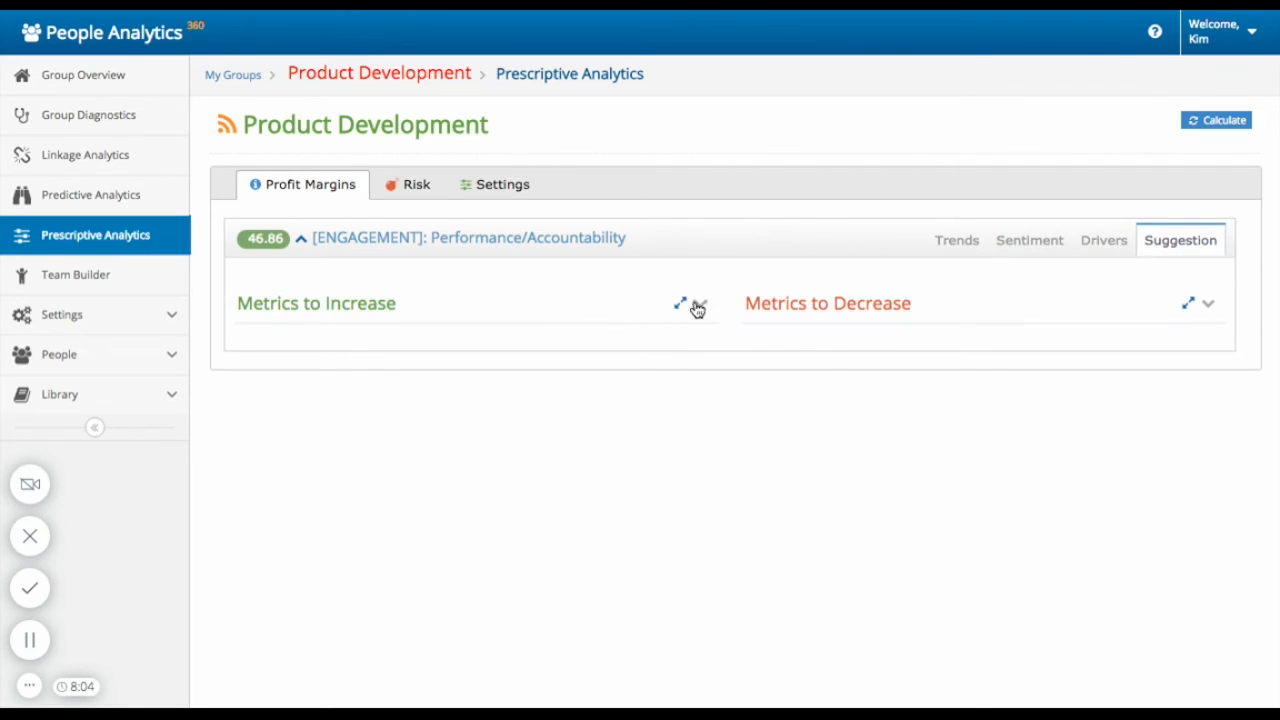
click(700, 303)
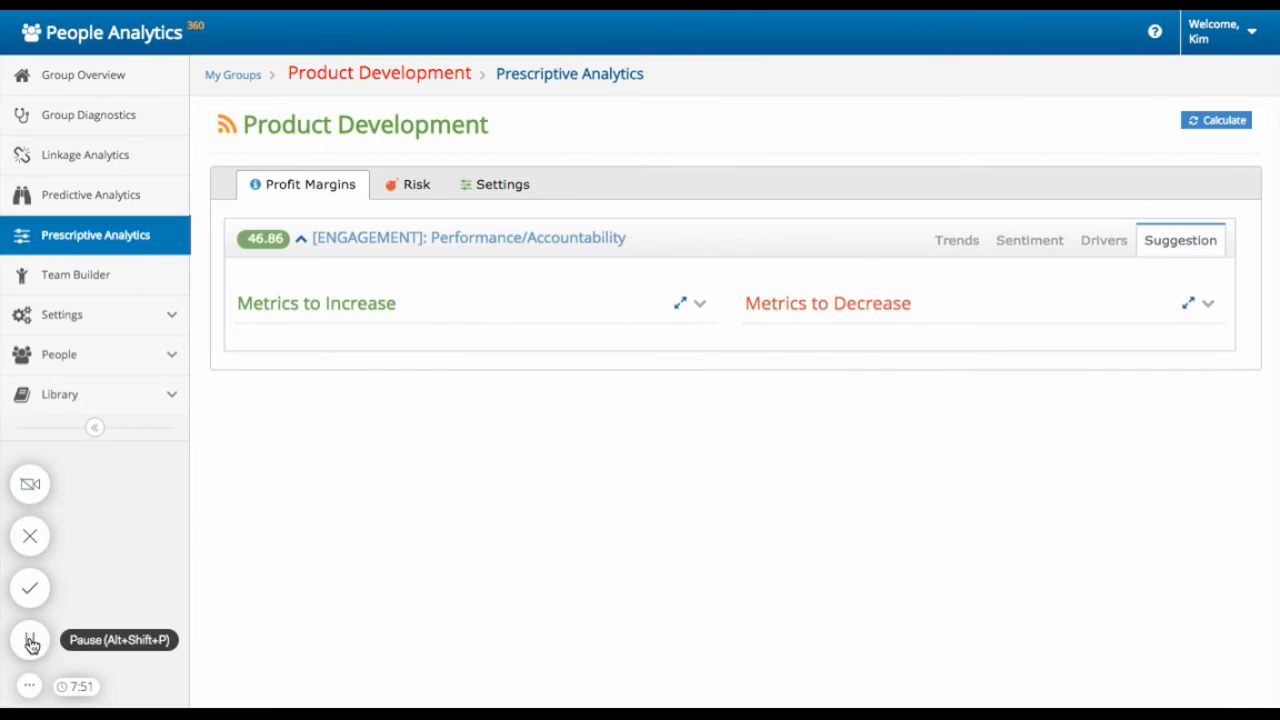
click(416, 184)
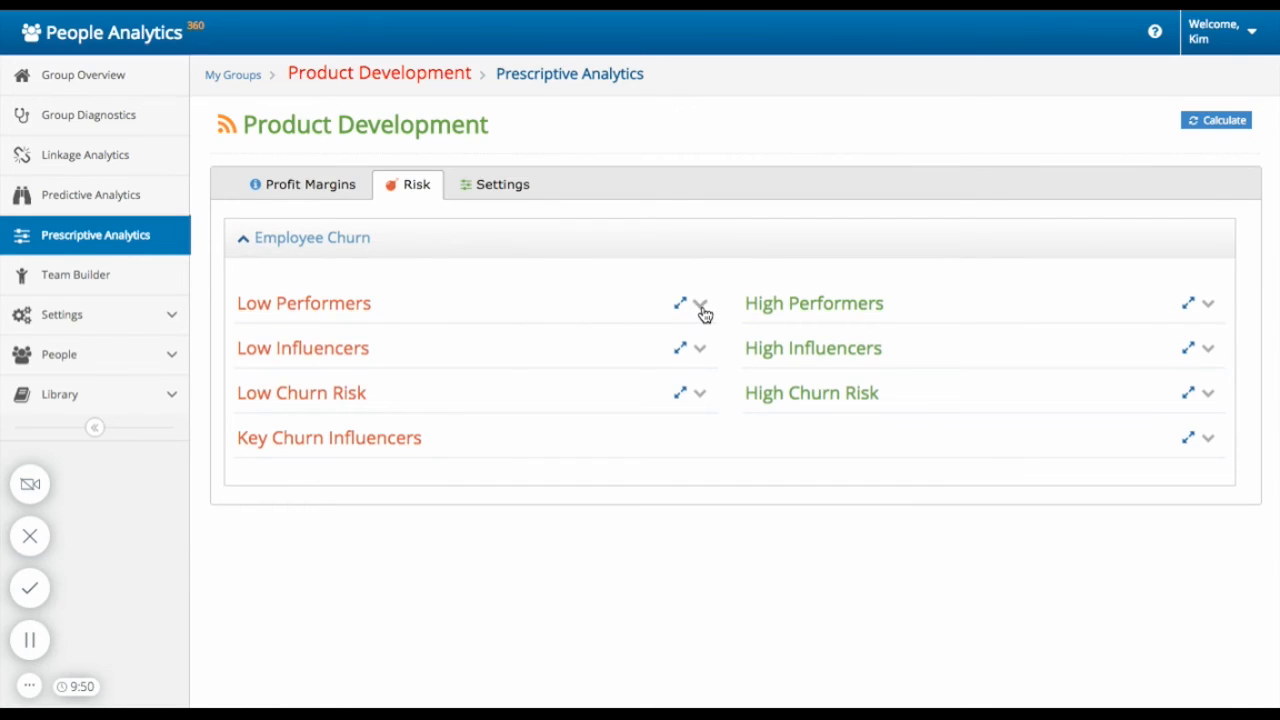
Expand the Low Performers and High Performers panels, each listing five employees.
click(700, 303)
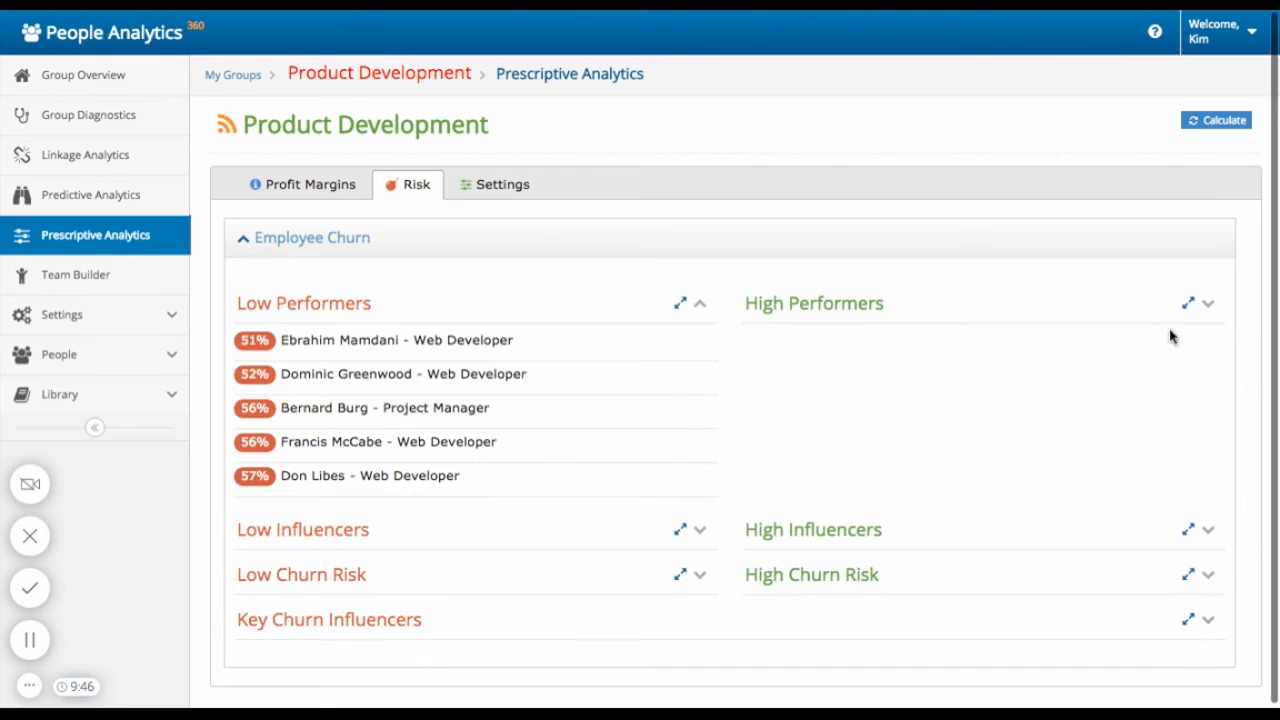
click(1208, 303)
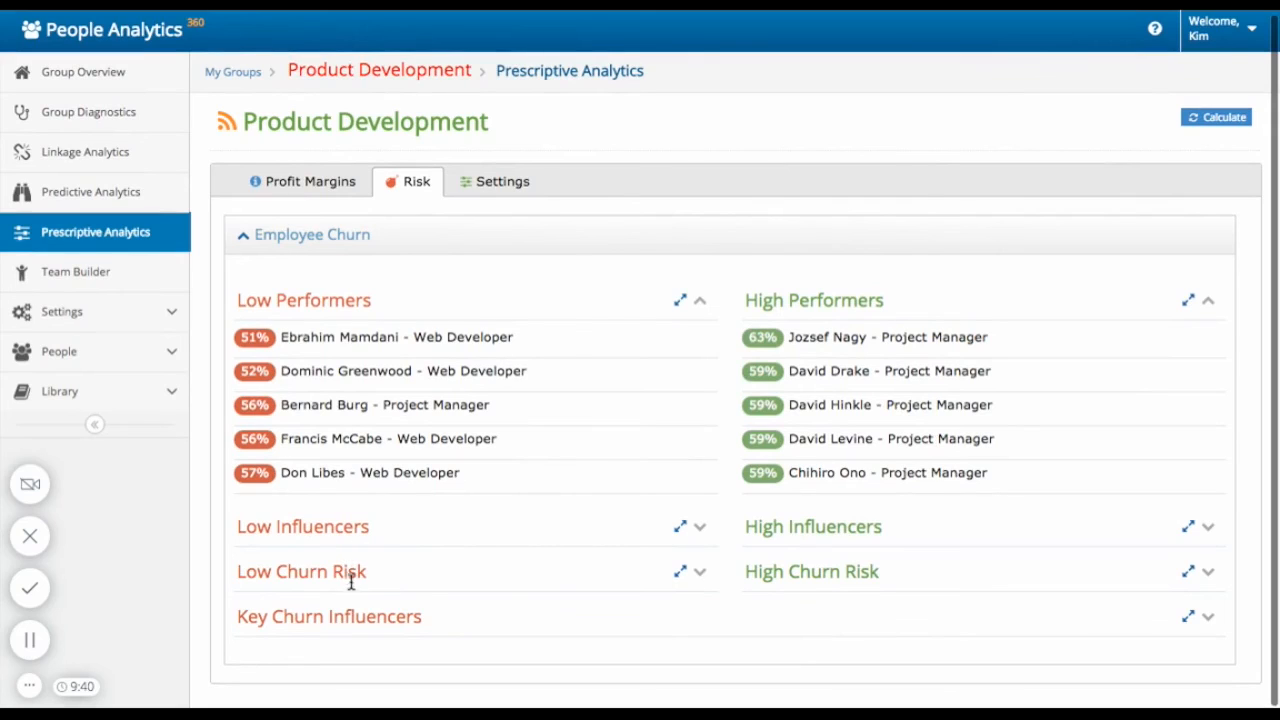
mouse_move(395, 623)
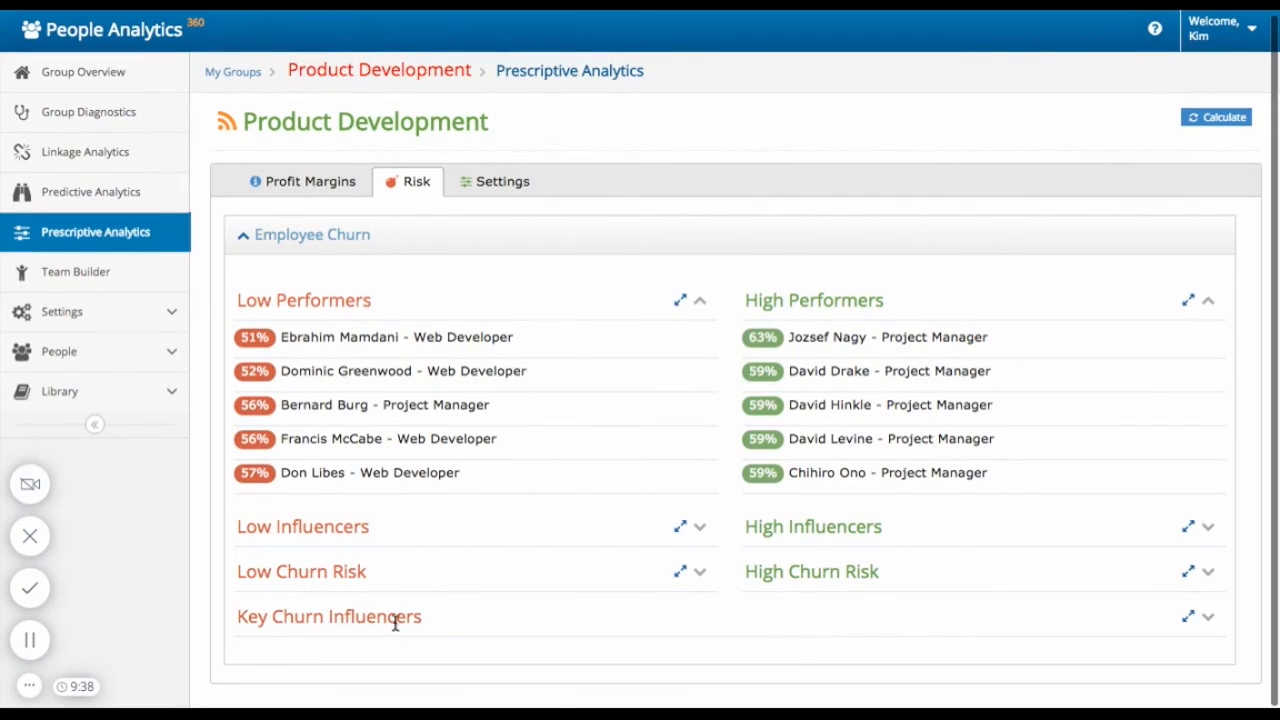
mouse_move(640, 485)
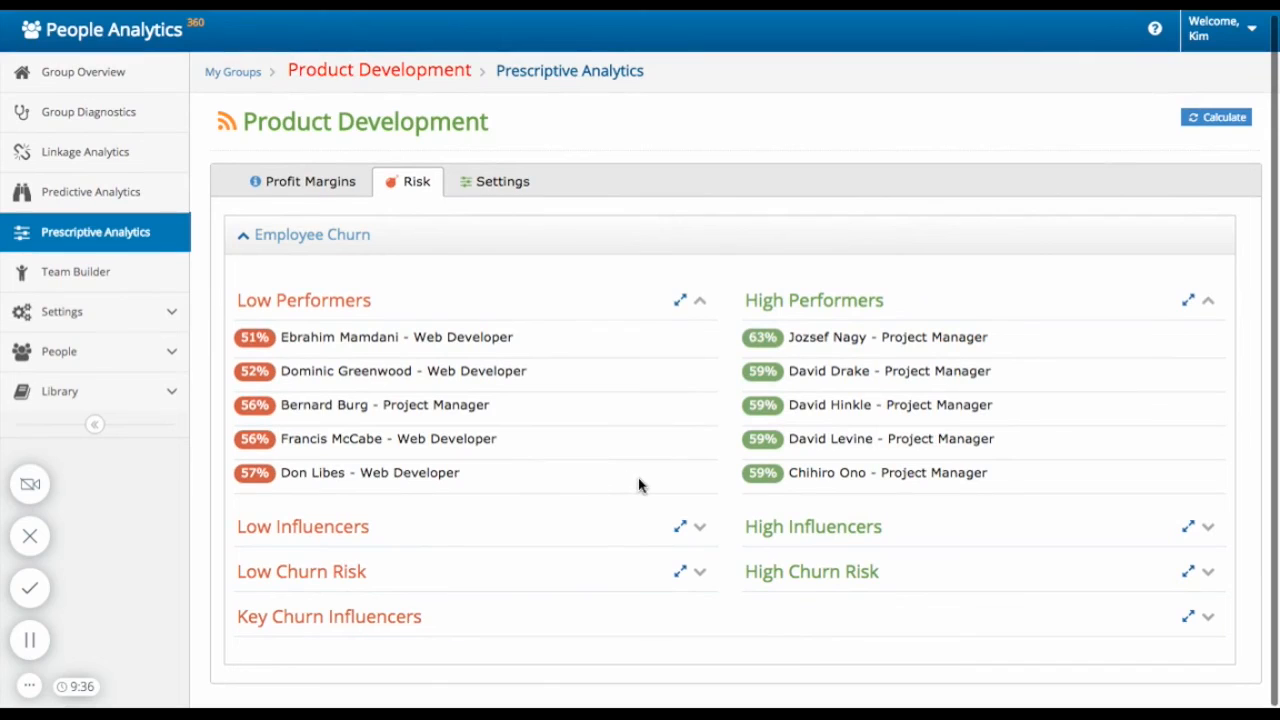
mouse_move(175, 200)
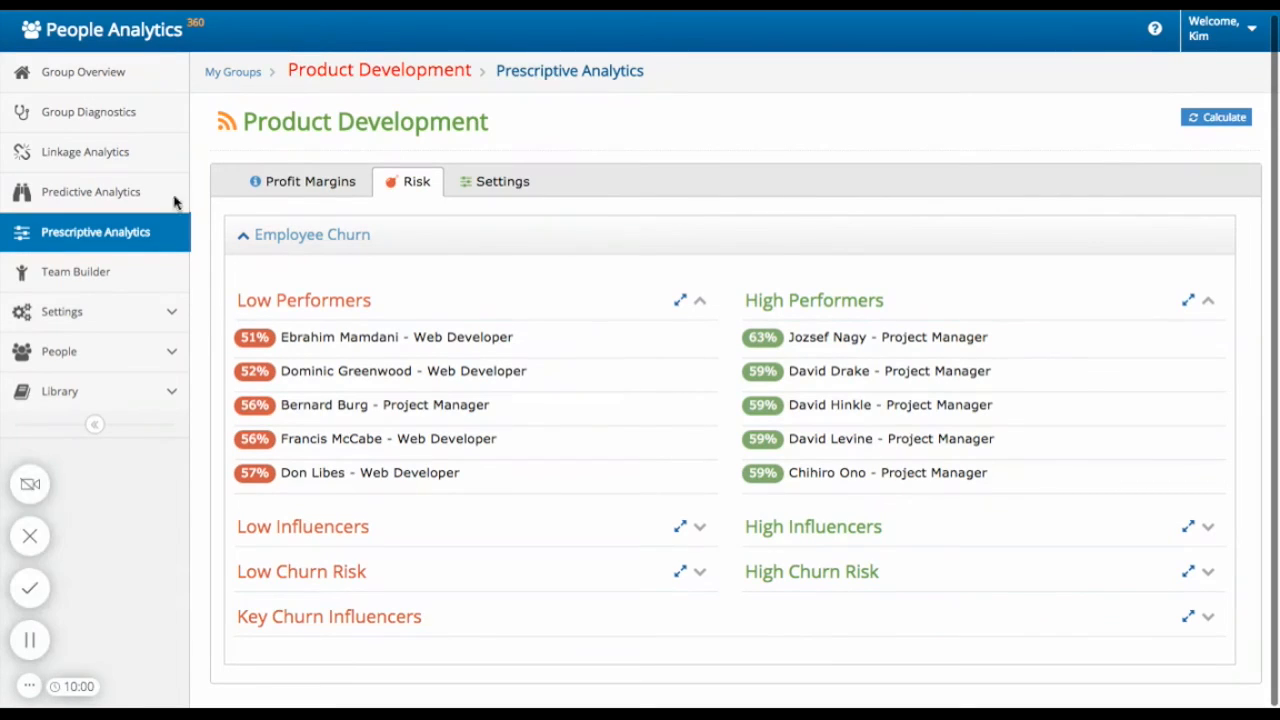
mouse_move(113, 163)
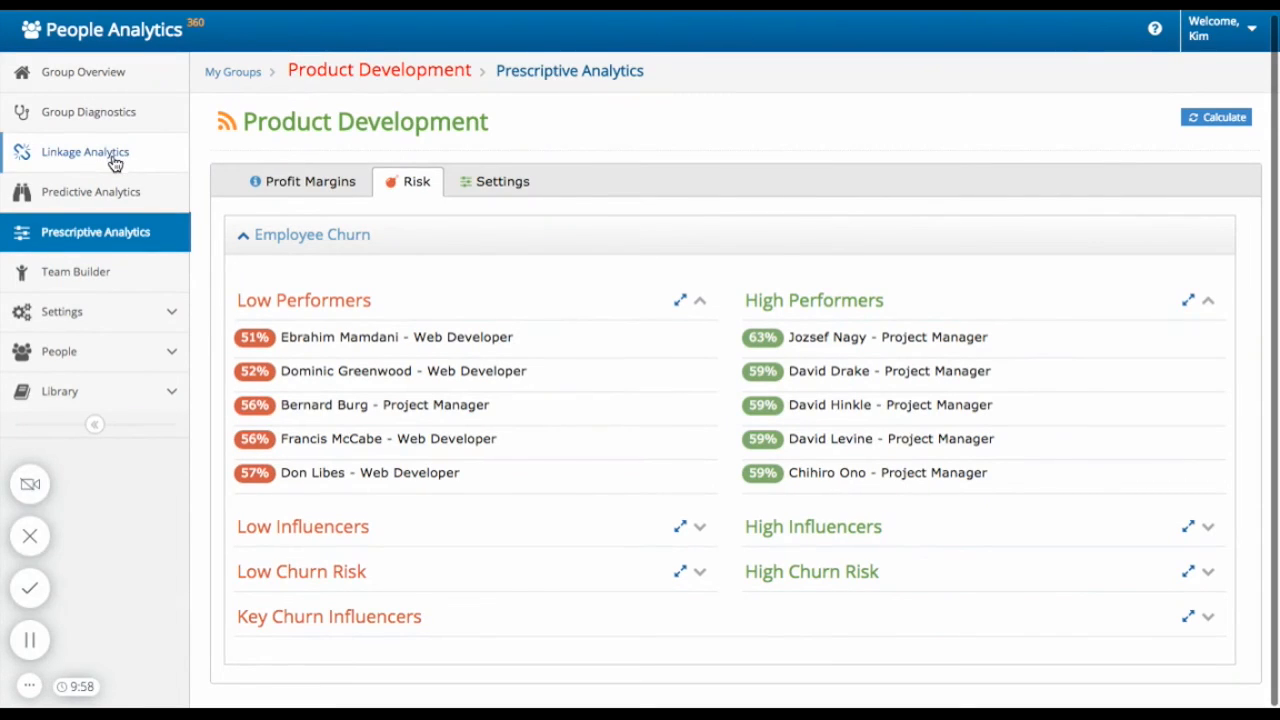
Calculate linkage correlations for target [ALIGNMENT] : Group, from Stability 69.33 to Work Environment -61.2.
click(84, 151)
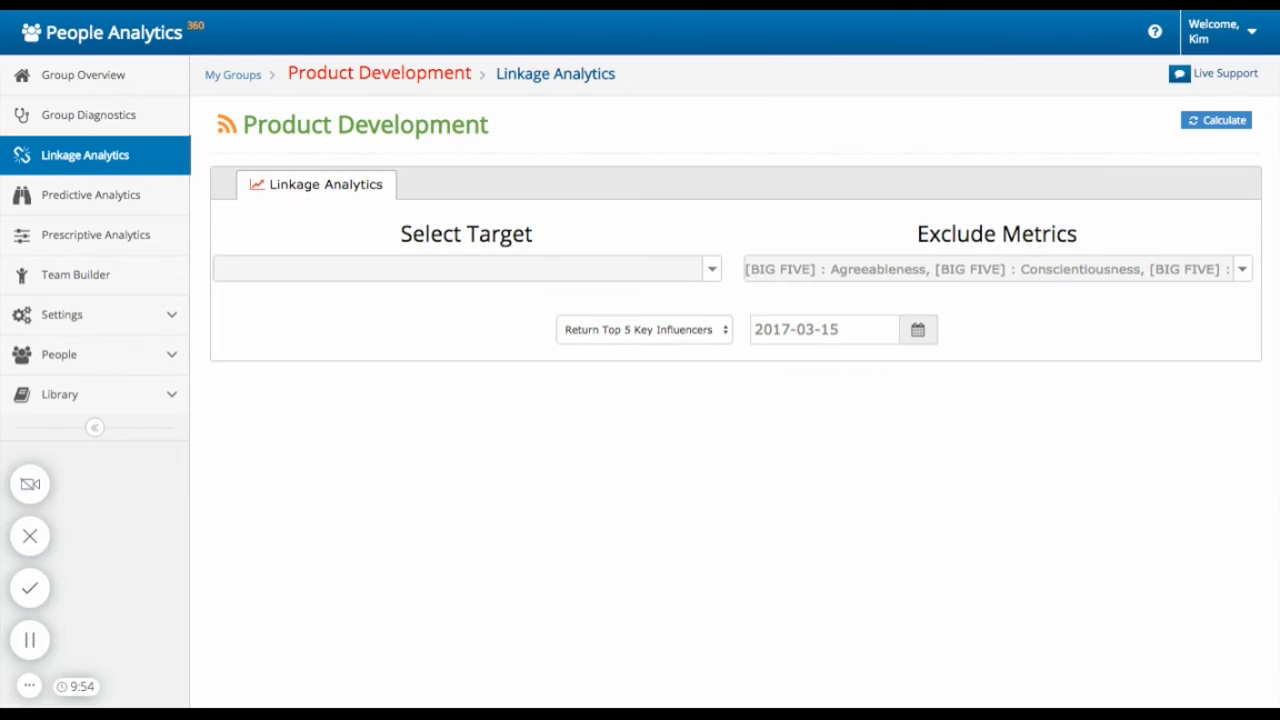
click(466, 268)
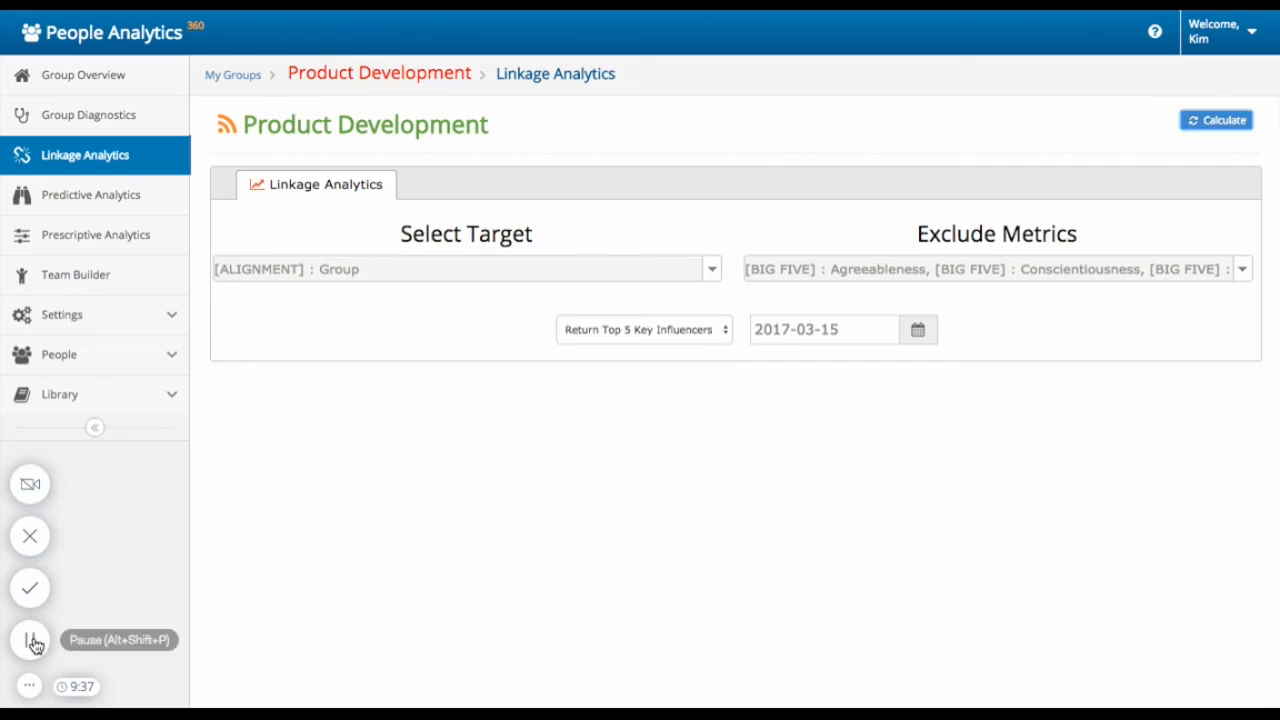
click(1216, 120)
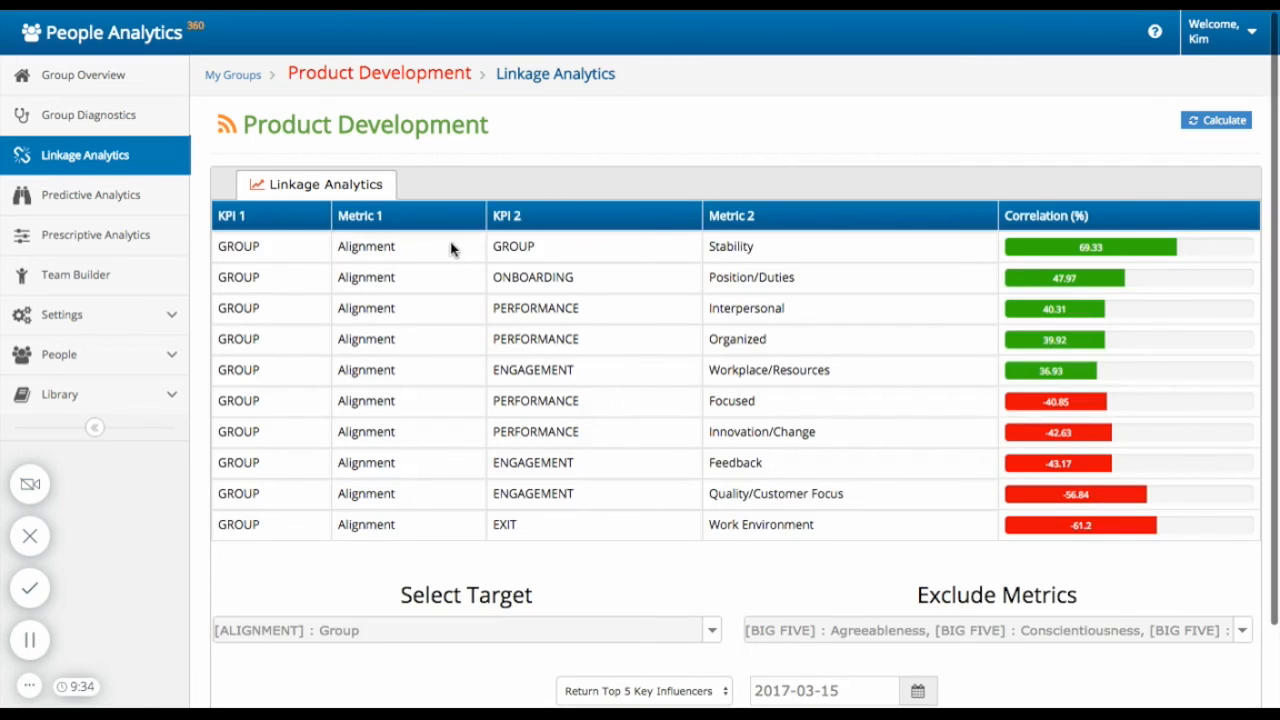
mouse_move(405, 258)
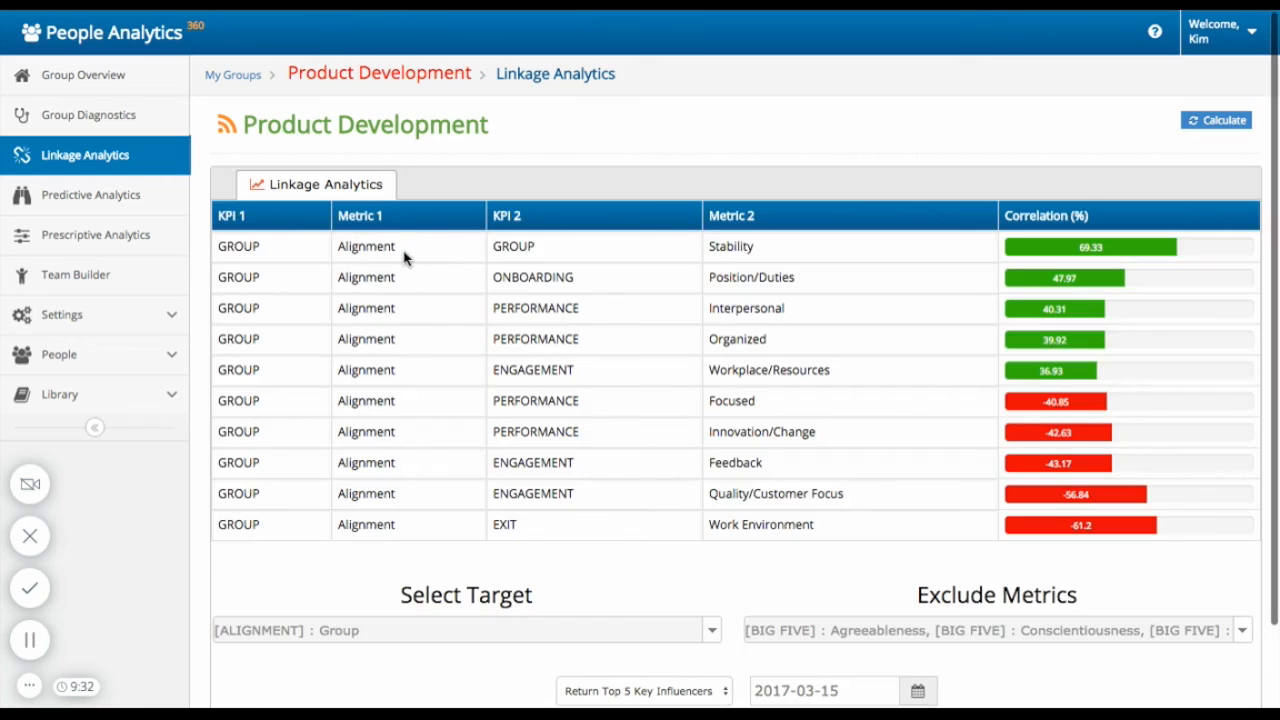
mouse_move(700, 260)
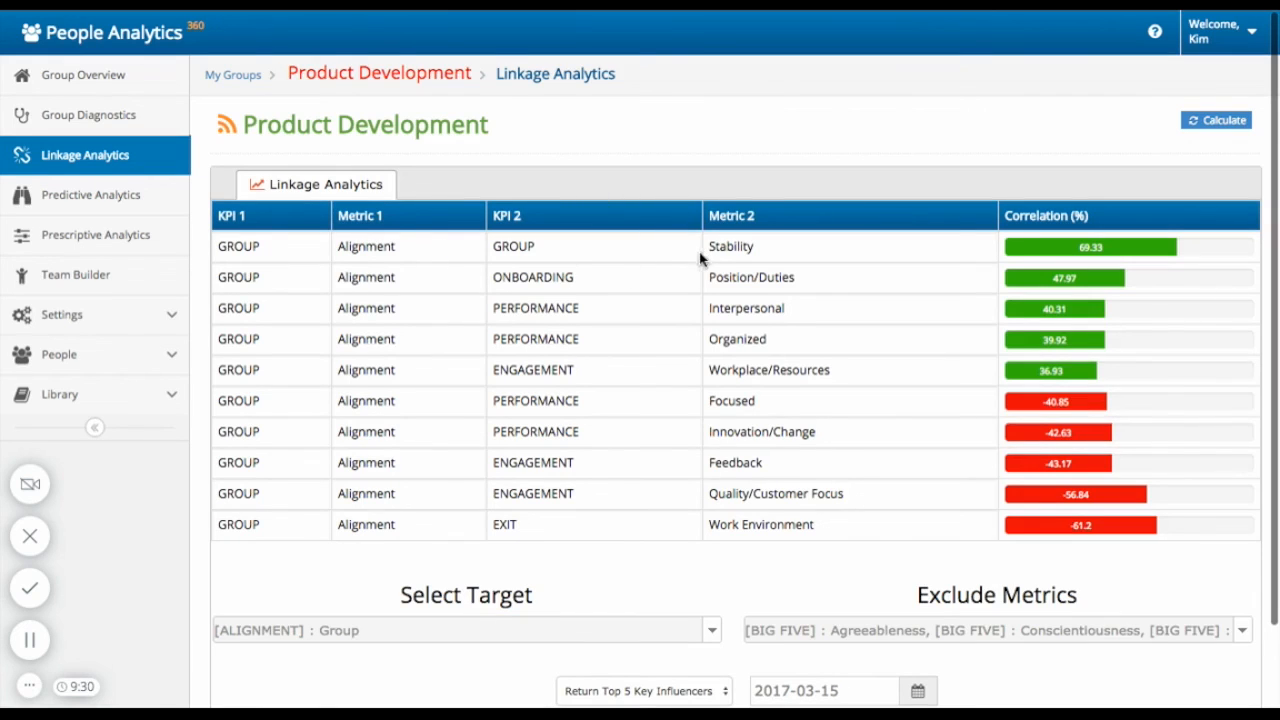
mouse_move(1065, 270)
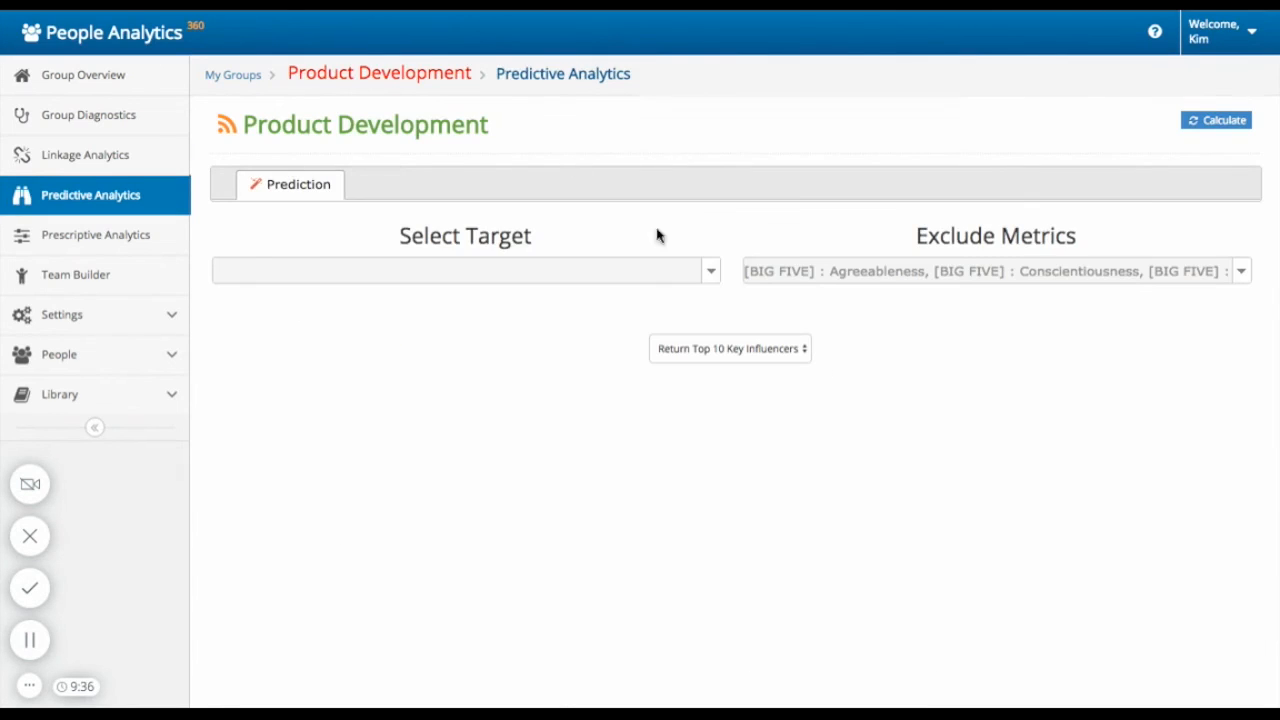
Run predictive analytics for Accounting and Finance and scroll through the match and key influencer charts.
click(464, 270)
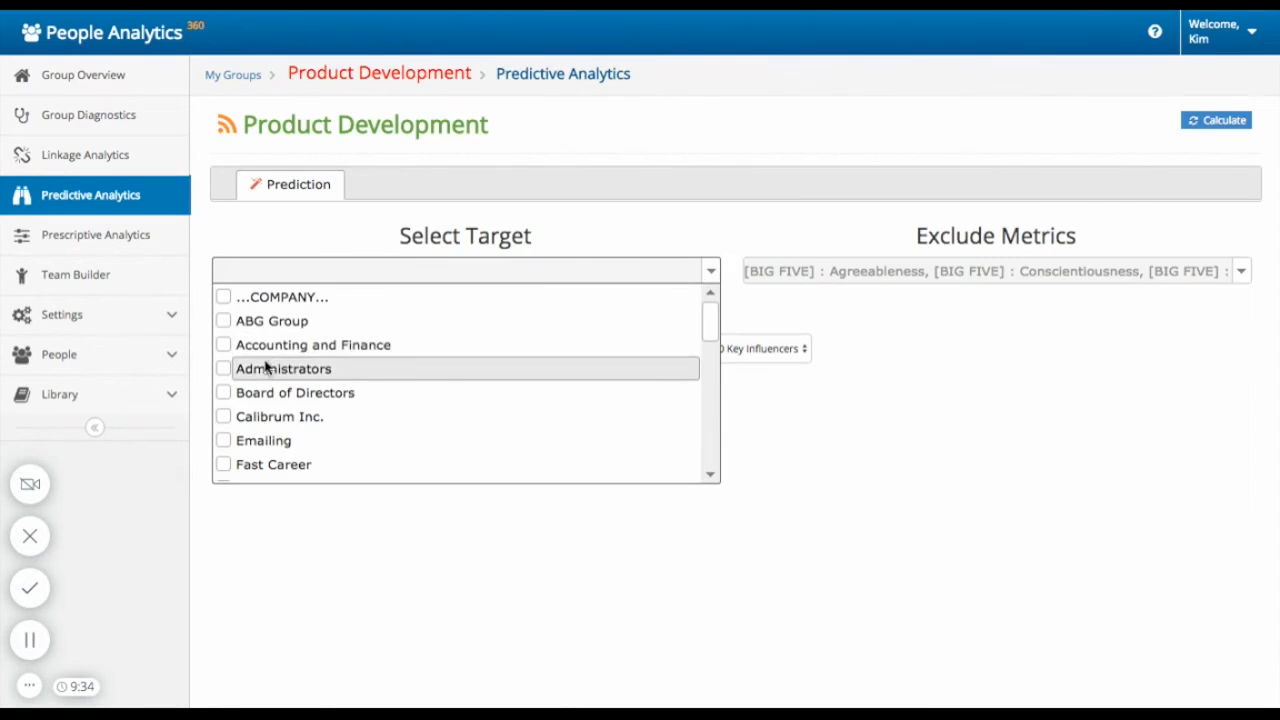
click(313, 344)
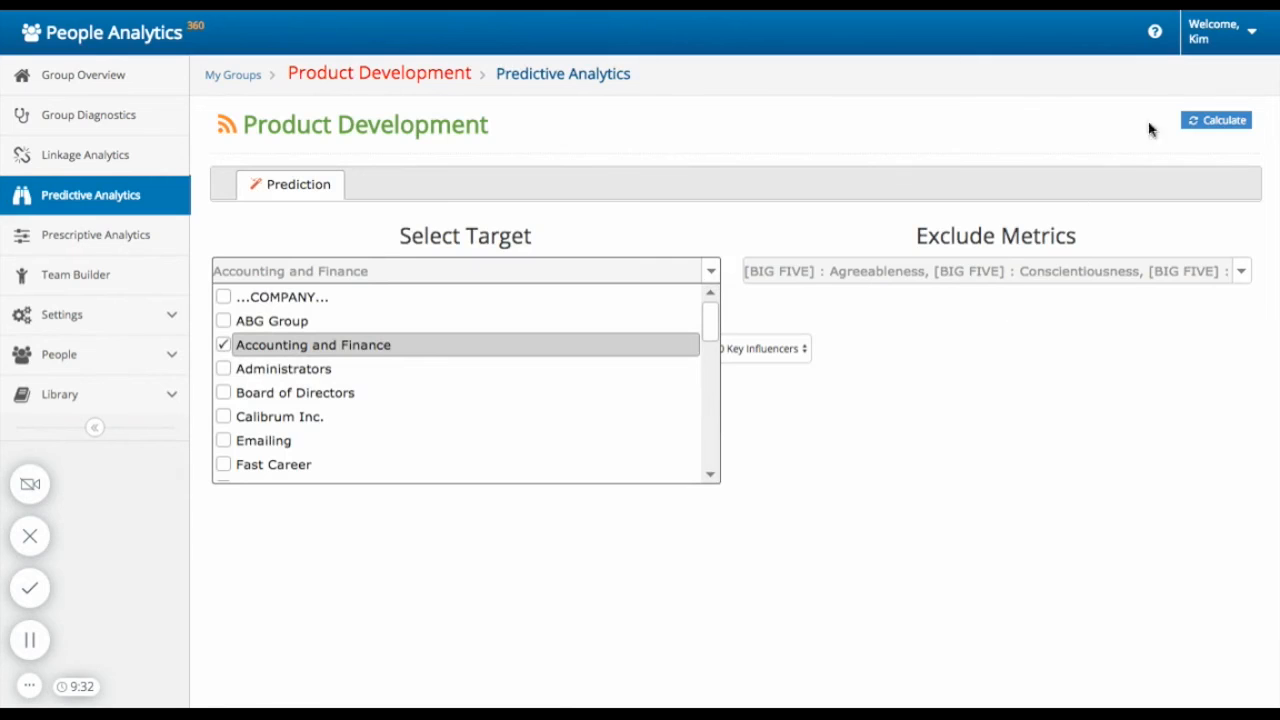
click(1216, 120)
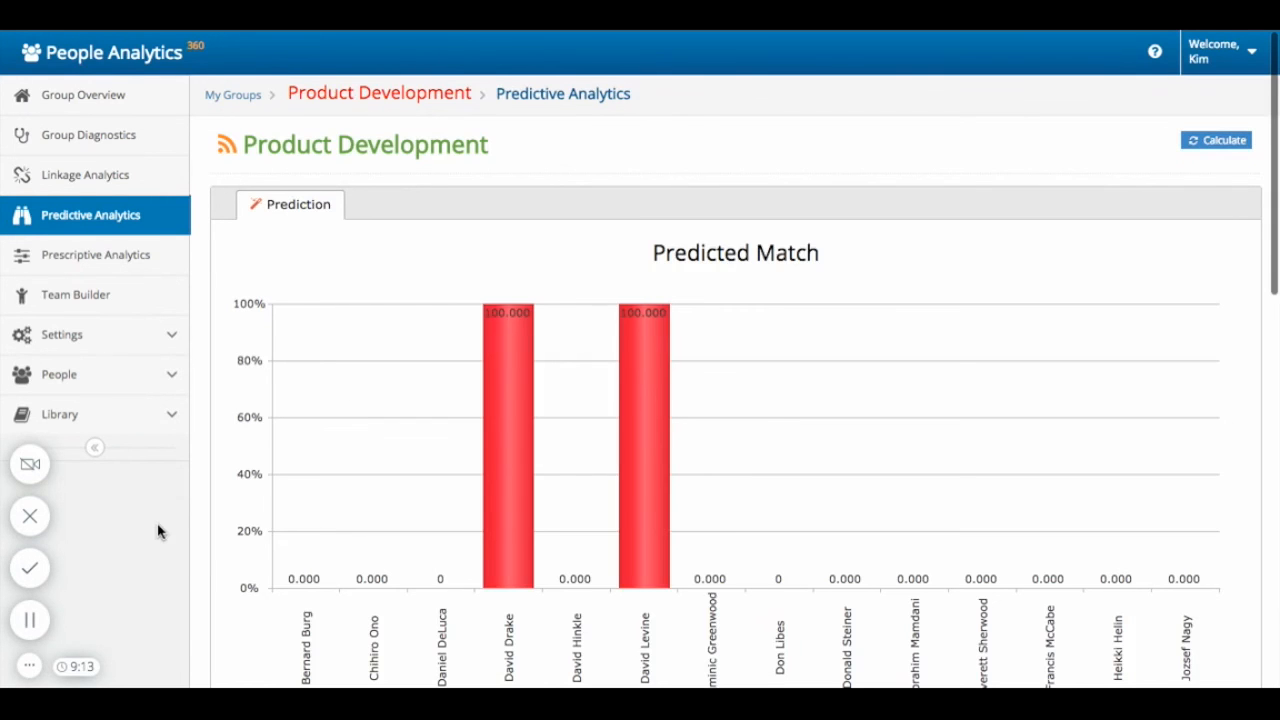
scroll(down, 3)
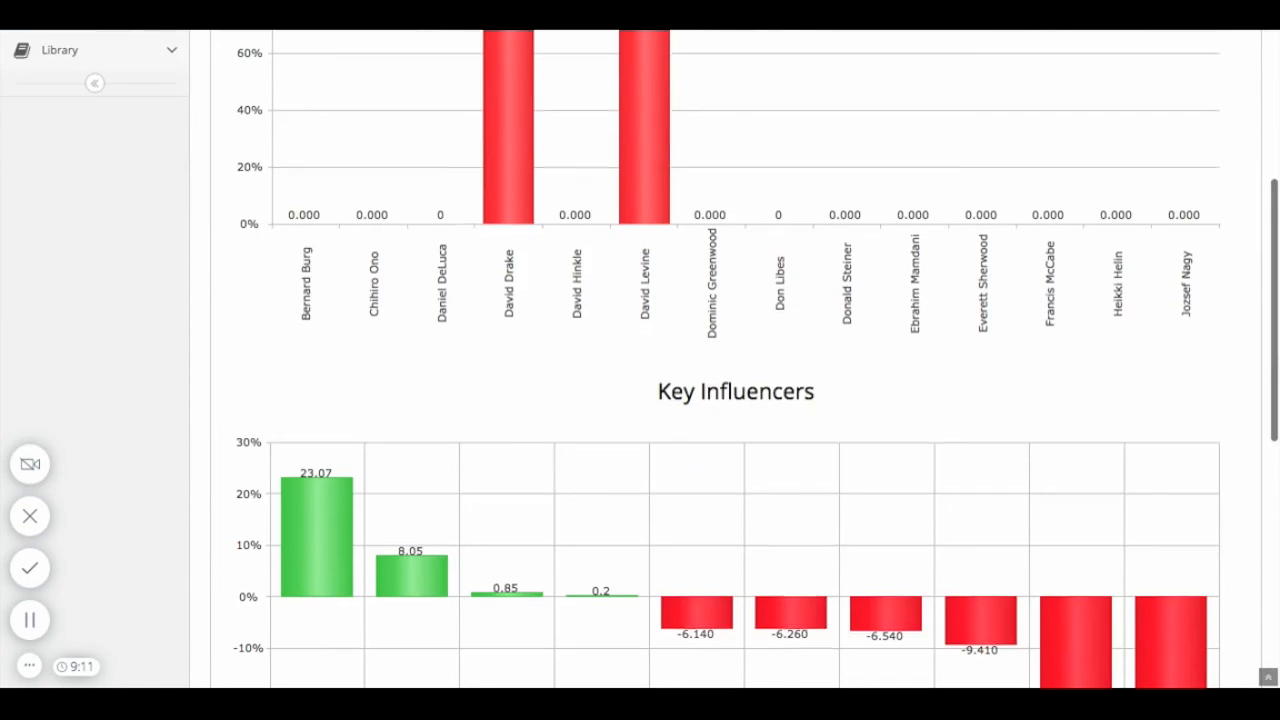
scroll(down, 3)
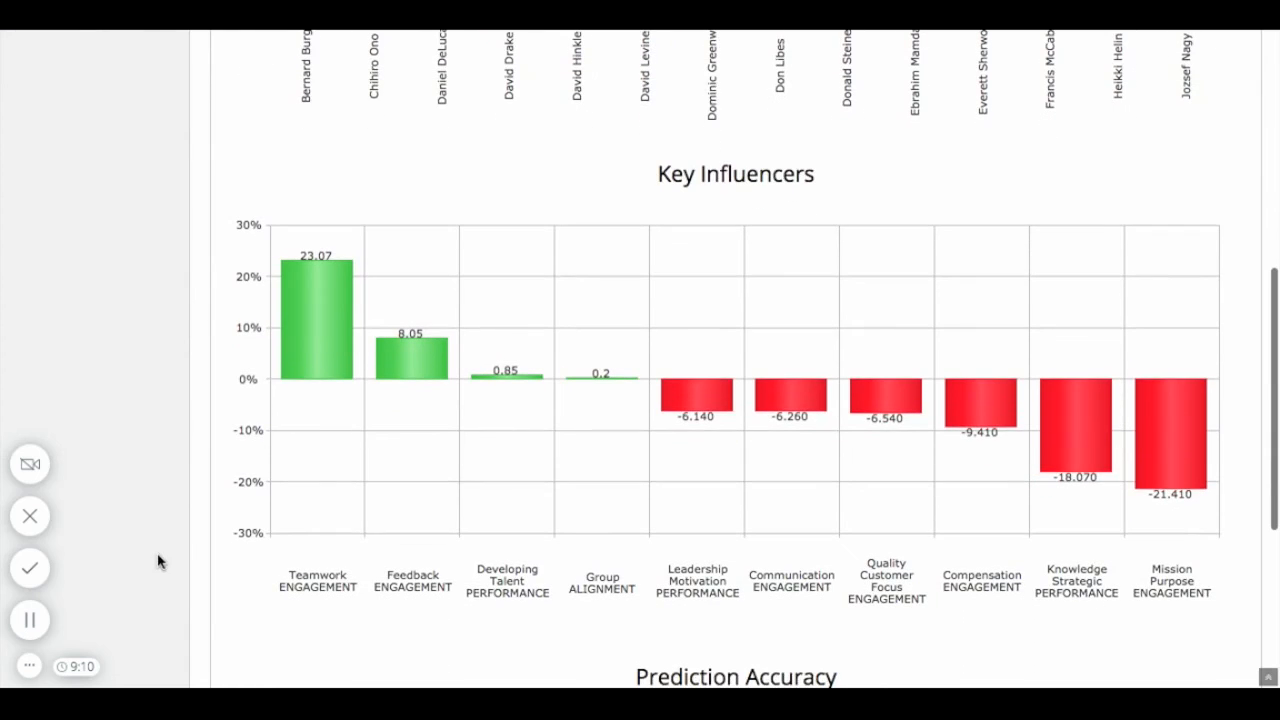